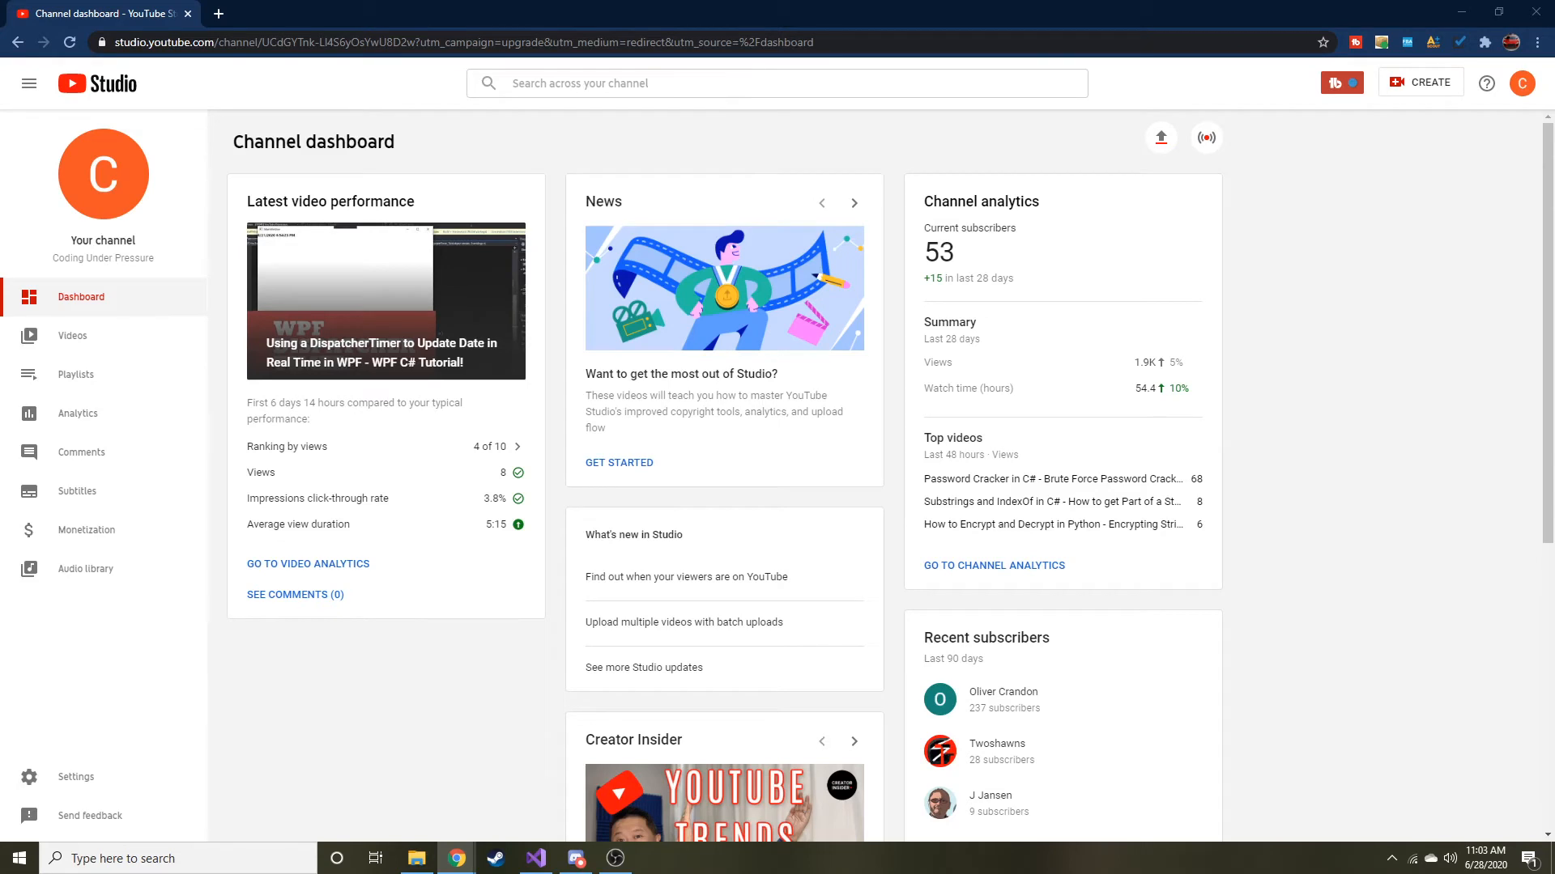
{"action": "mouse_move", "coordinate": [72, 337]}
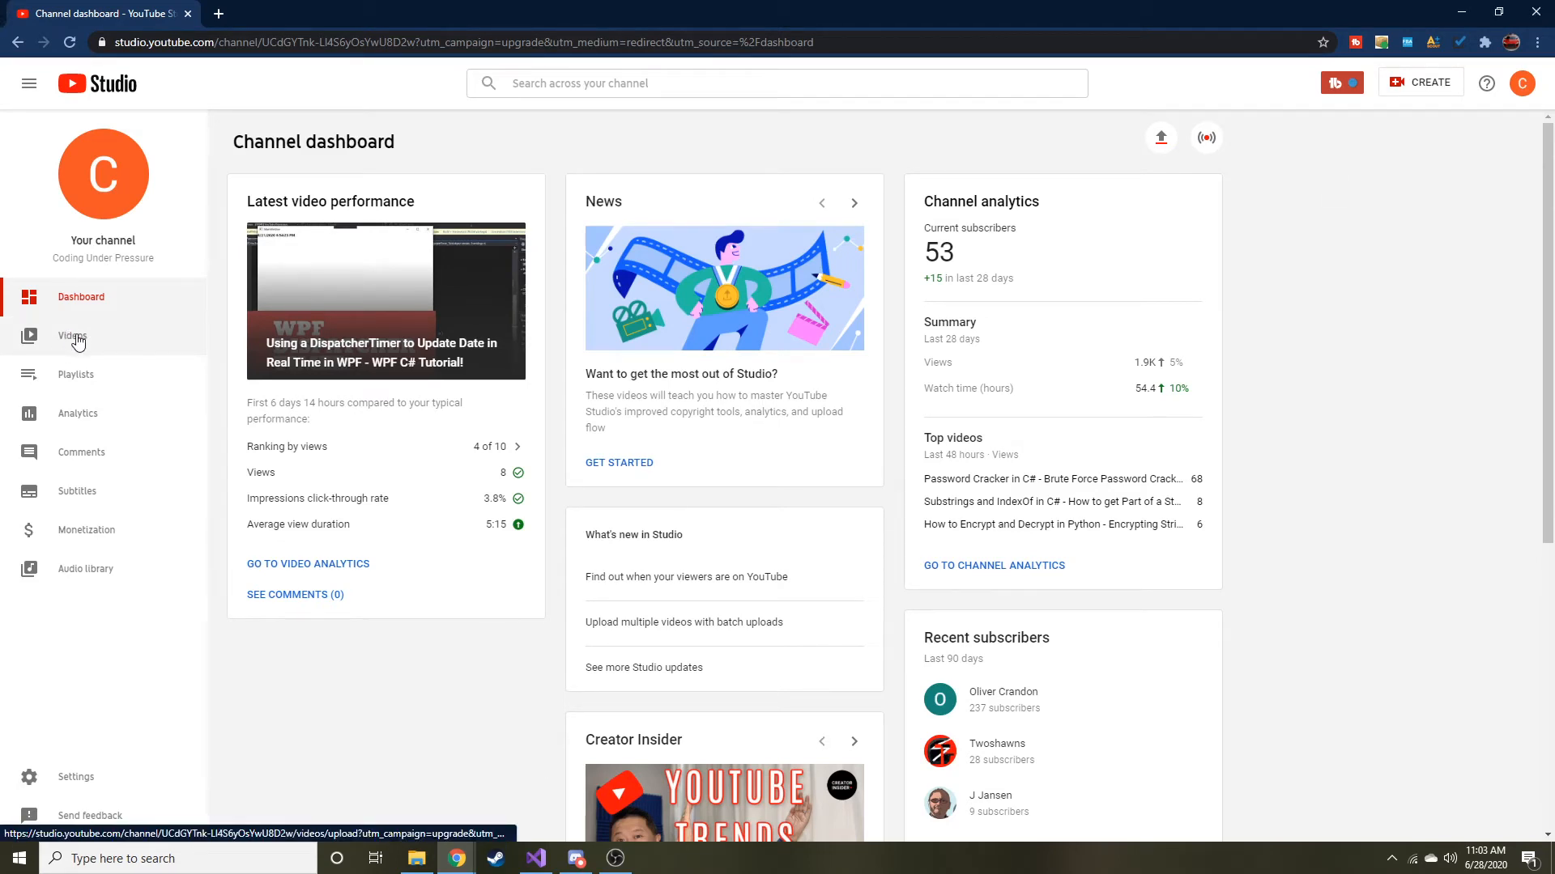
Show the channel's uploaded videos list, returning via the dashboard once
{"action": "left_click", "coordinate": [71, 337]}
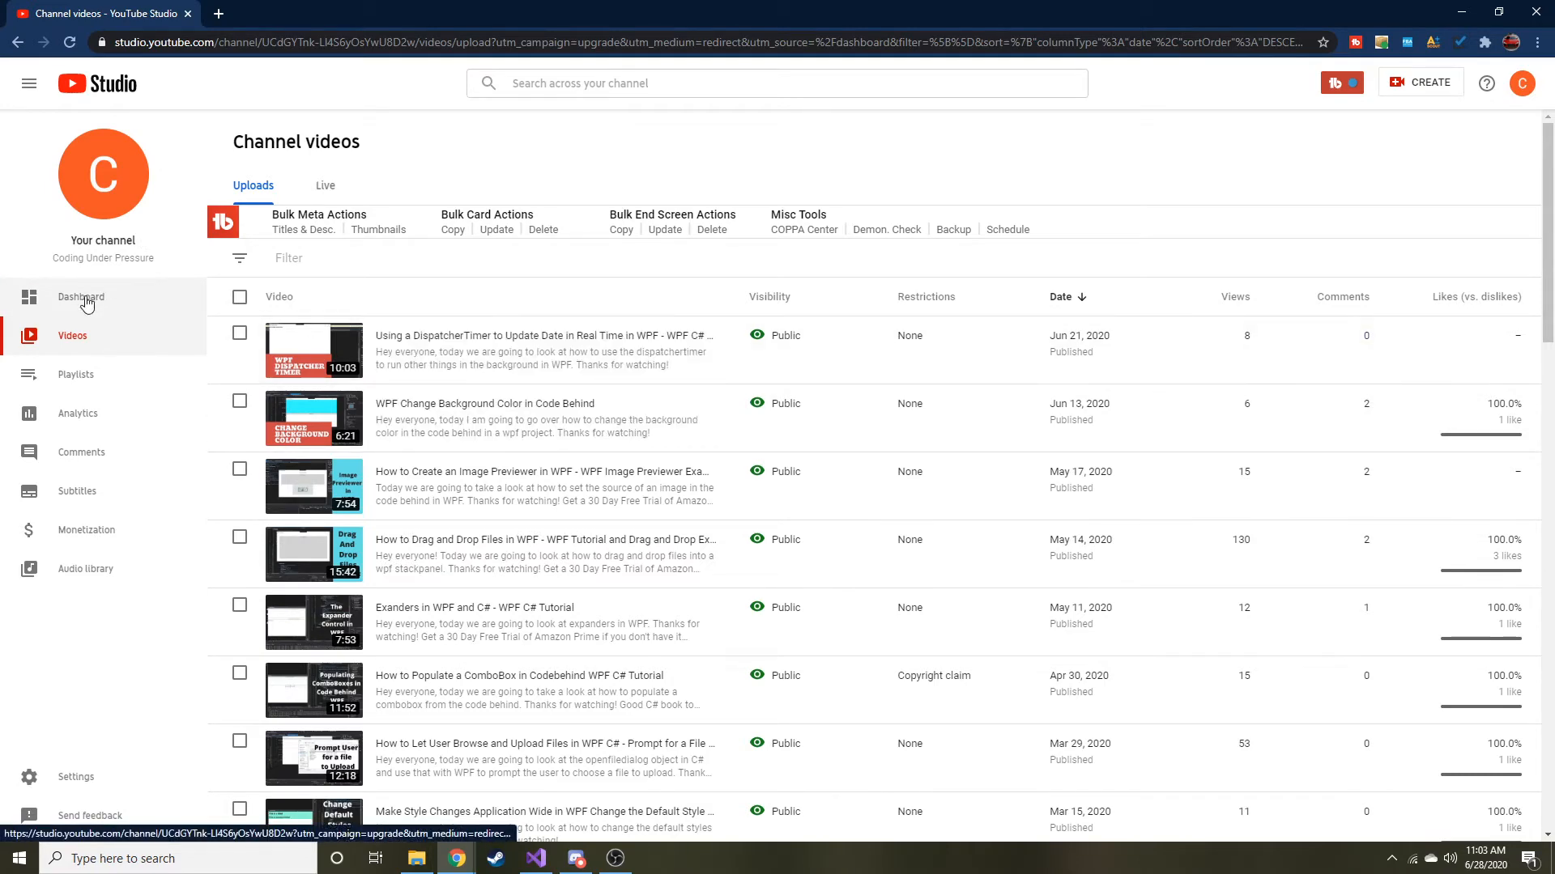
{"action": "left_click", "coordinate": [81, 296]}
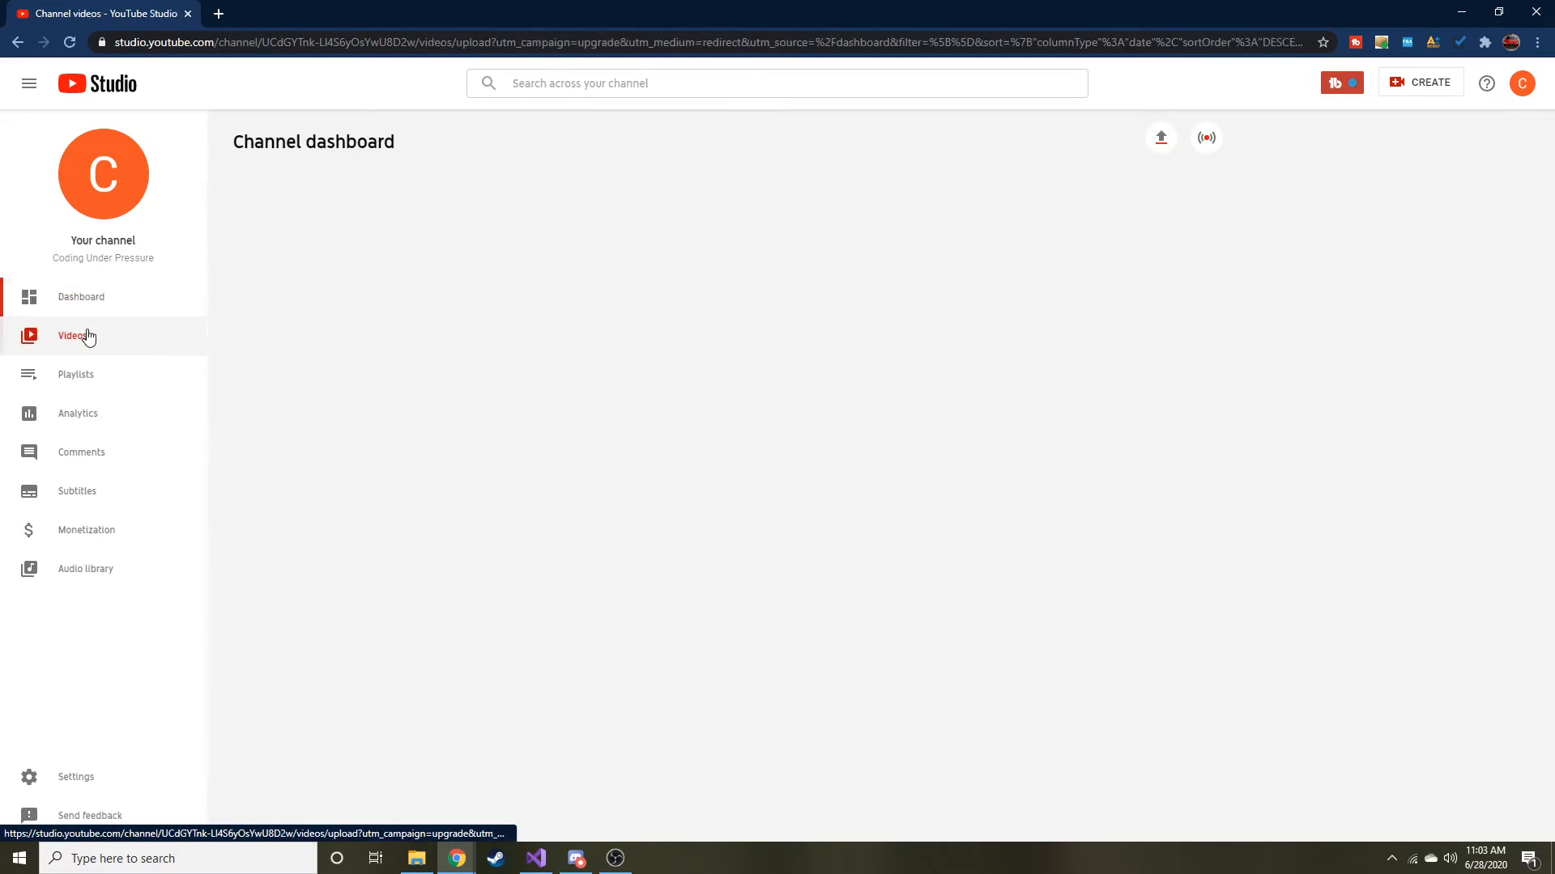
{"action": "left_click", "coordinate": [536, 858]}
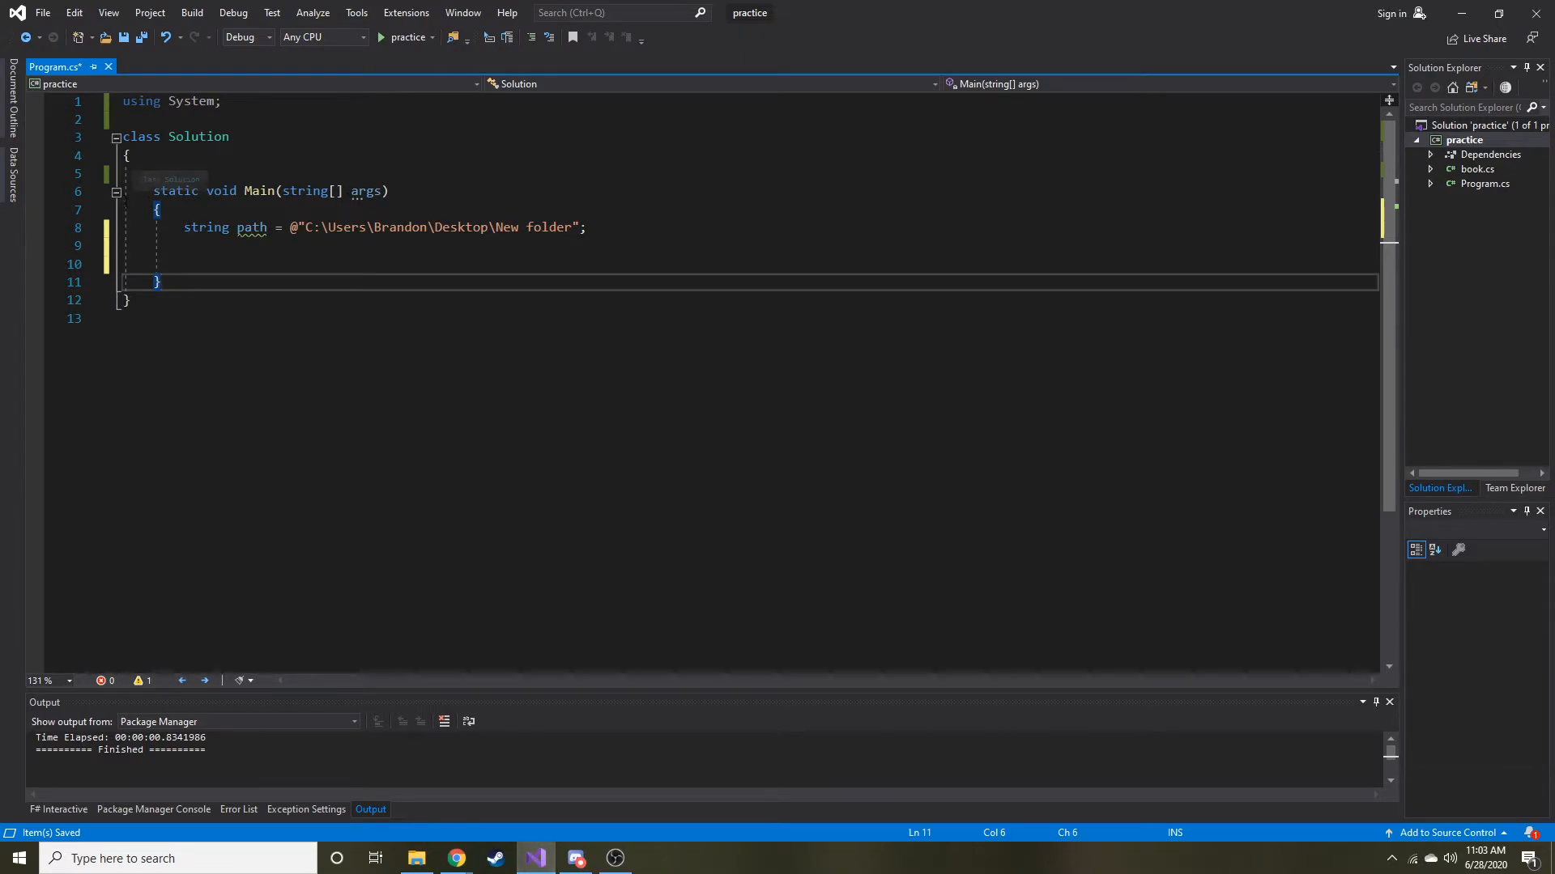
{"action": "mouse_move", "coordinate": [56, 67]}
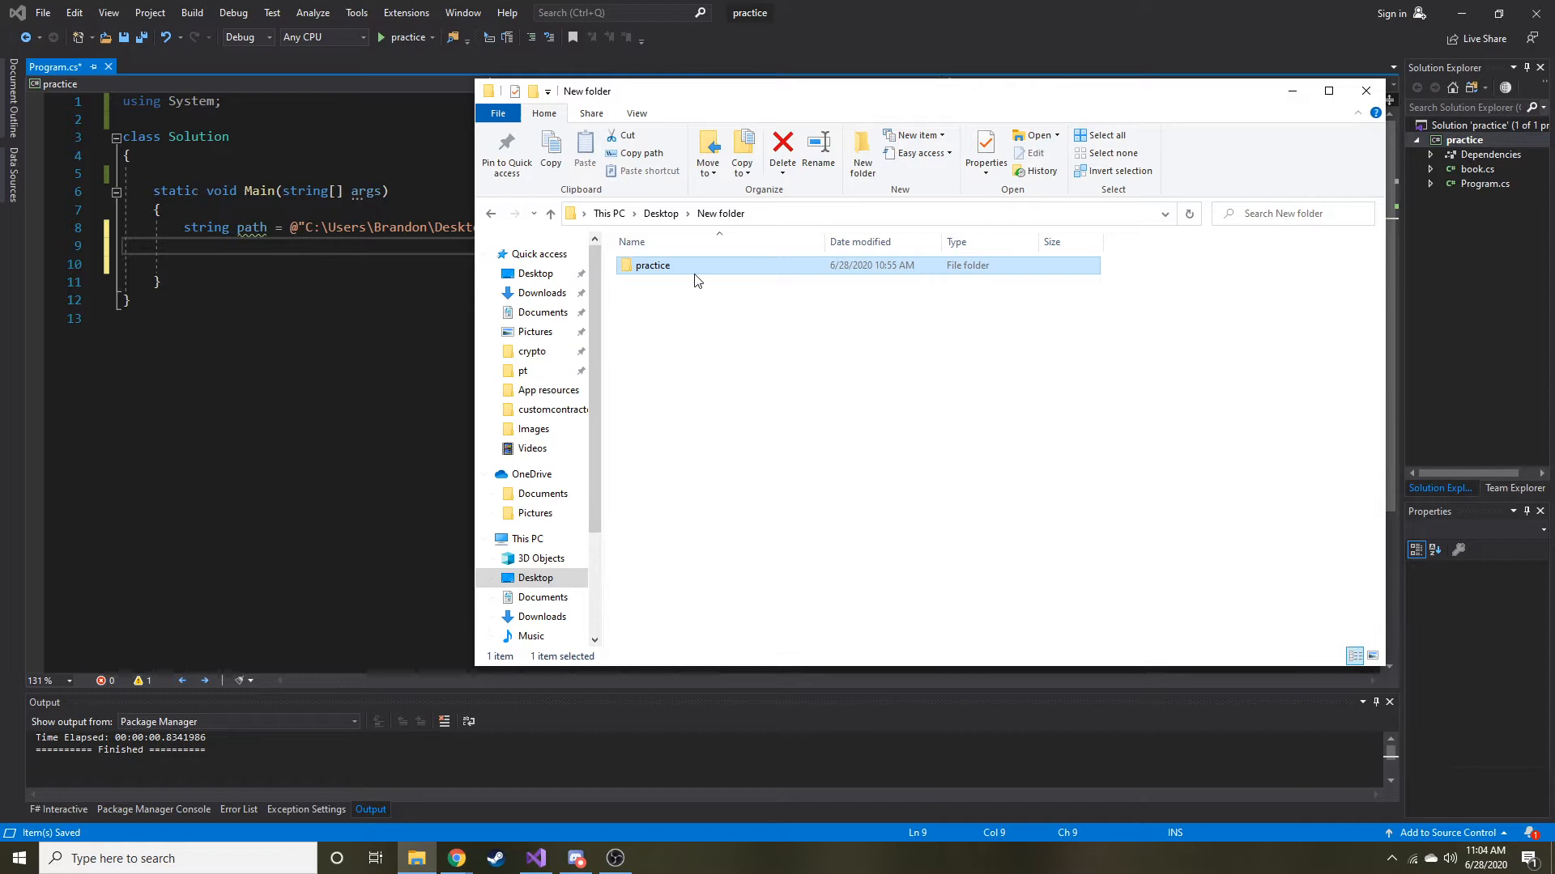
Confirm the practice folder is empty and copy its full New folder\practice location from the address bar
{"action": "double_click", "coordinate": [652, 263]}
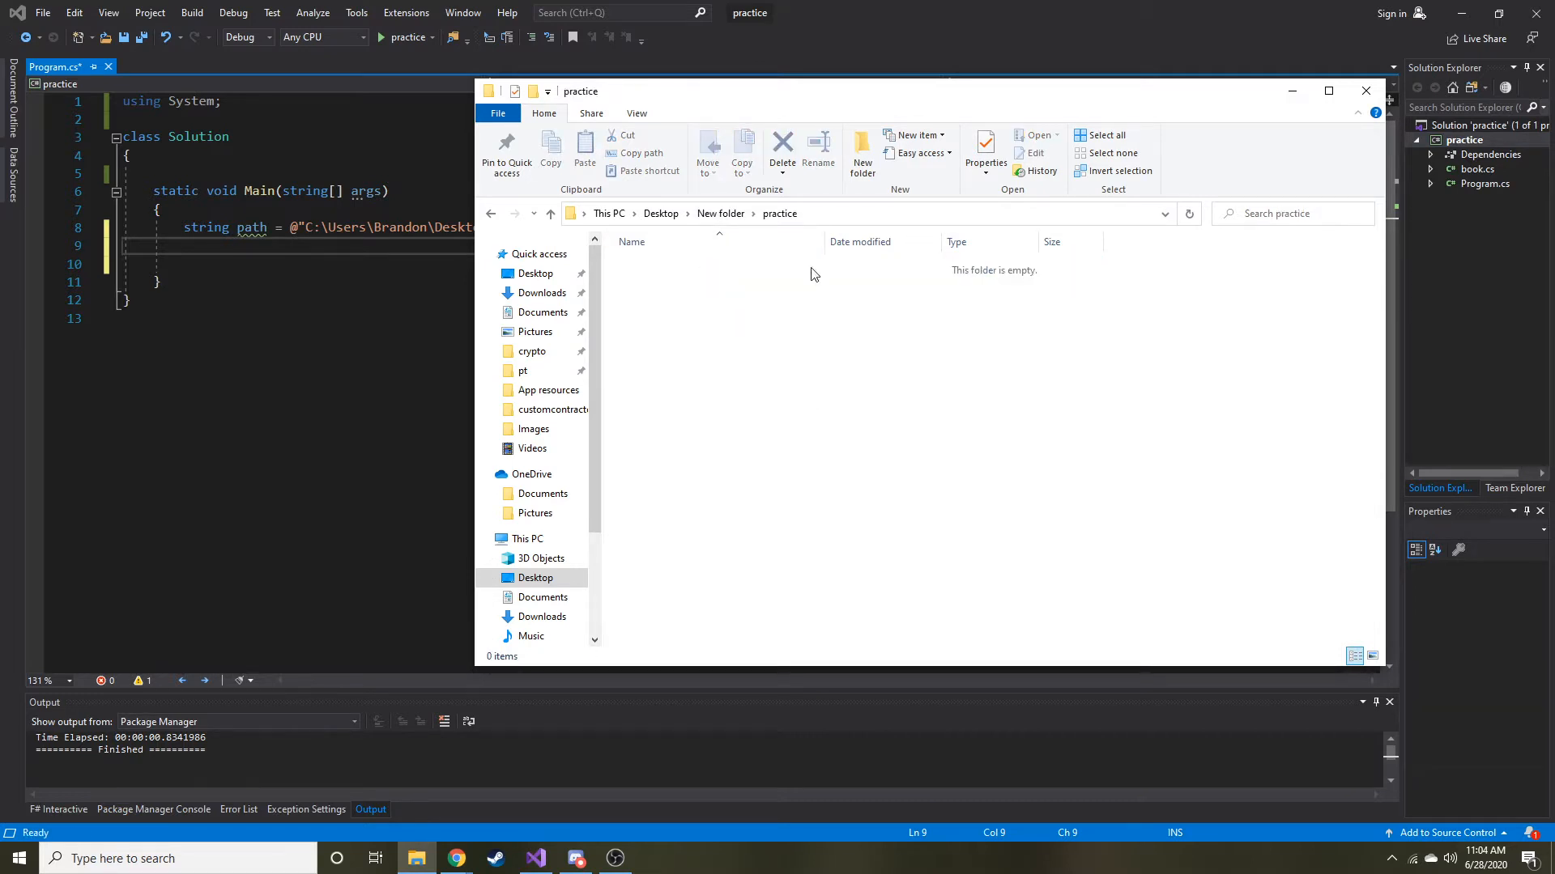
{"action": "left_click", "coordinate": [893, 214]}
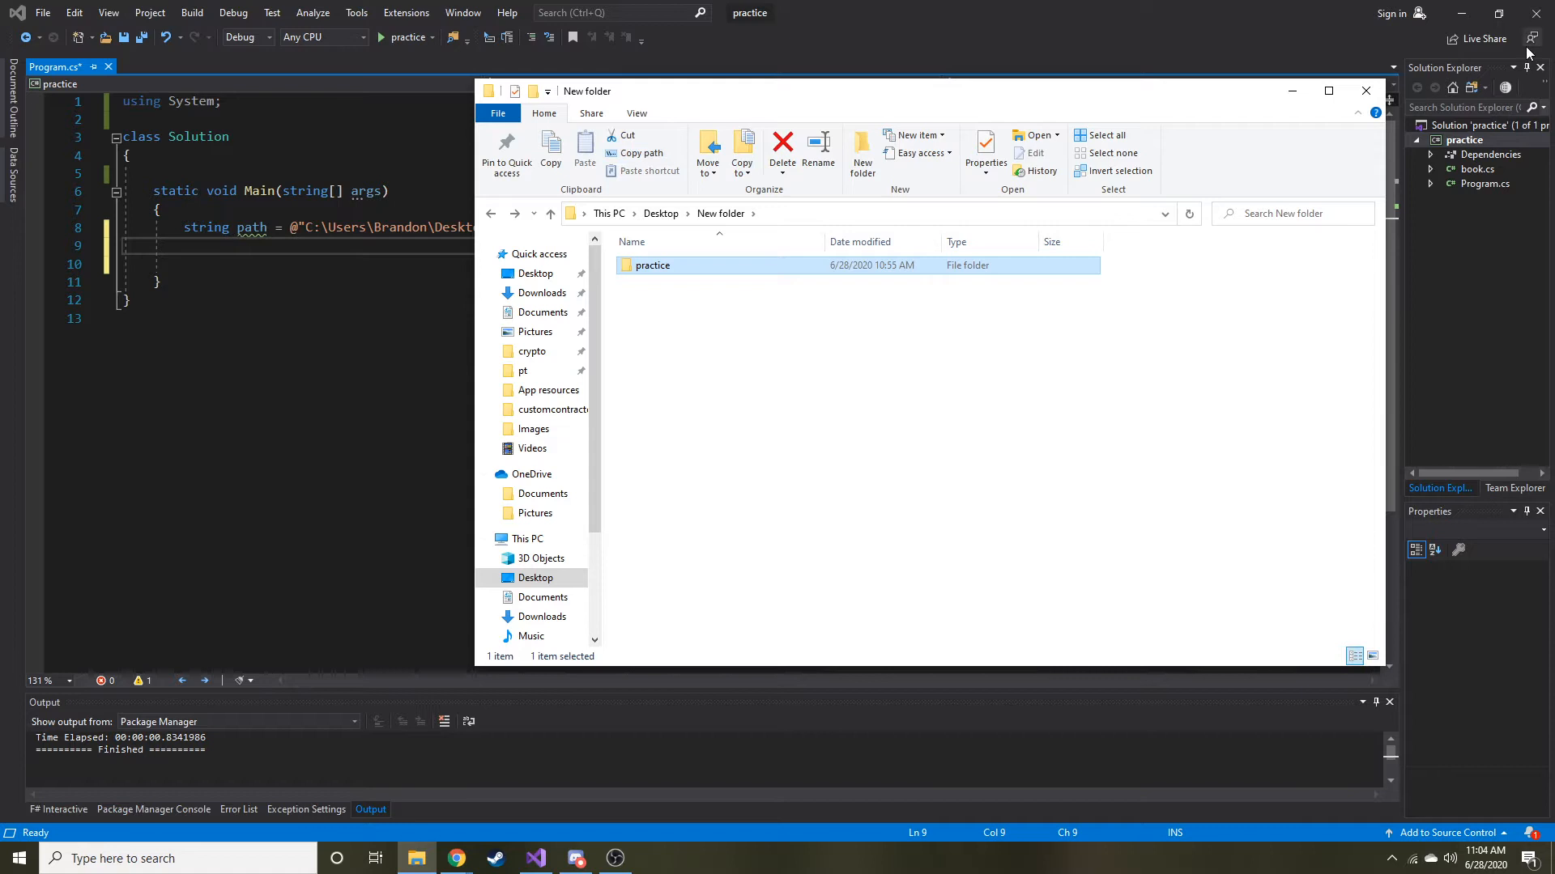
{"action": "left_click", "coordinate": [1365, 91]}
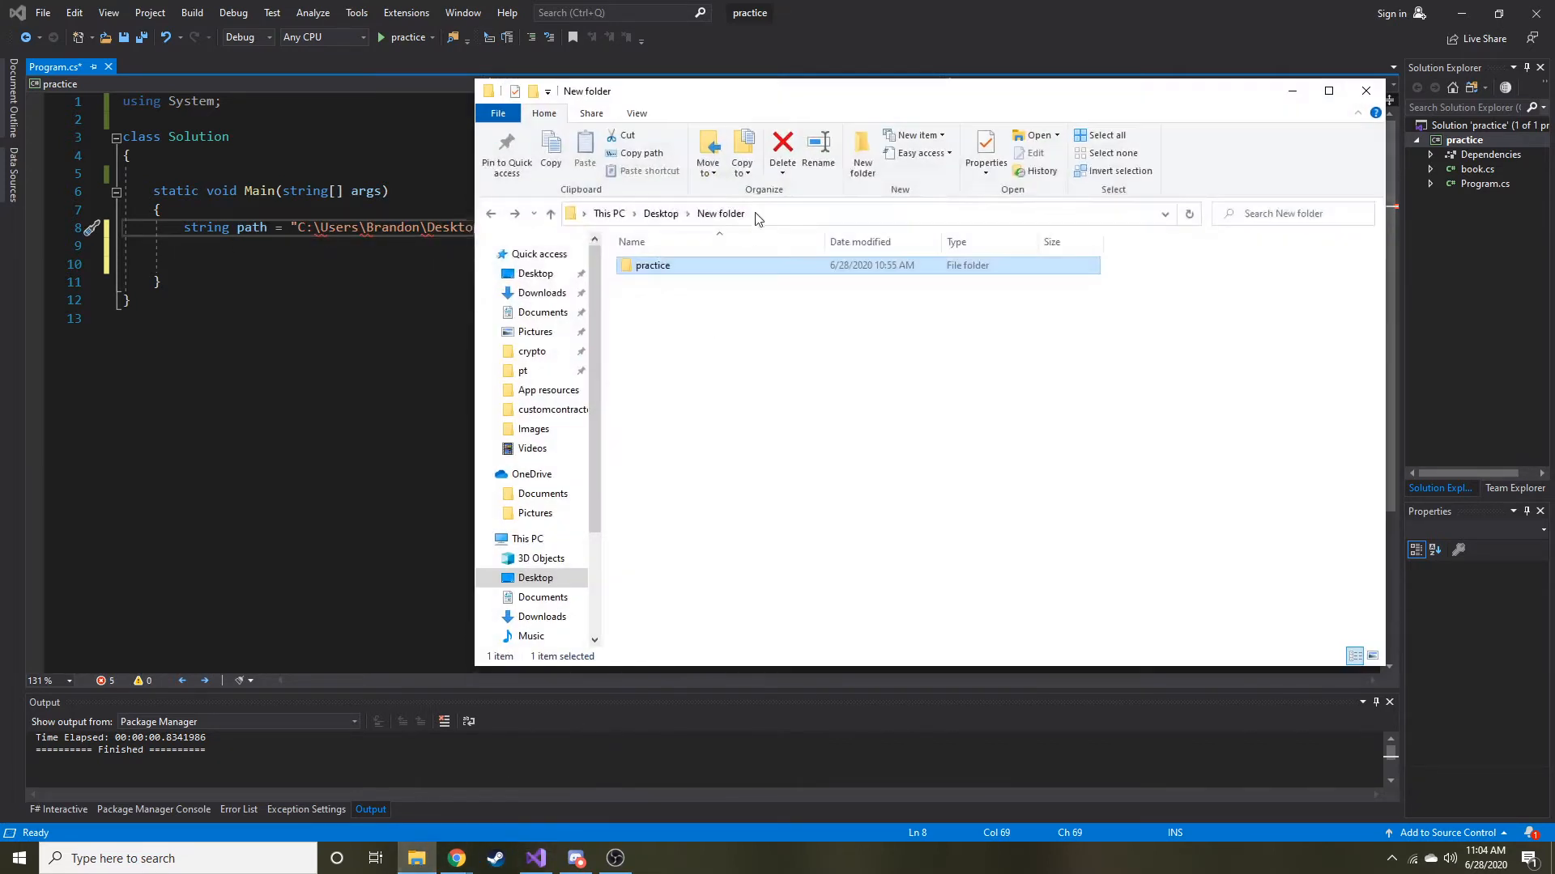
{"action": "double_click", "coordinate": [652, 264]}
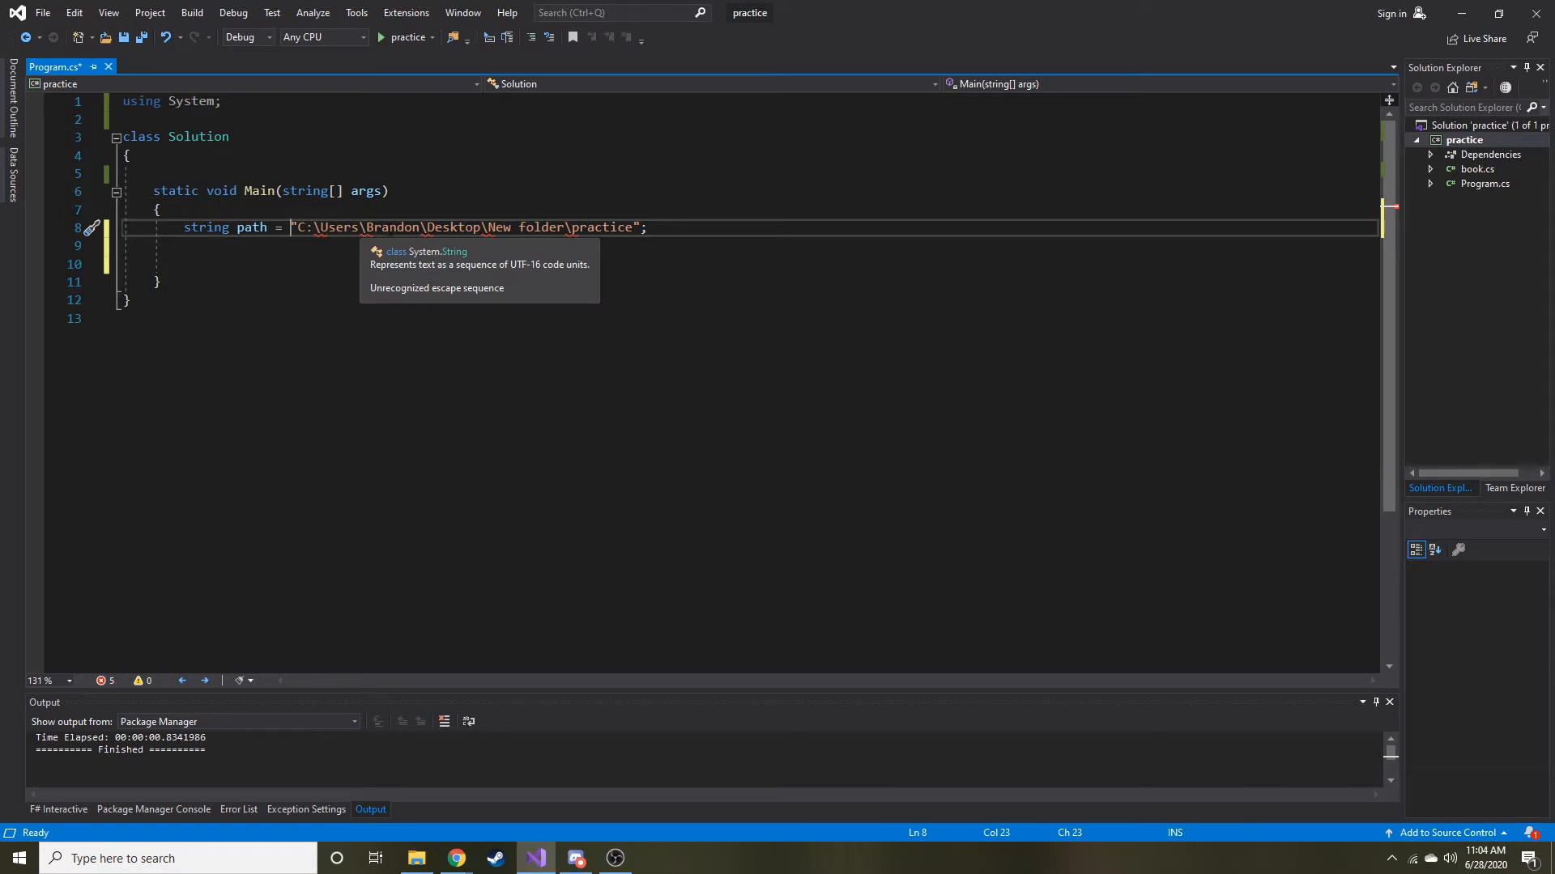
{"action": "mouse_move", "coordinate": [266, 303]}
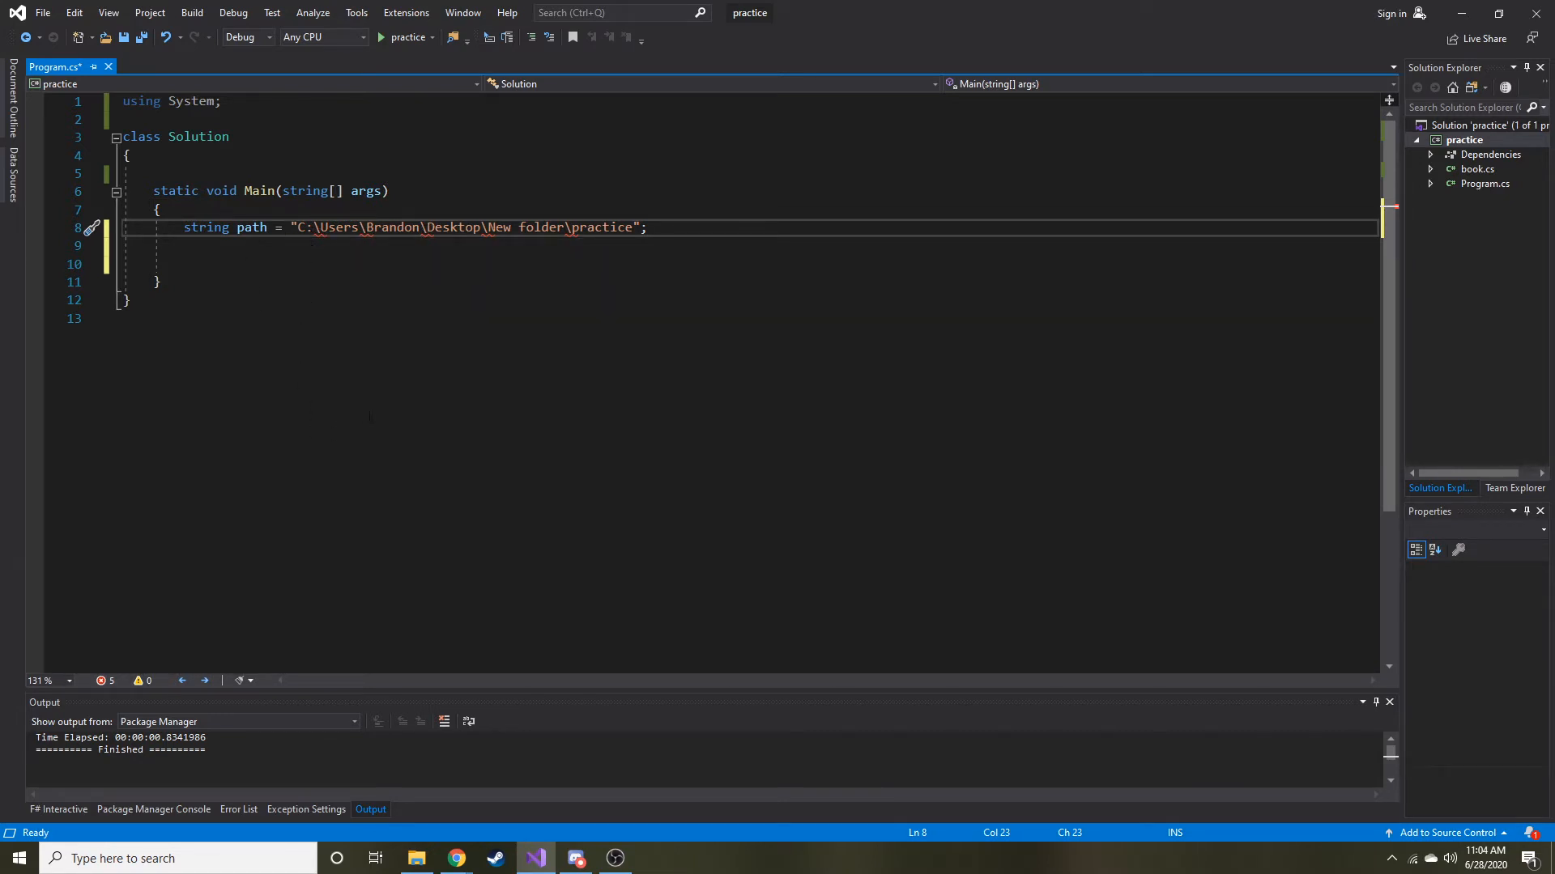
Prefix the practice path string with @ so its backslashes stop raising escape errors
{"action": "type", "text": "@"}
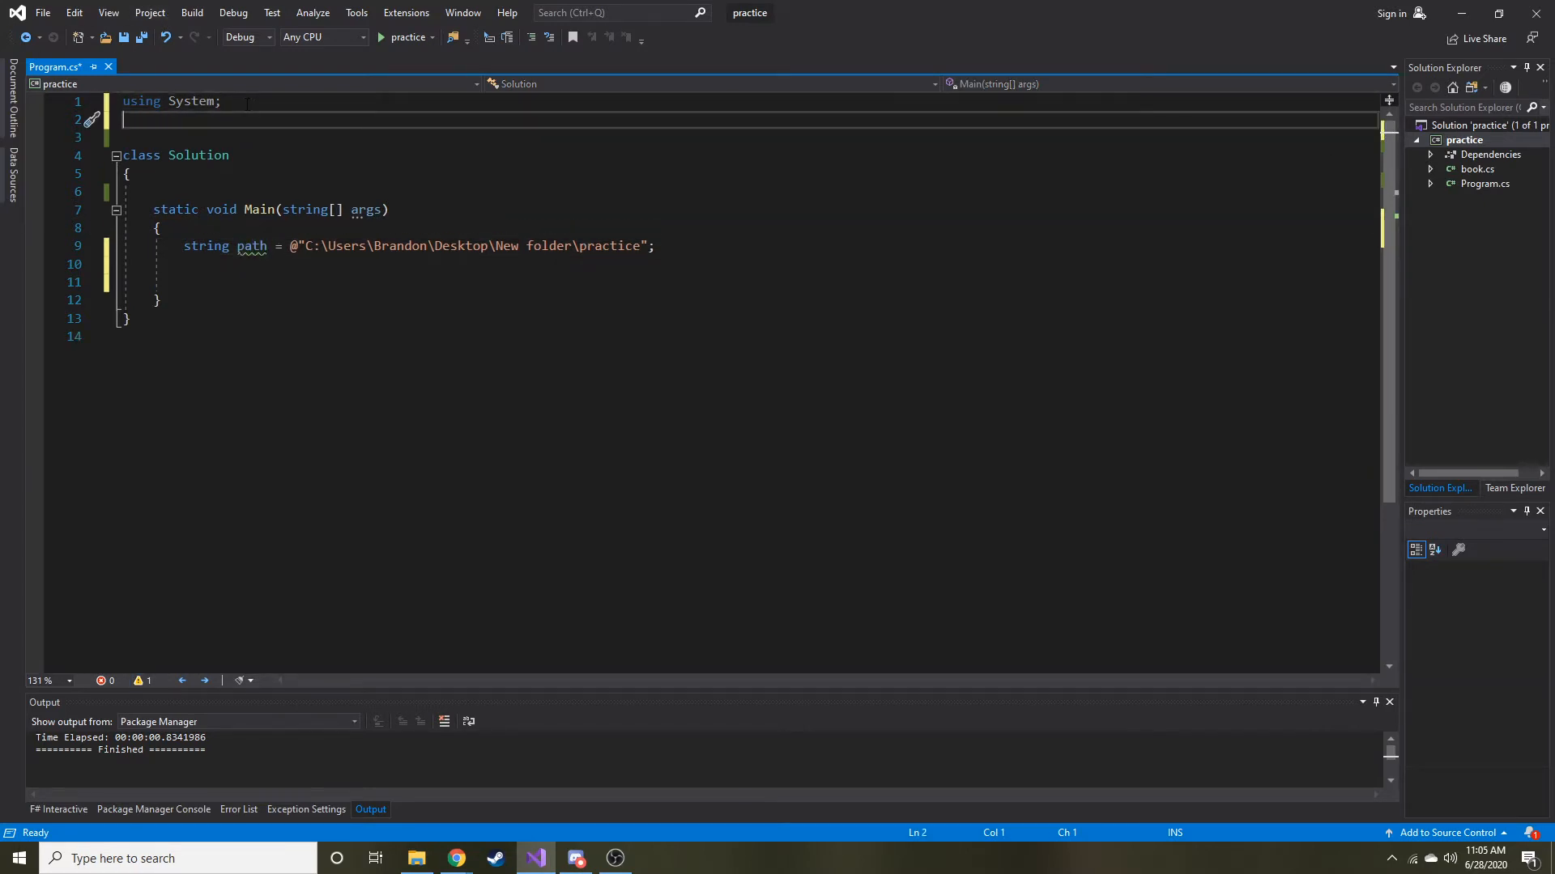
Import System.IO, add Directory.Delete(path); in Main and run the program
{"action": "type", "text": "using system.IO;"}
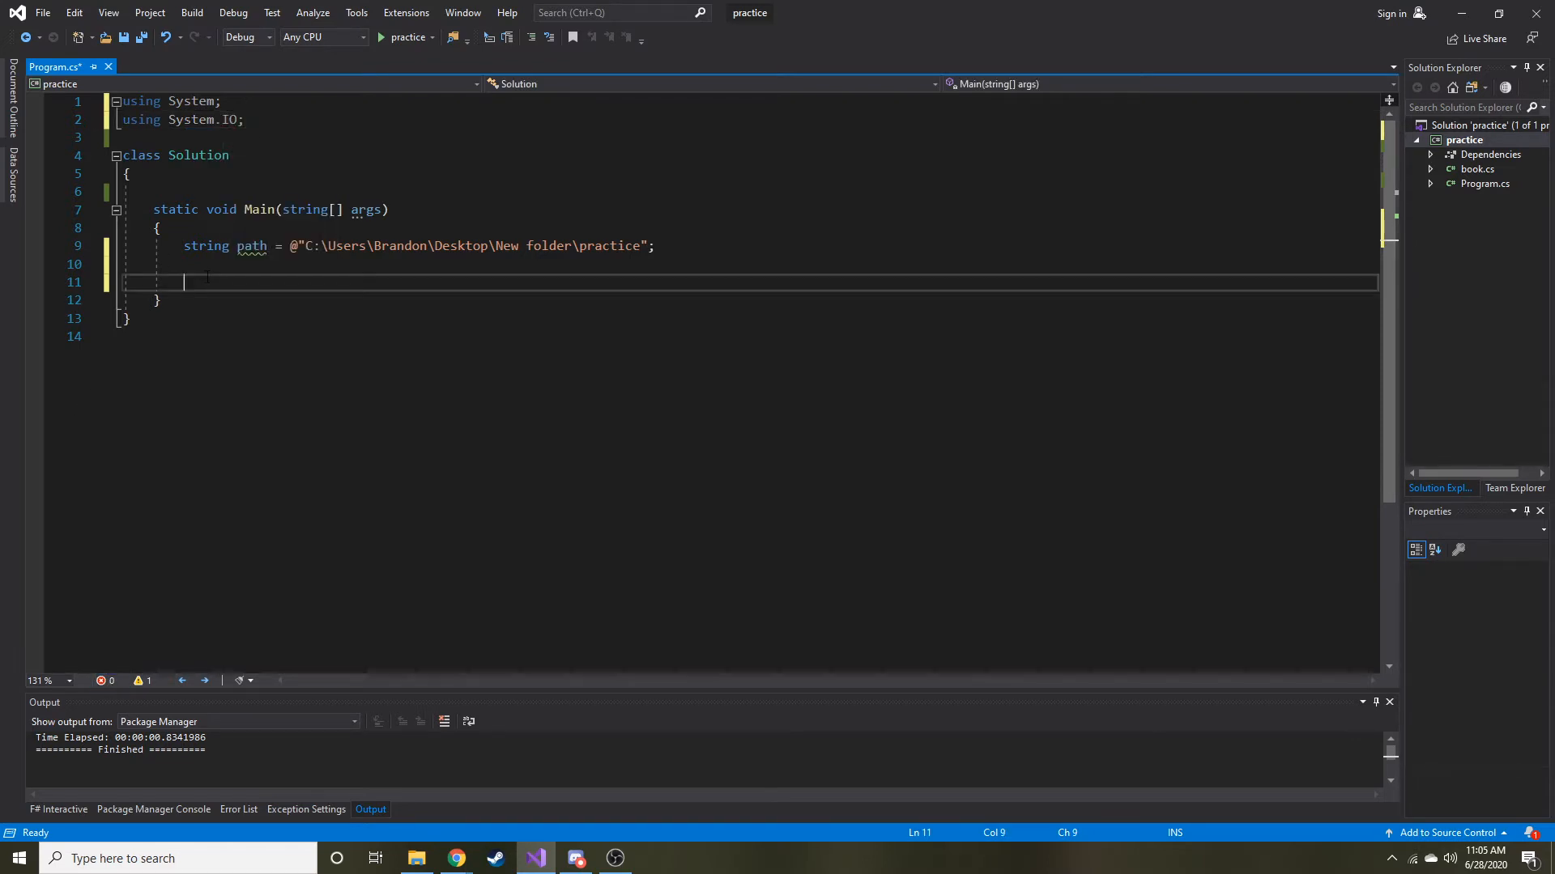
{"action": "type", "text": "Directory.Delete"}
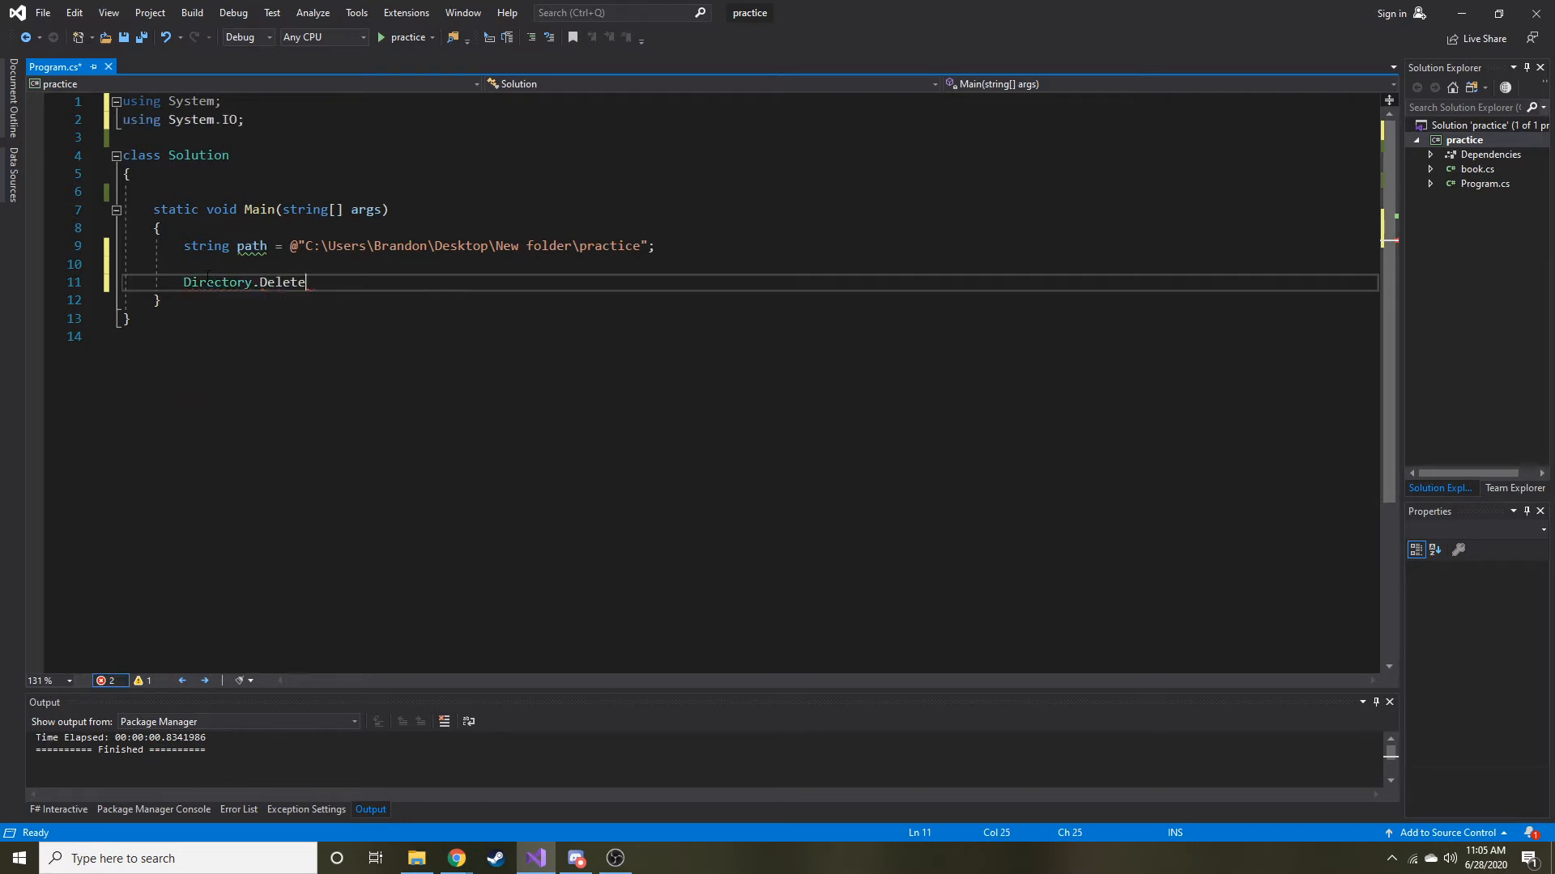
{"action": "type", "text": "("}
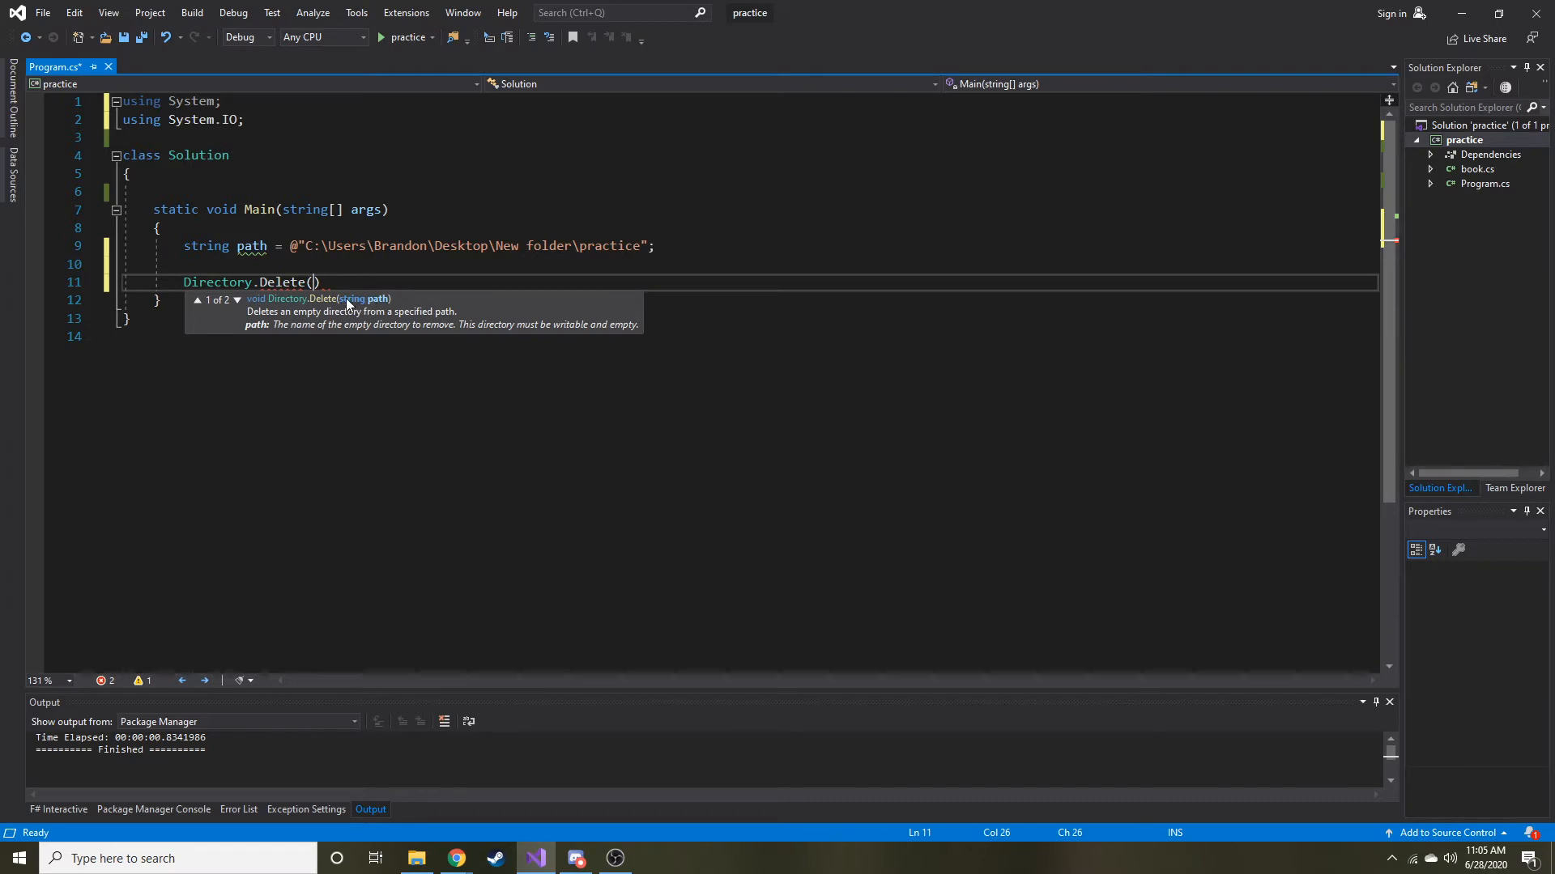
{"action": "mouse_move", "coordinate": [243, 302]}
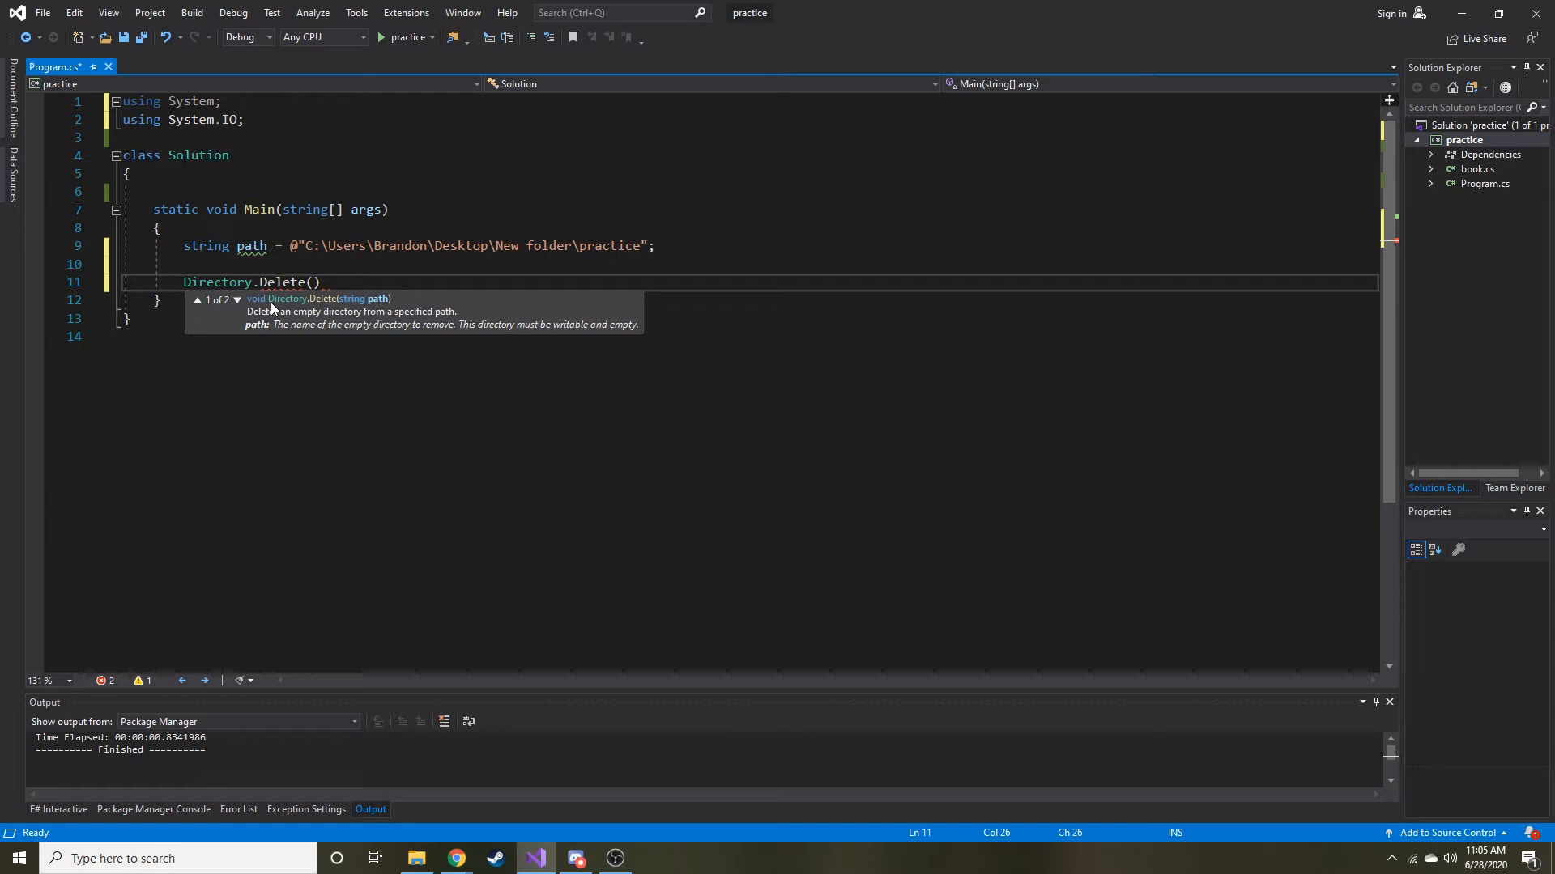
{"action": "mouse_move", "coordinate": [368, 308]}
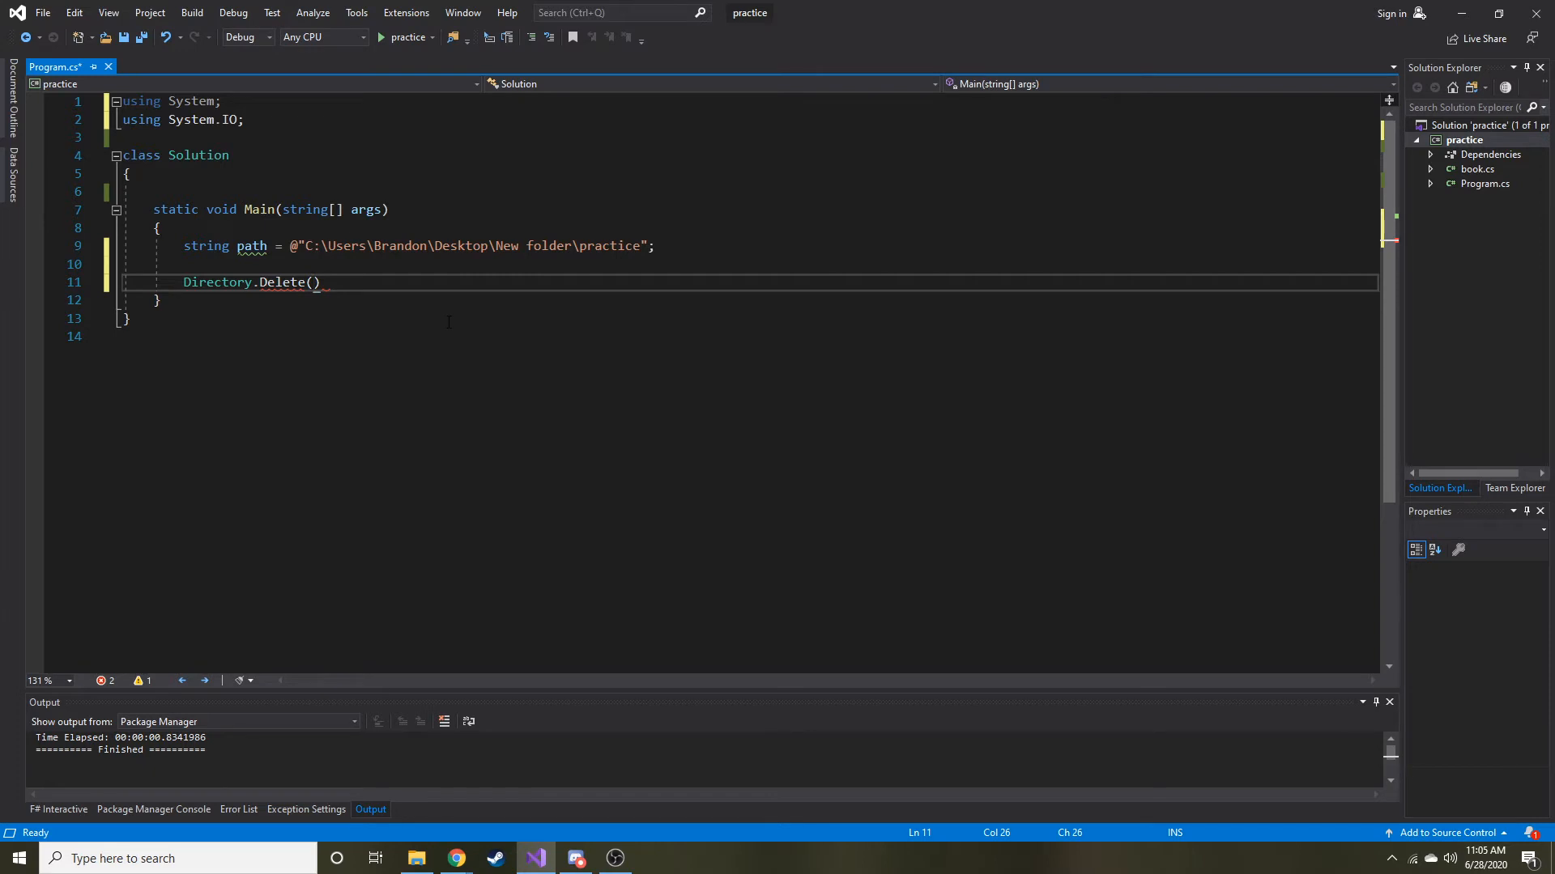
{"action": "type", "text": "path"}
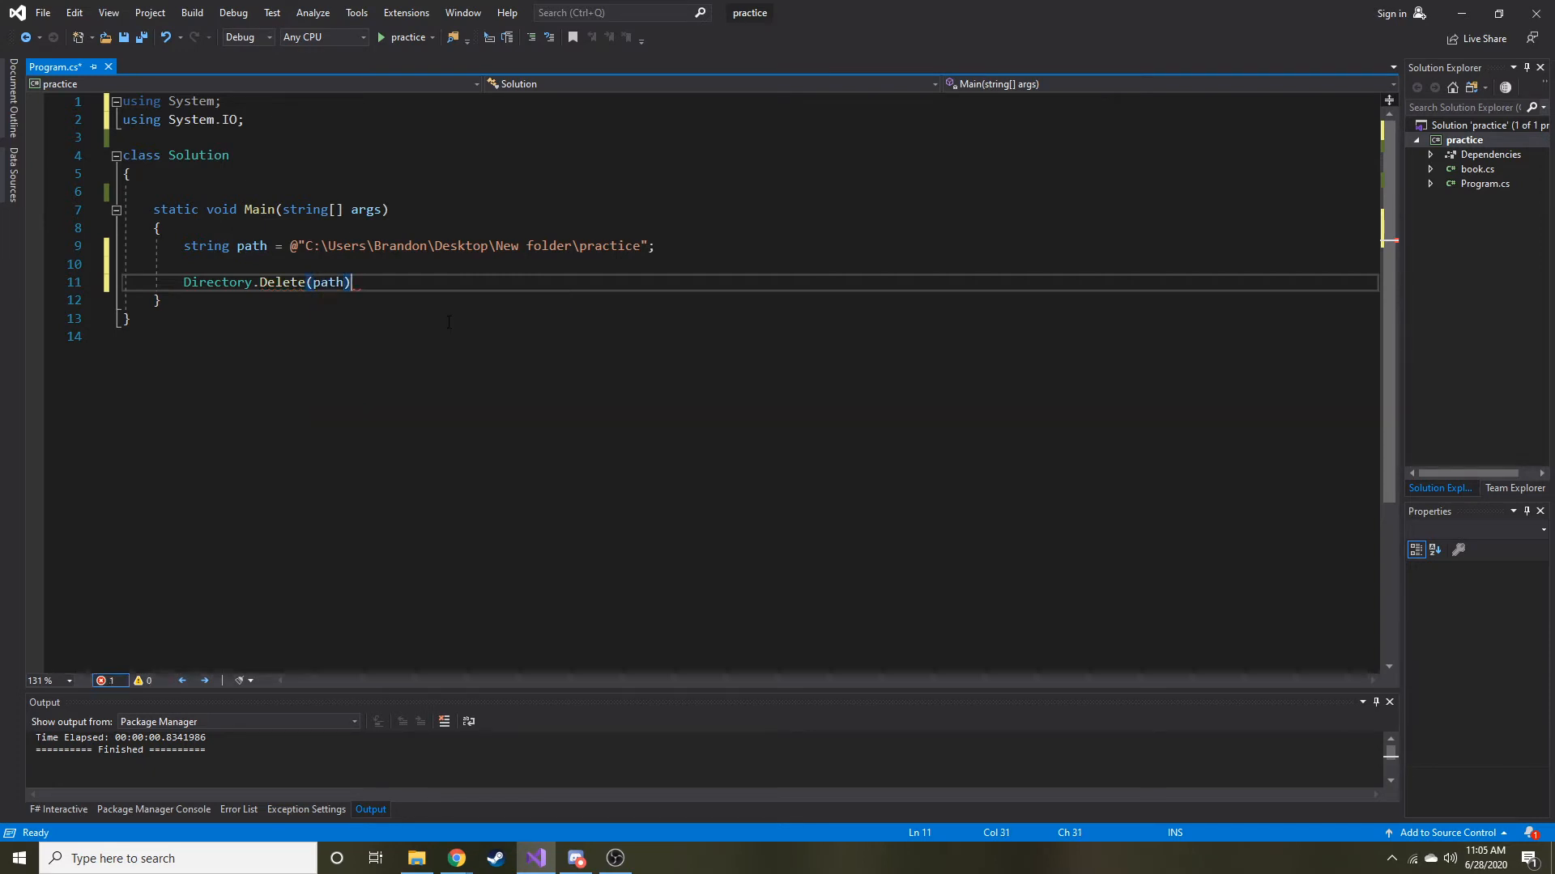
{"action": "type", "text": ";"}
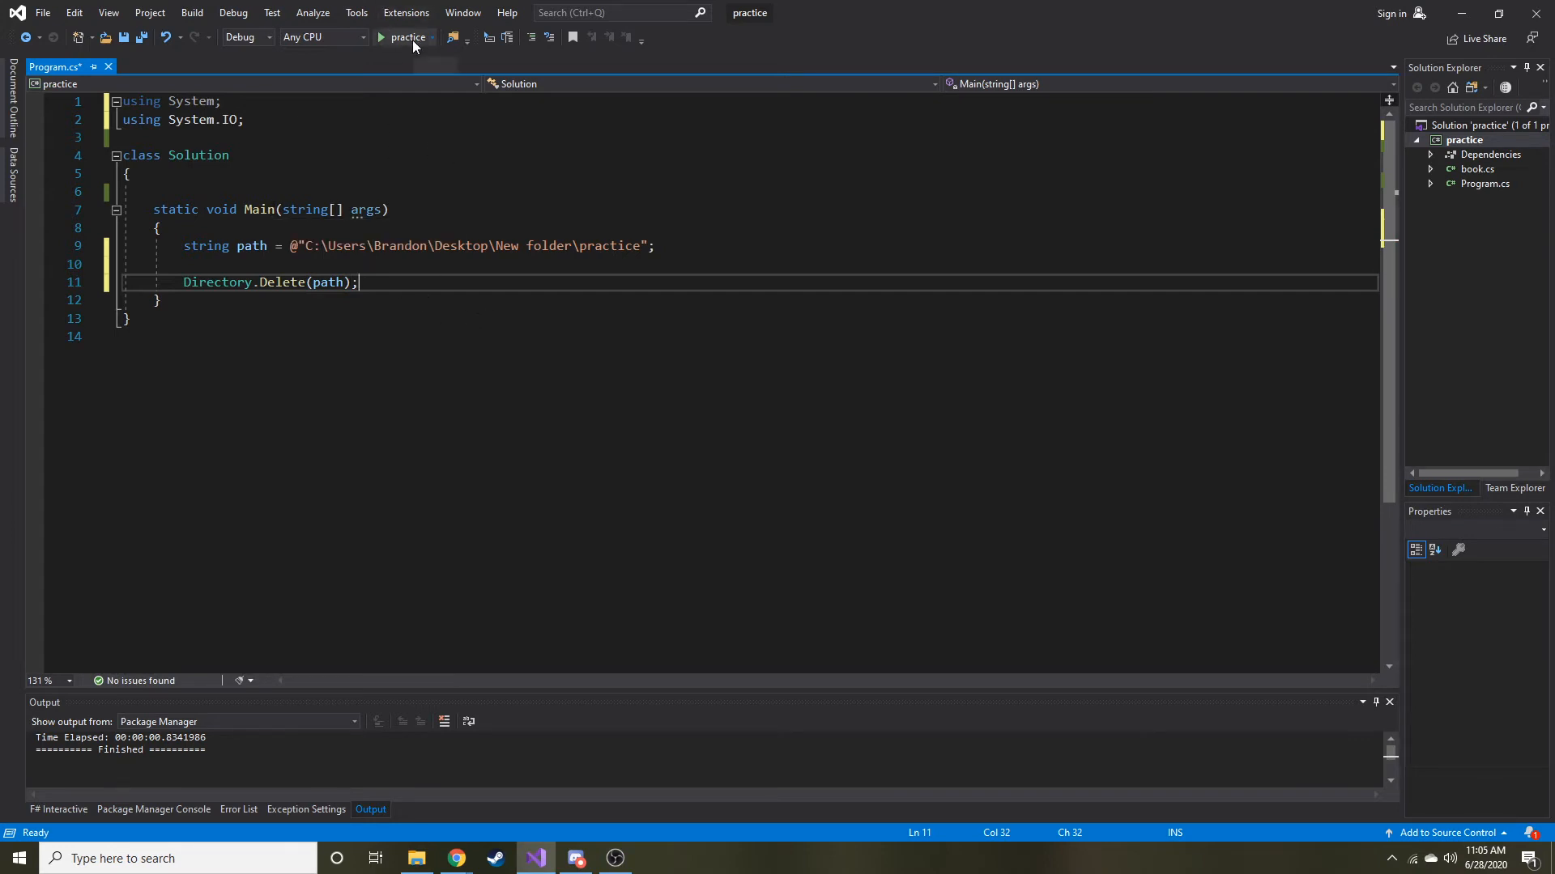
{"action": "left_click", "coordinate": [381, 37]}
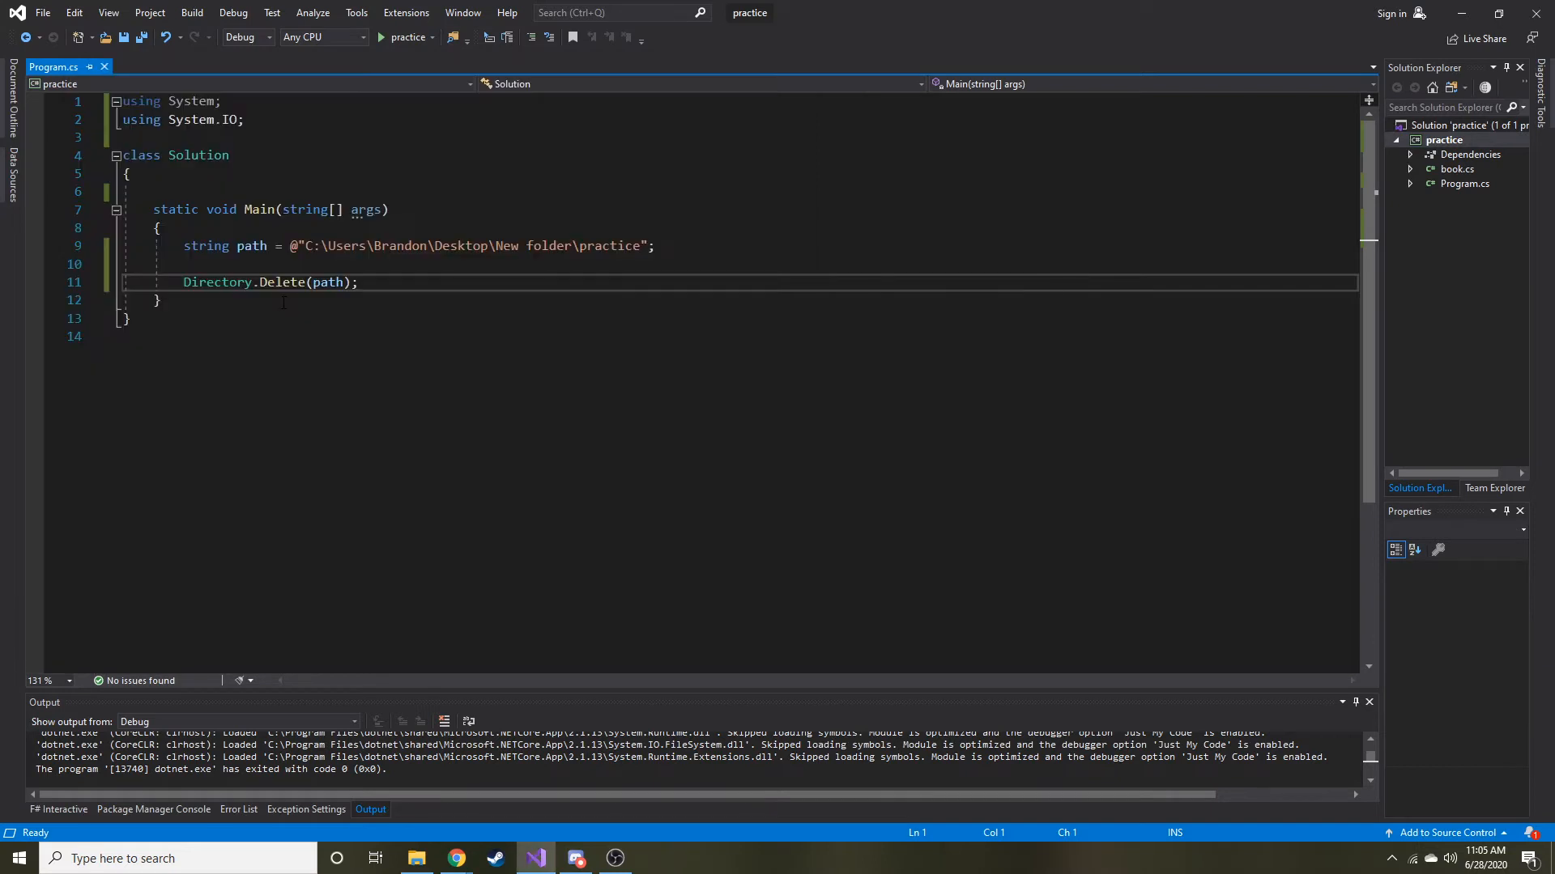
Return to the New folder window to confirm the practice folder was deleted
{"action": "left_click", "coordinate": [416, 858]}
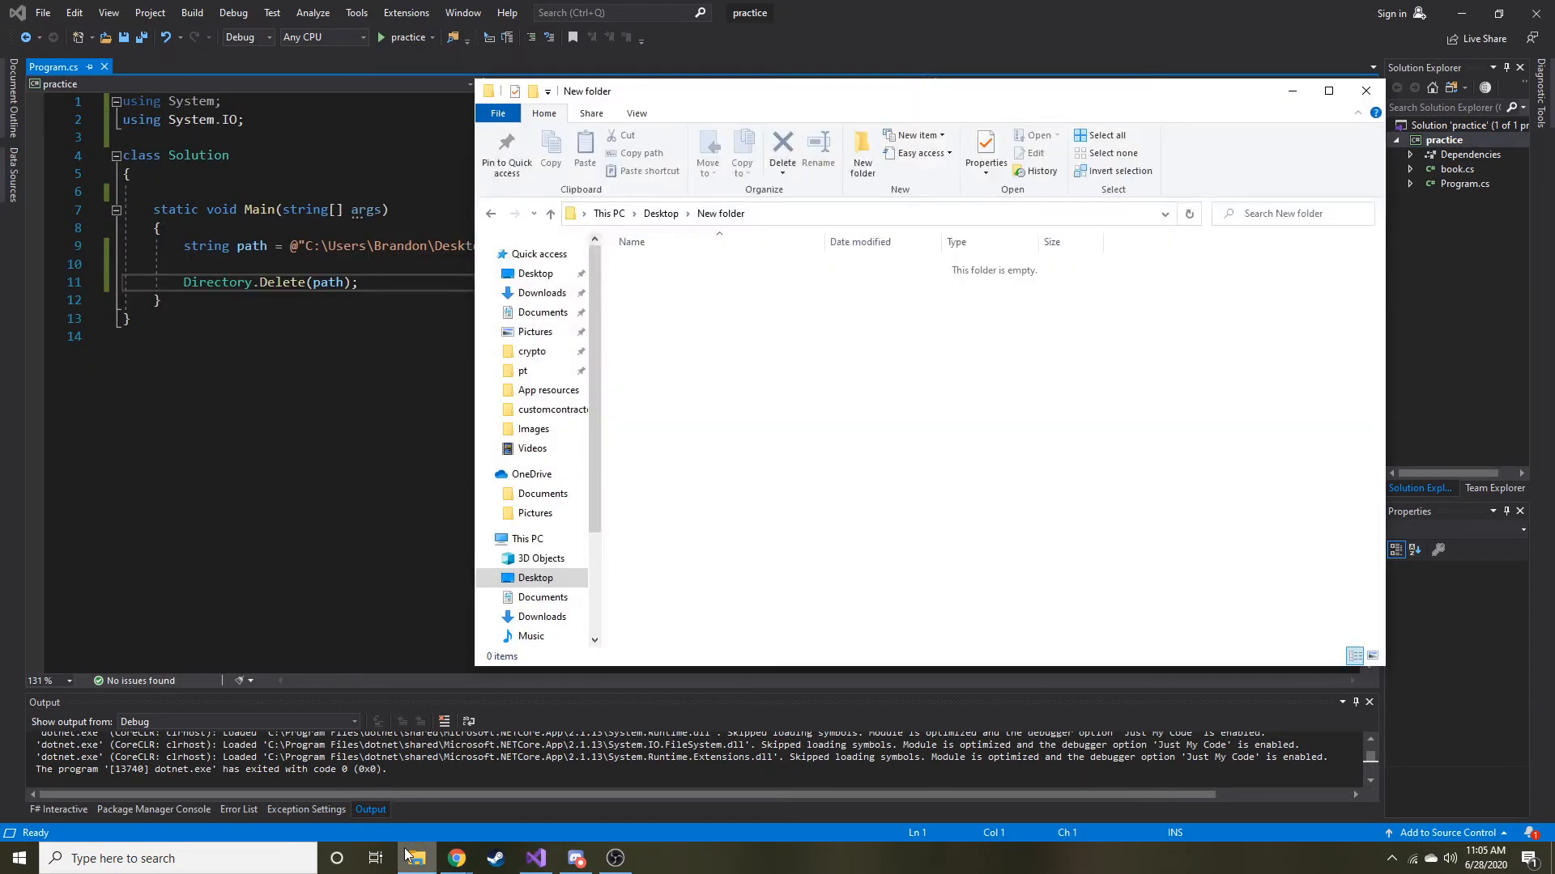
{"action": "mouse_move", "coordinate": [883, 183]}
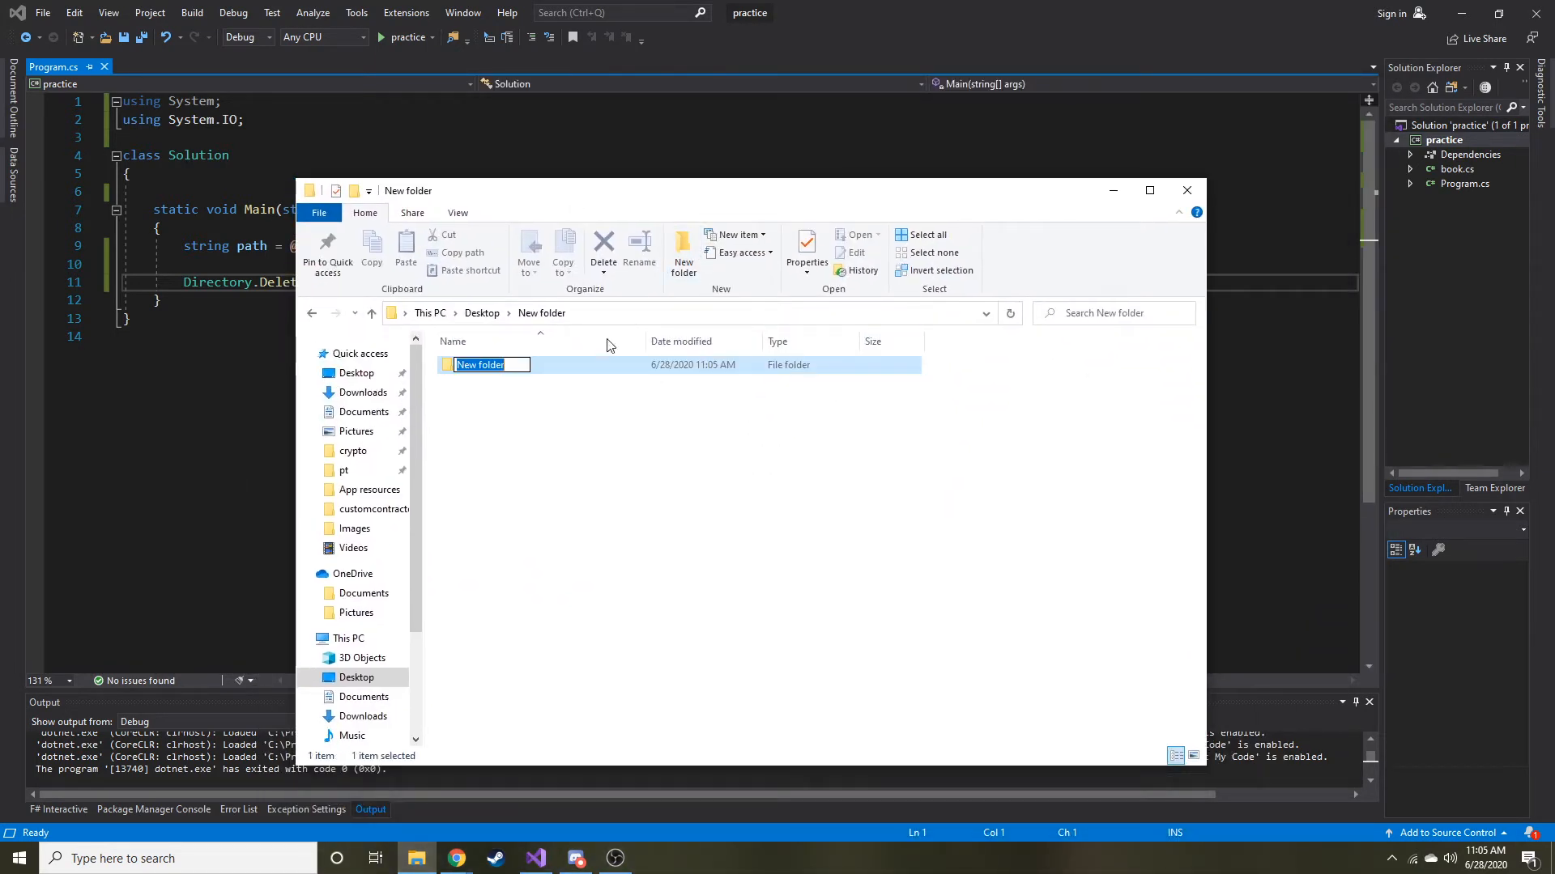
Name the new folder practice and create a text document test.txt inside it
{"action": "type", "text": "practic3e"}
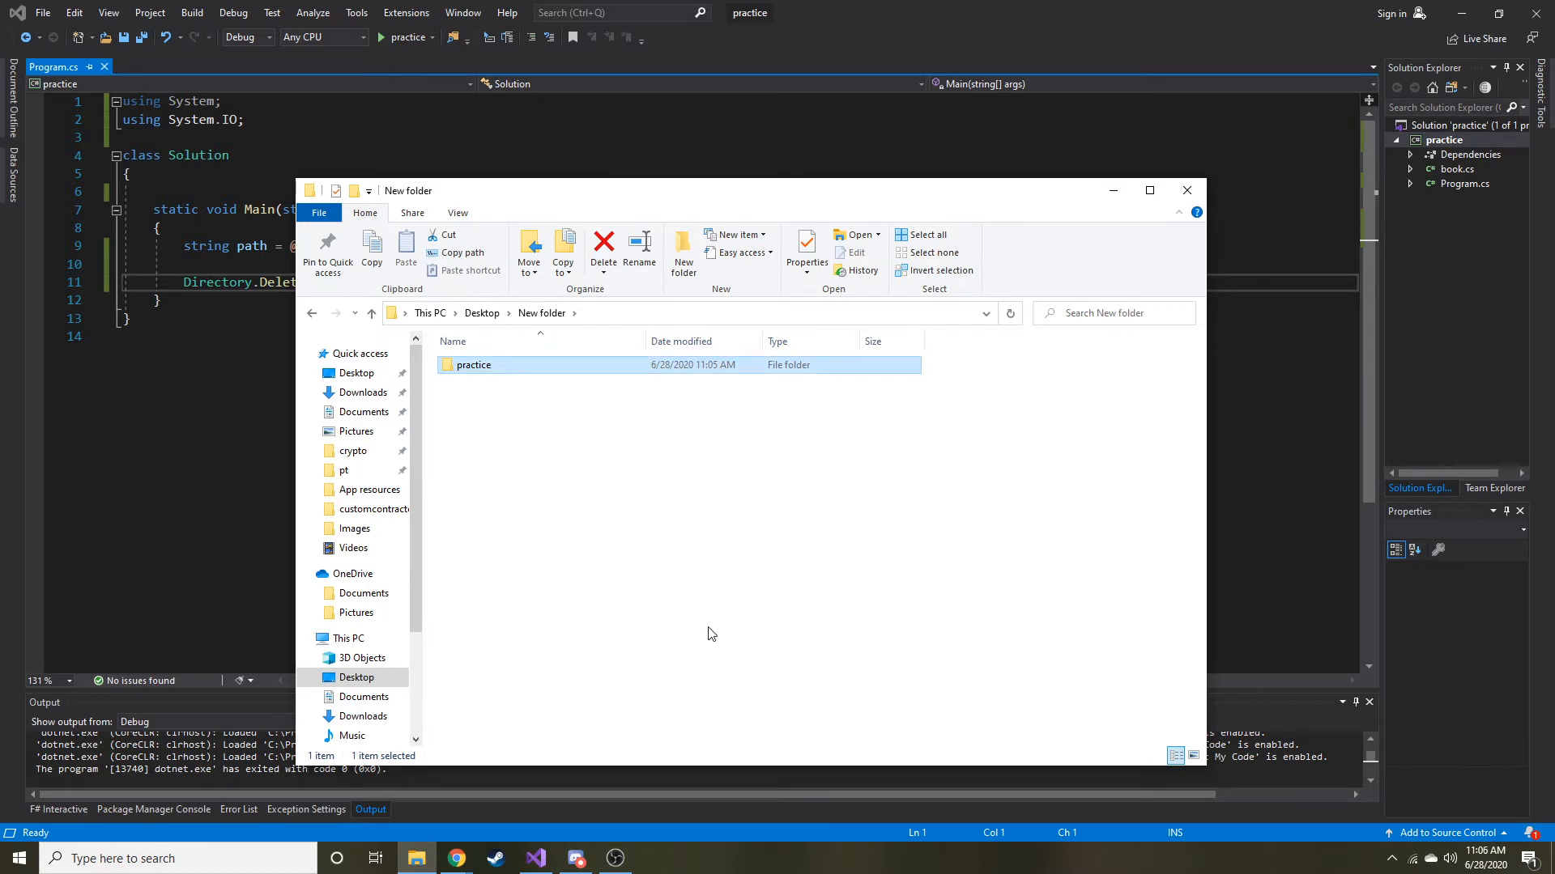
{"action": "mouse_move", "coordinate": [680, 554]}
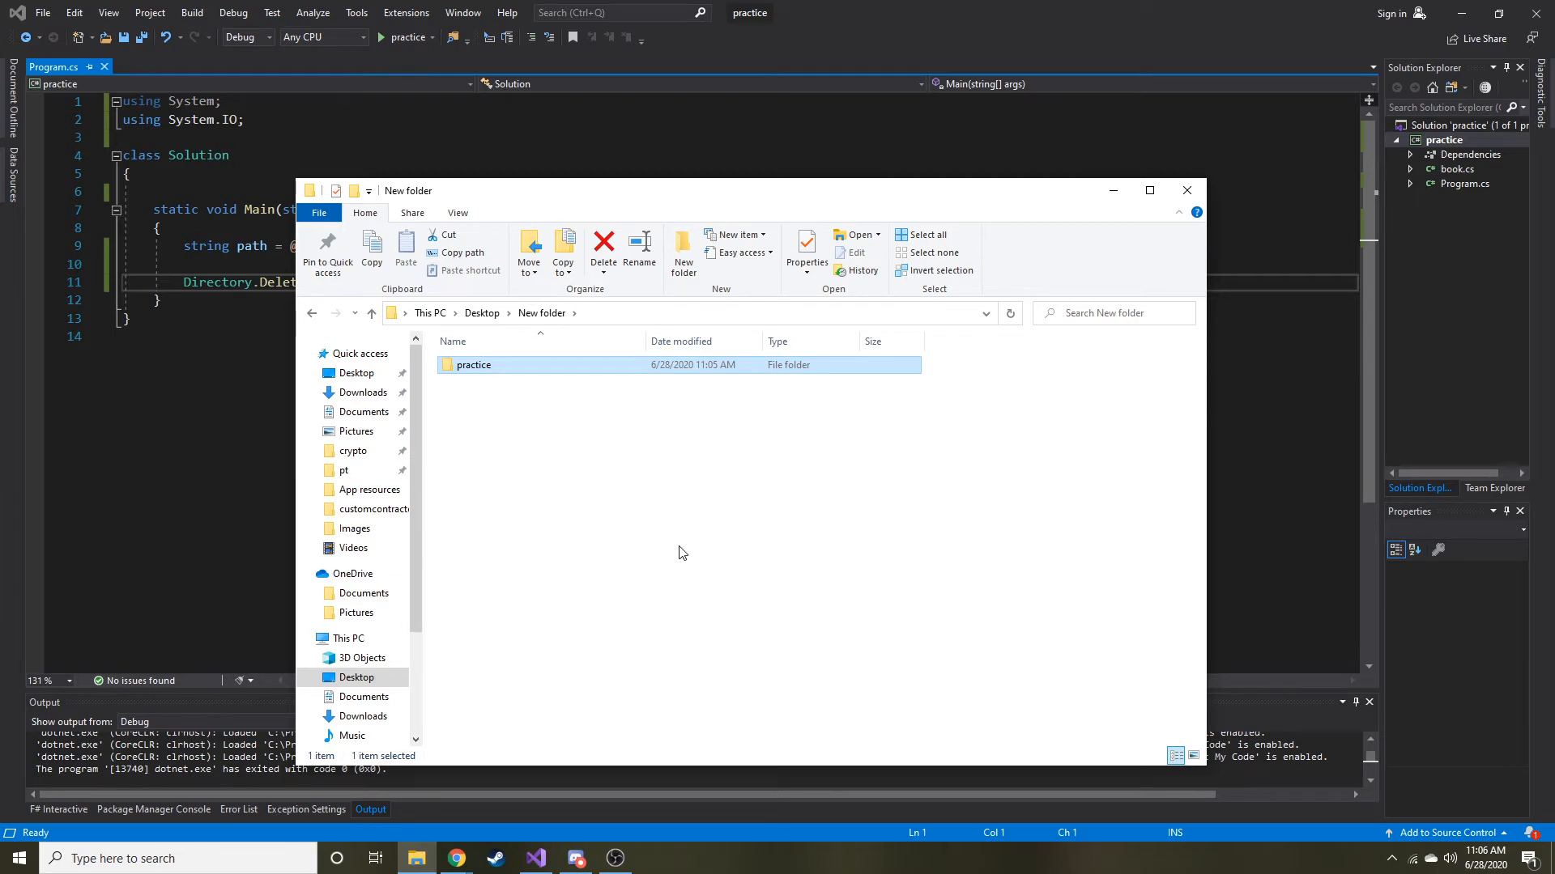
{"action": "double_click", "coordinate": [473, 364]}
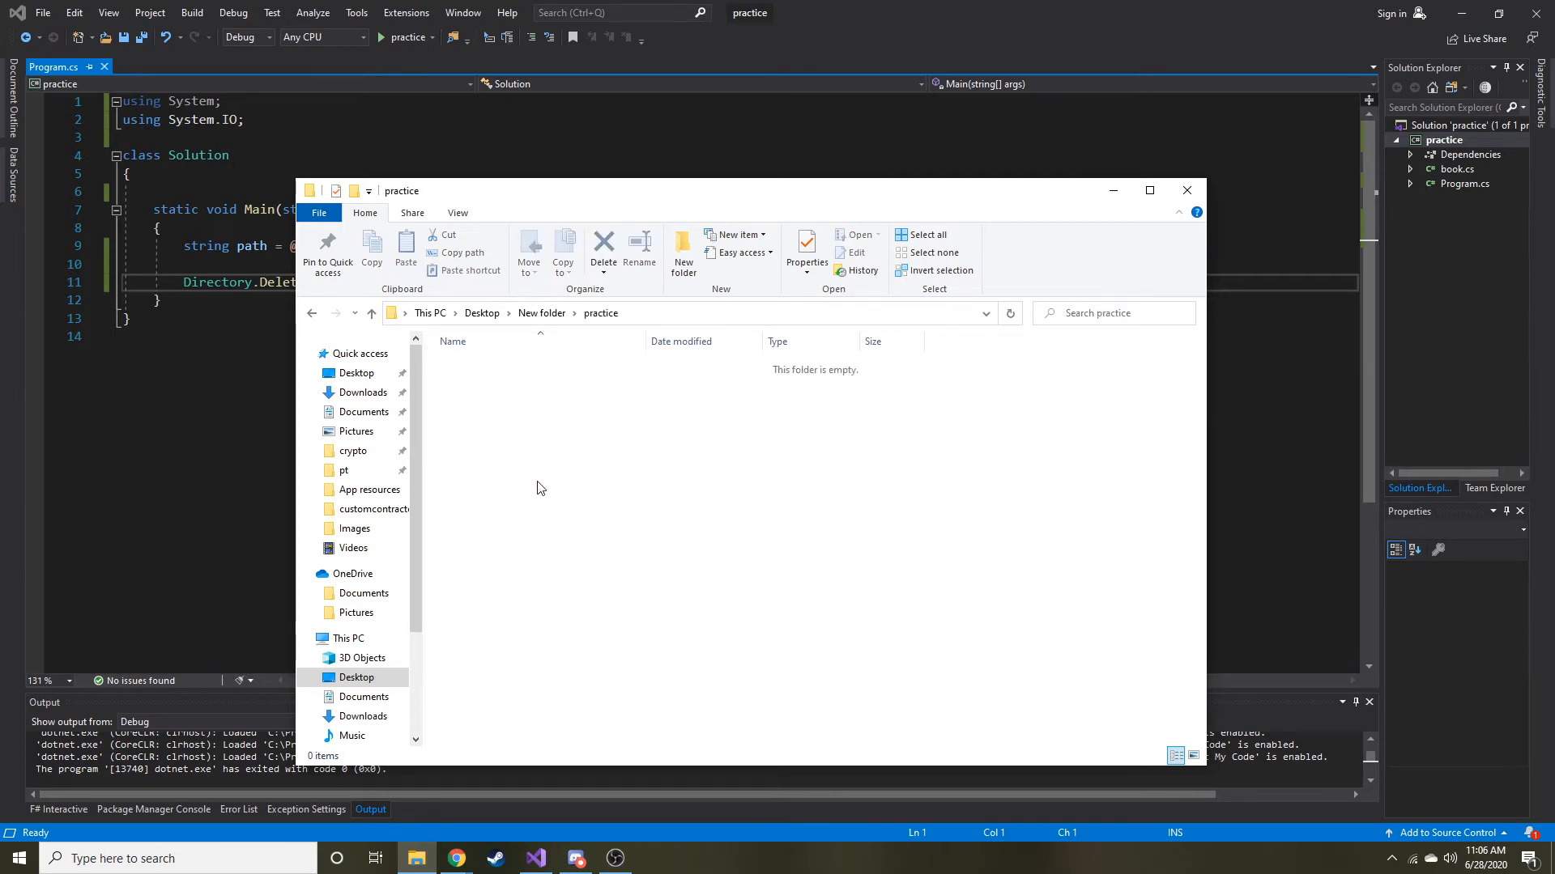
{"action": "right_click", "coordinate": [541, 487]}
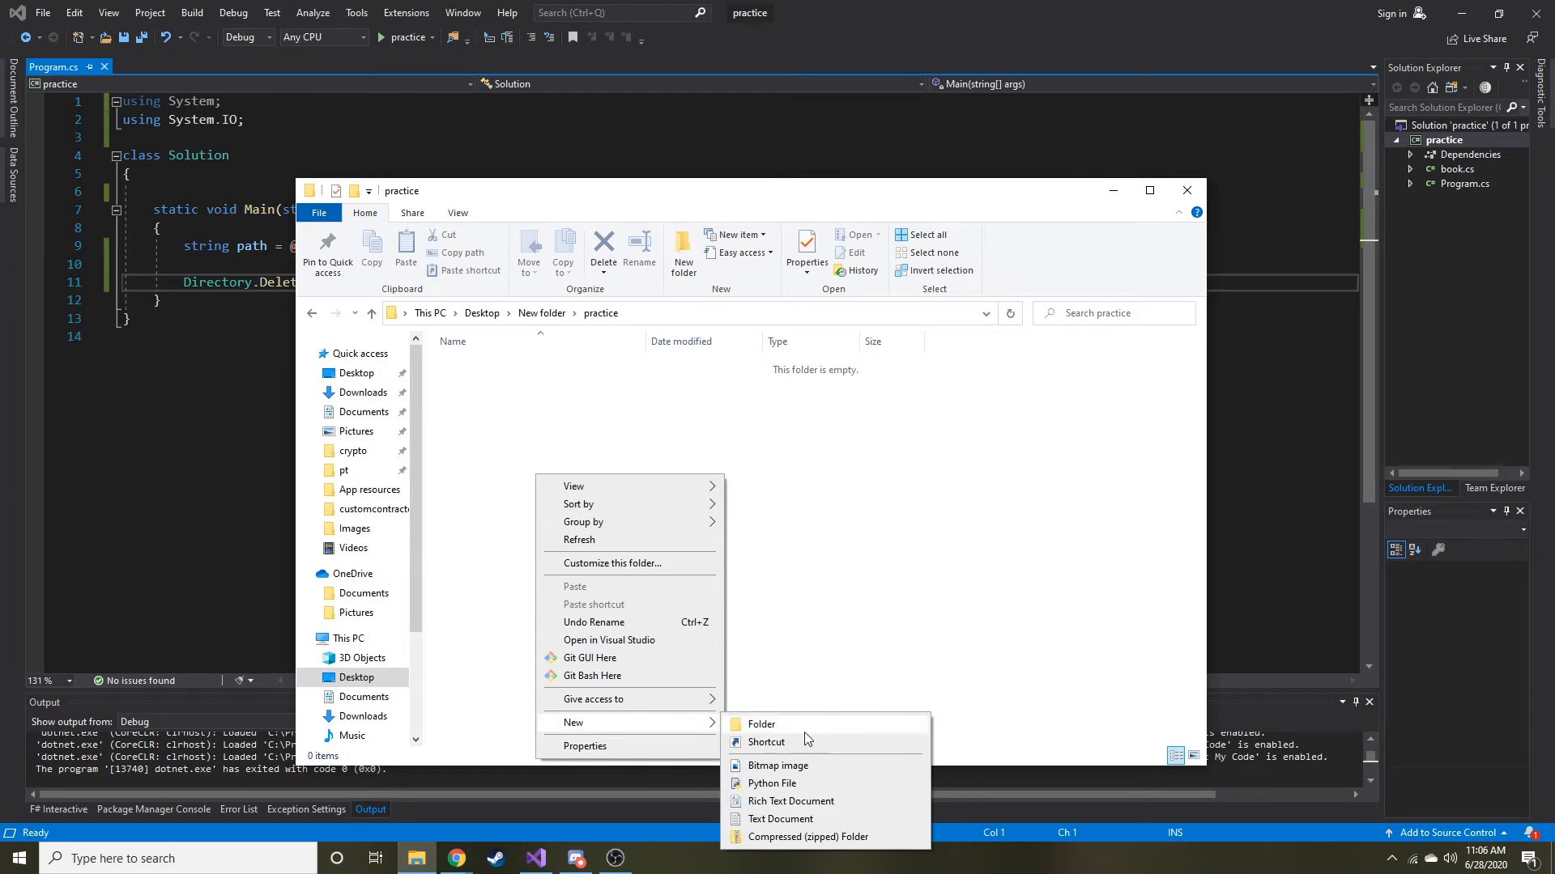
{"action": "left_click", "coordinate": [782, 819]}
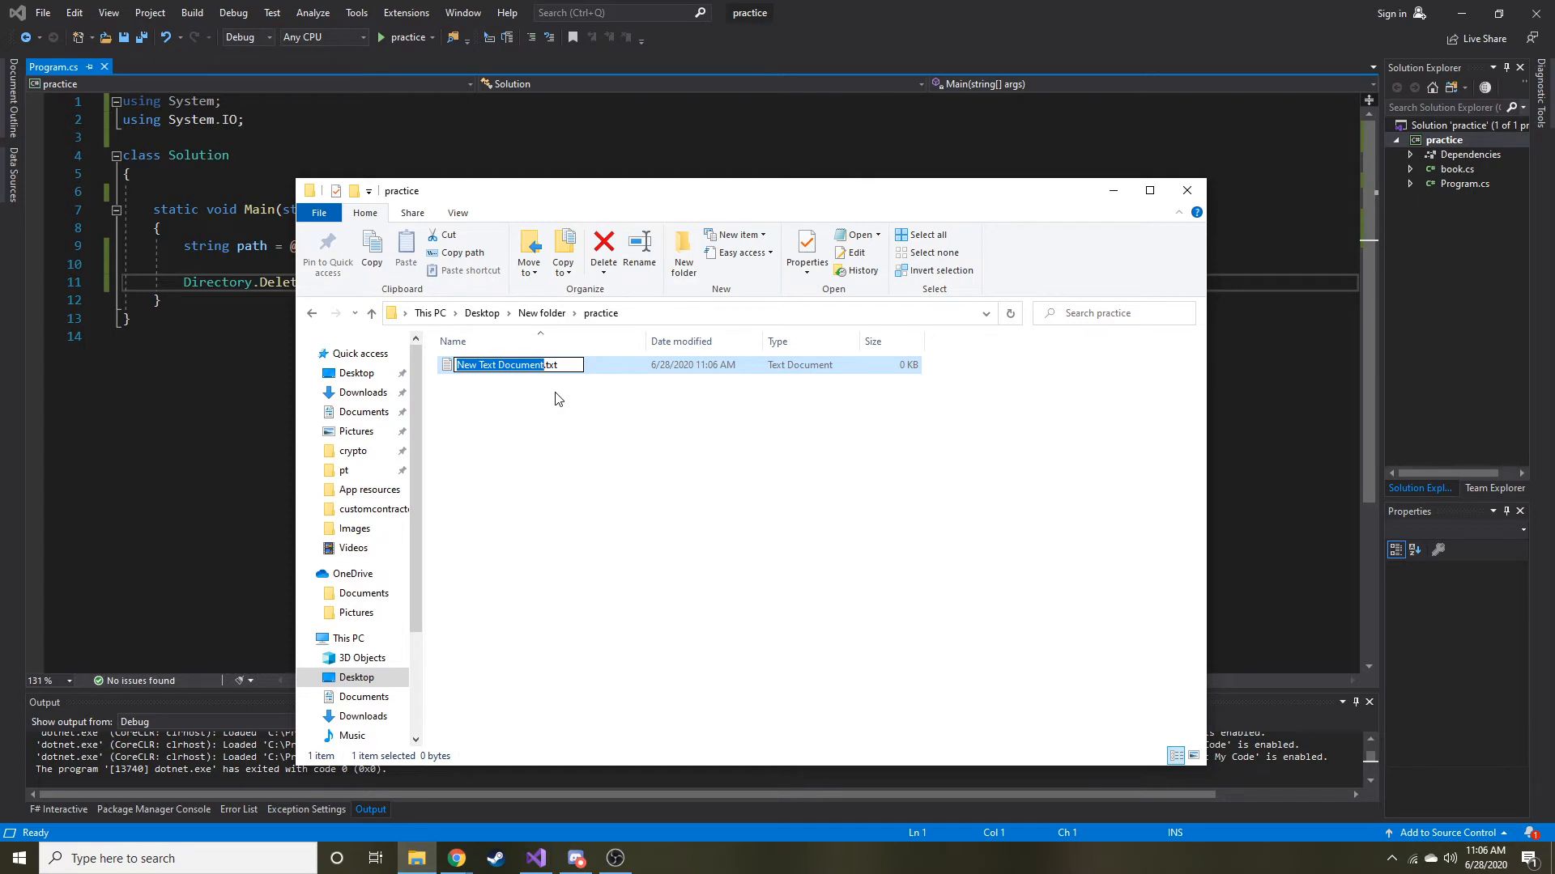
{"action": "type", "text": "test.txt"}
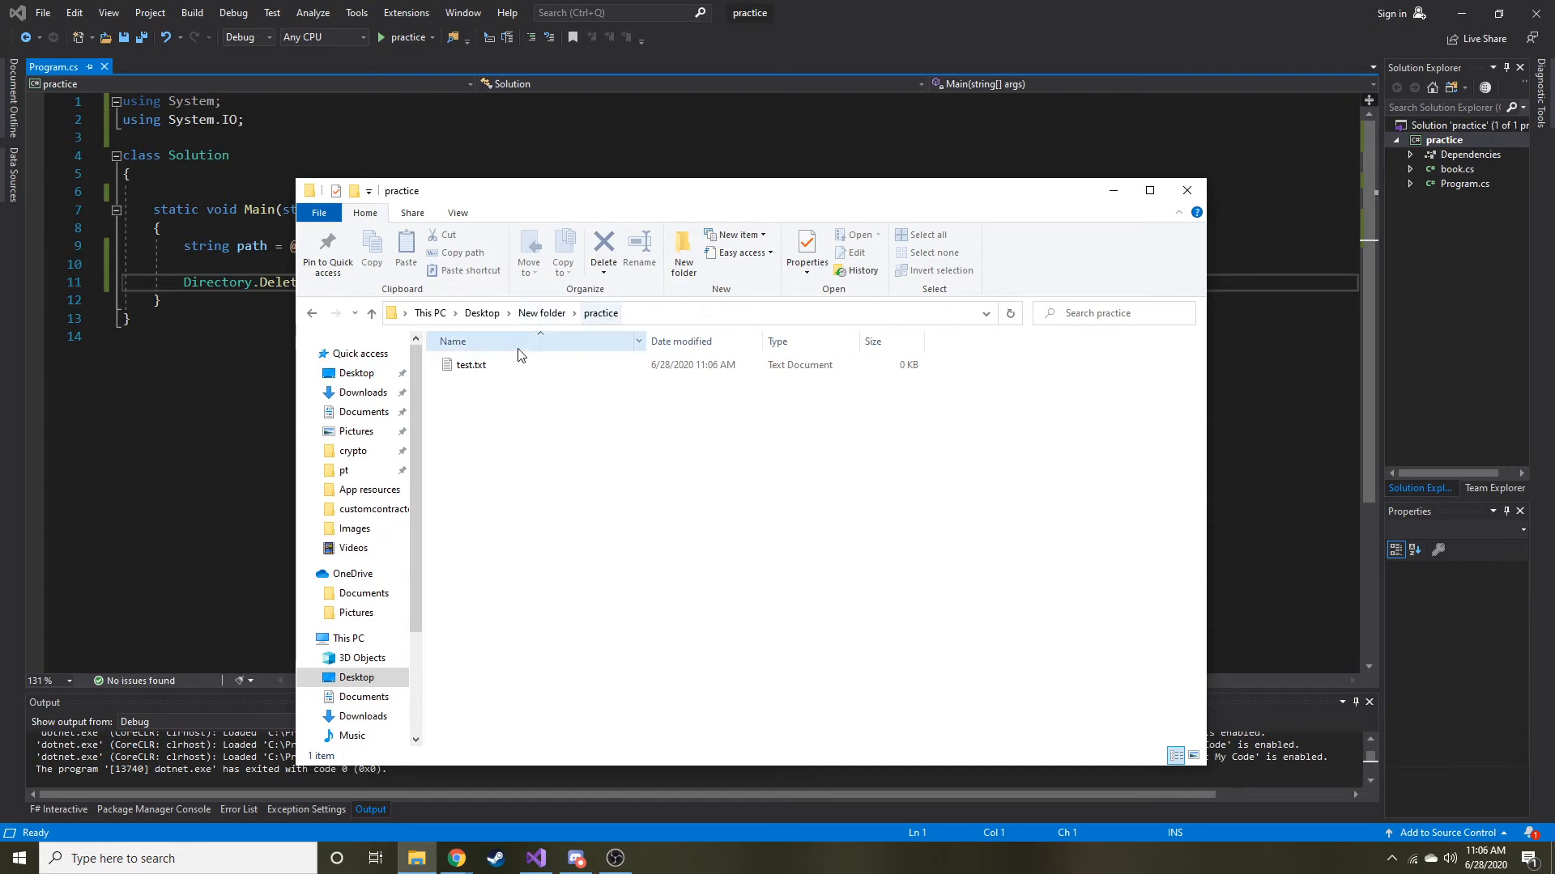
{"action": "mouse_move", "coordinate": [1112, 191]}
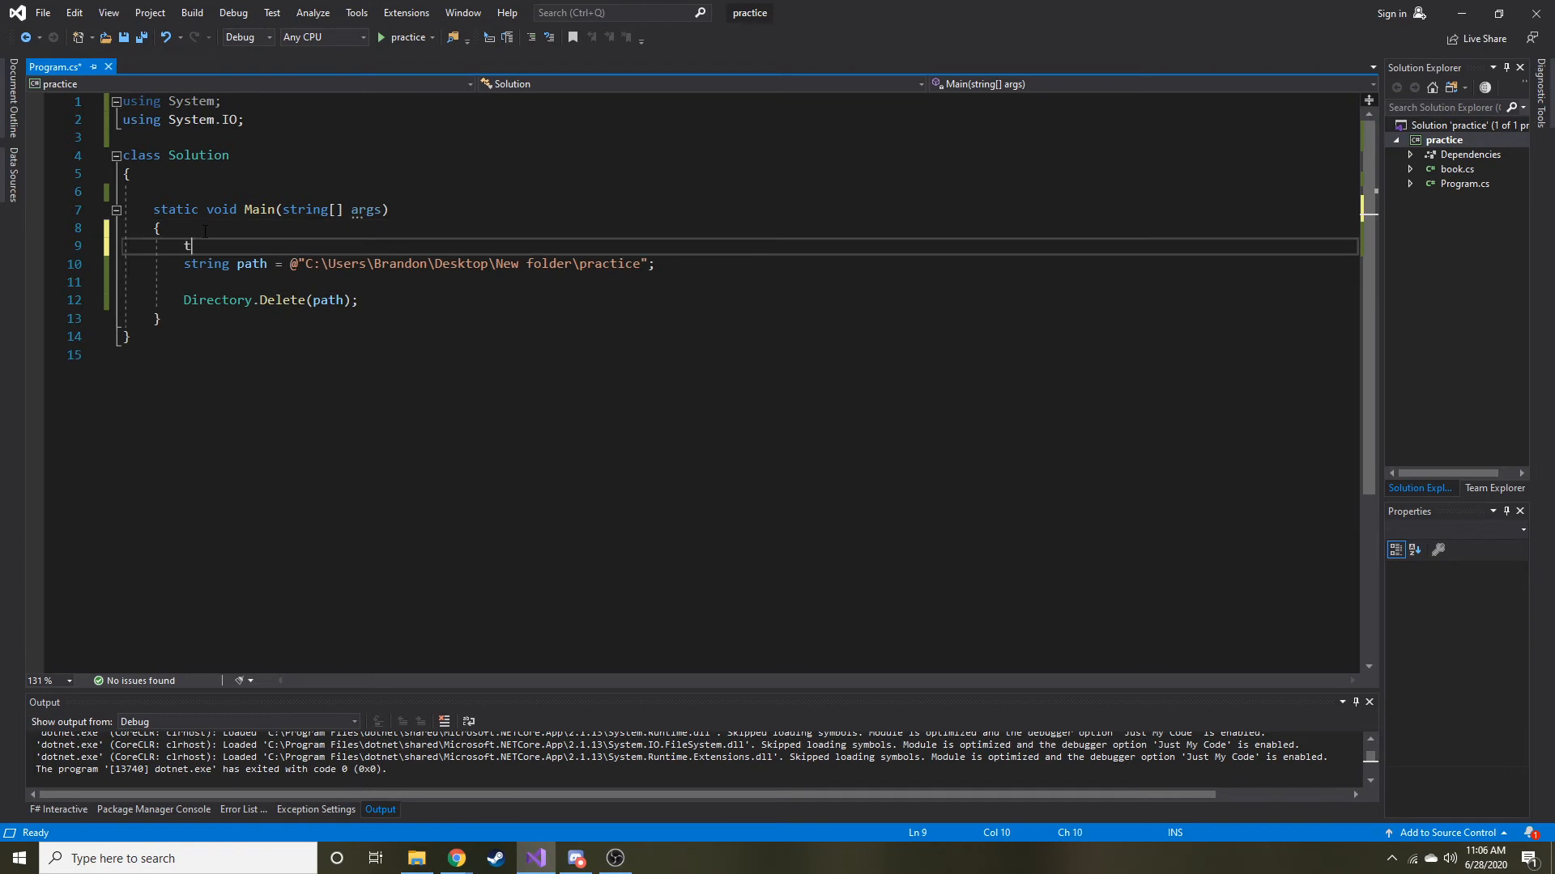
Wrap the path declaration and Directory.Delete call in a try block followed by catch (Exception ex)
{"action": "type", "text": "try"}
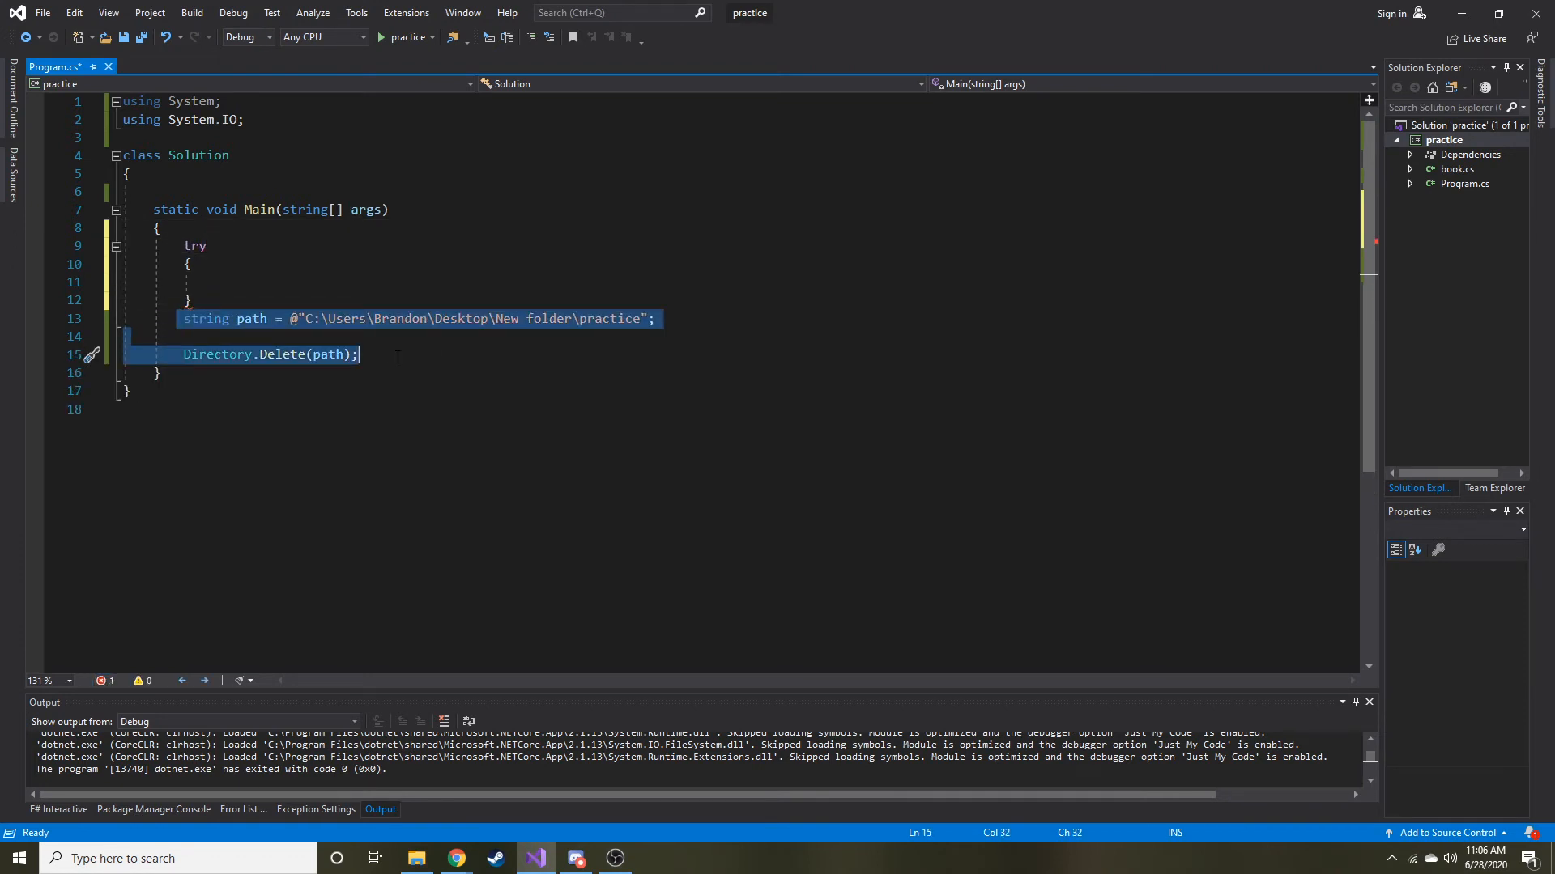
{"action": "key", "text": "Delete"}
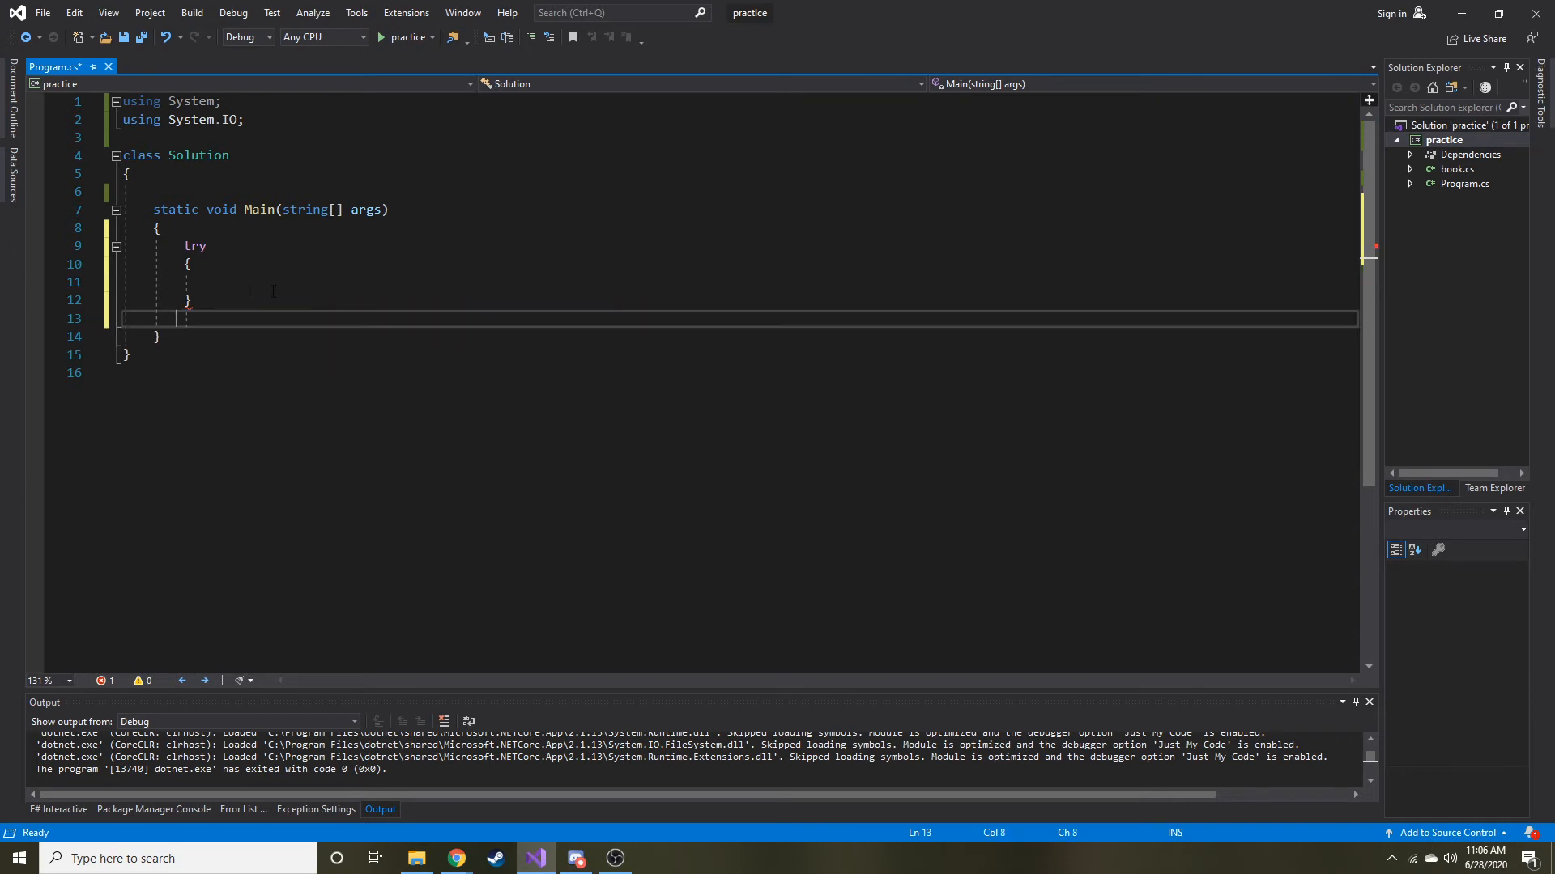
{"action": "type", "text": "string path = @\"C:\\Users\\Brandon\\Desktop\\New folder\\practice\";"}
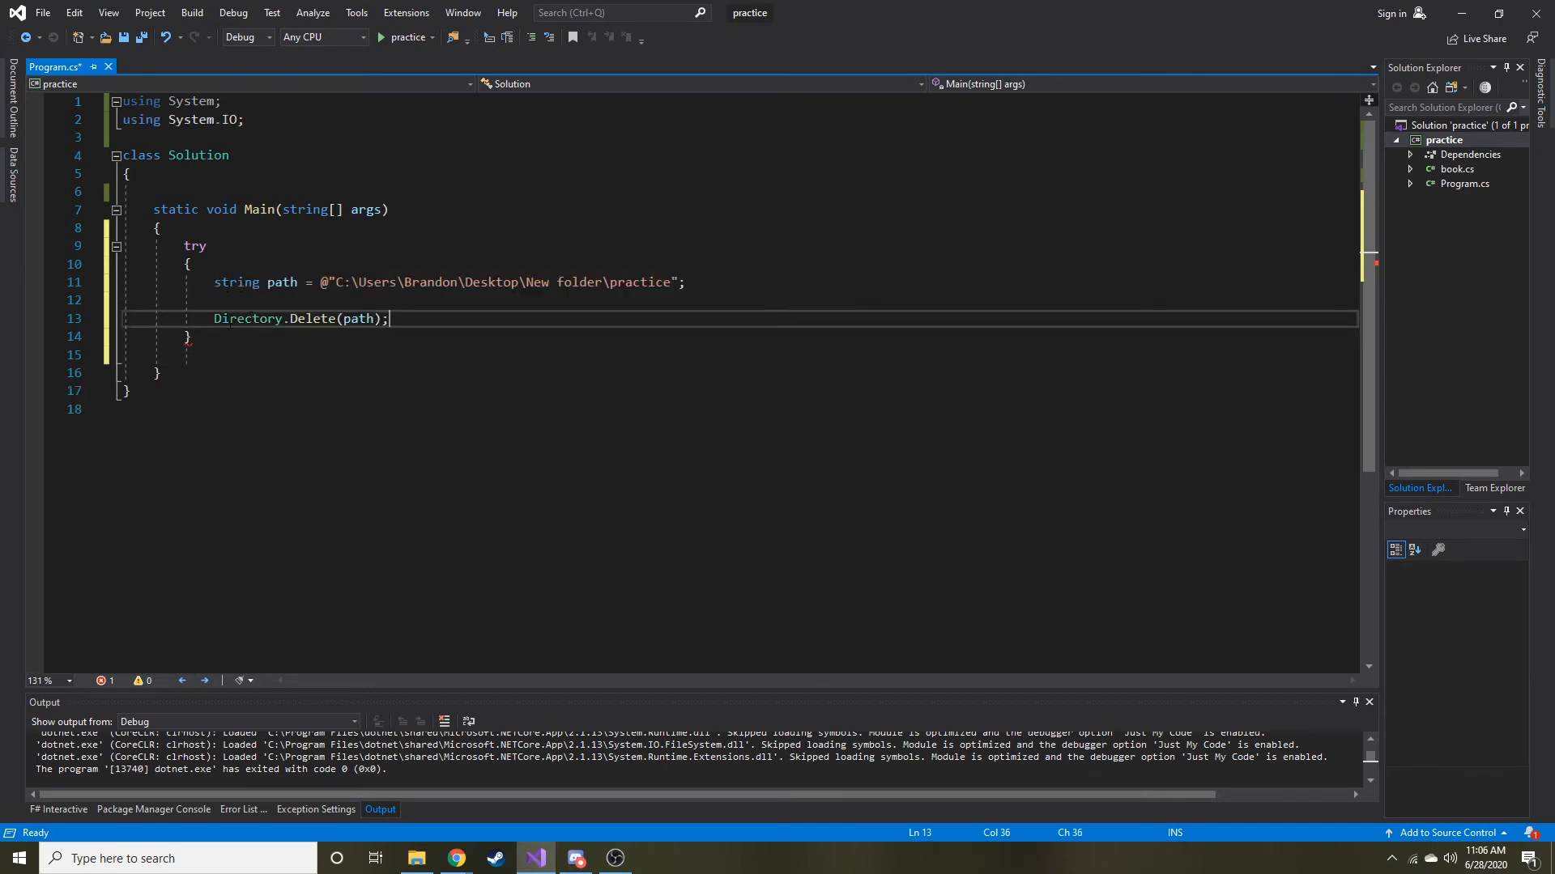
{"action": "type", "text": "e"}
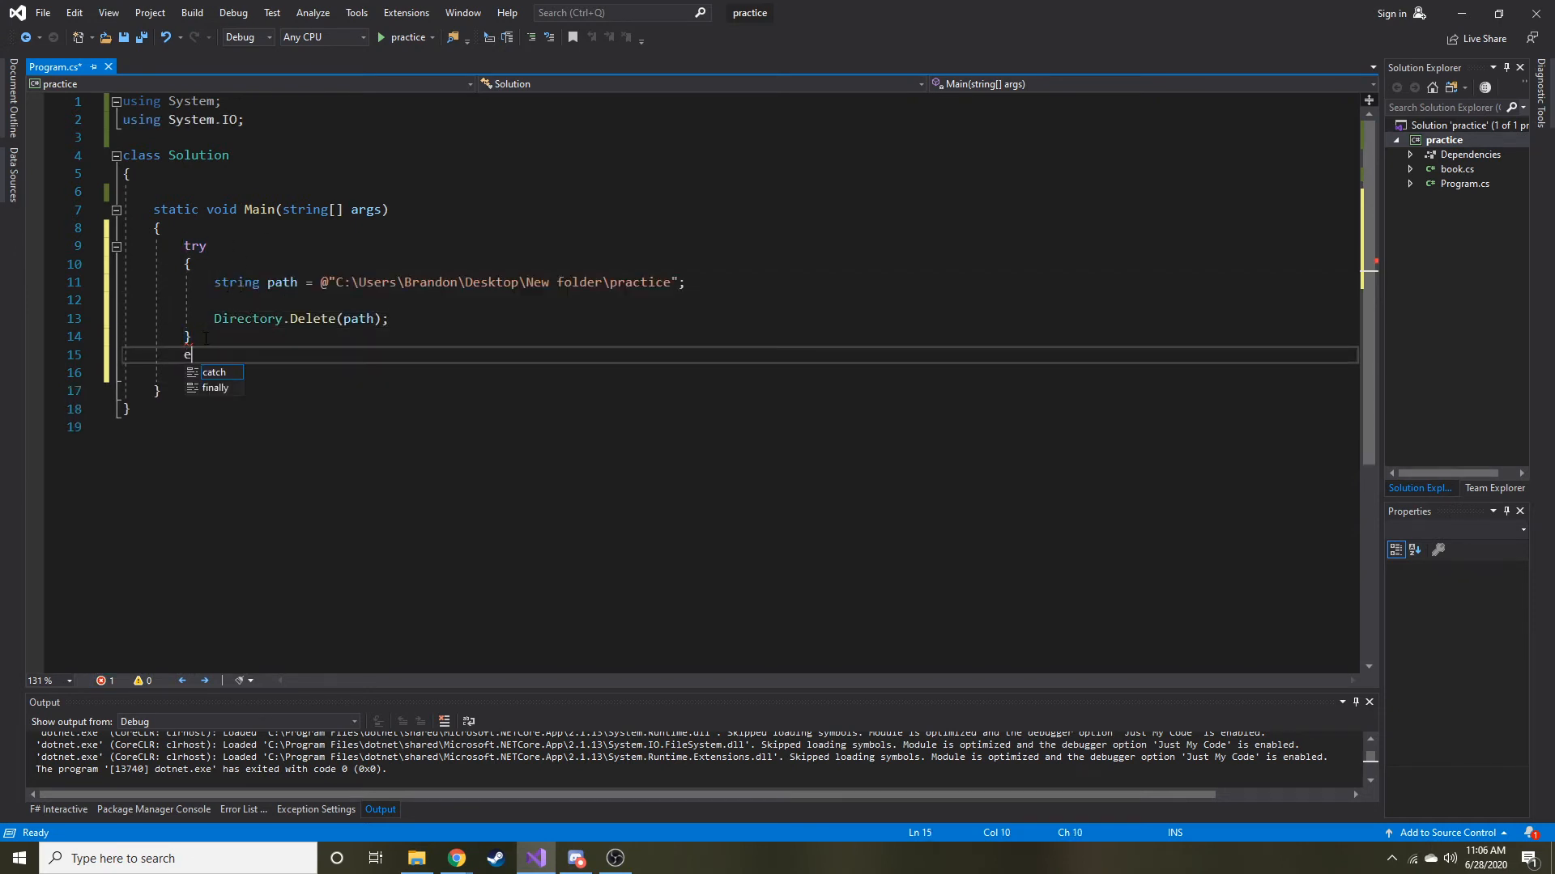
{"action": "type", "text": "atch"}
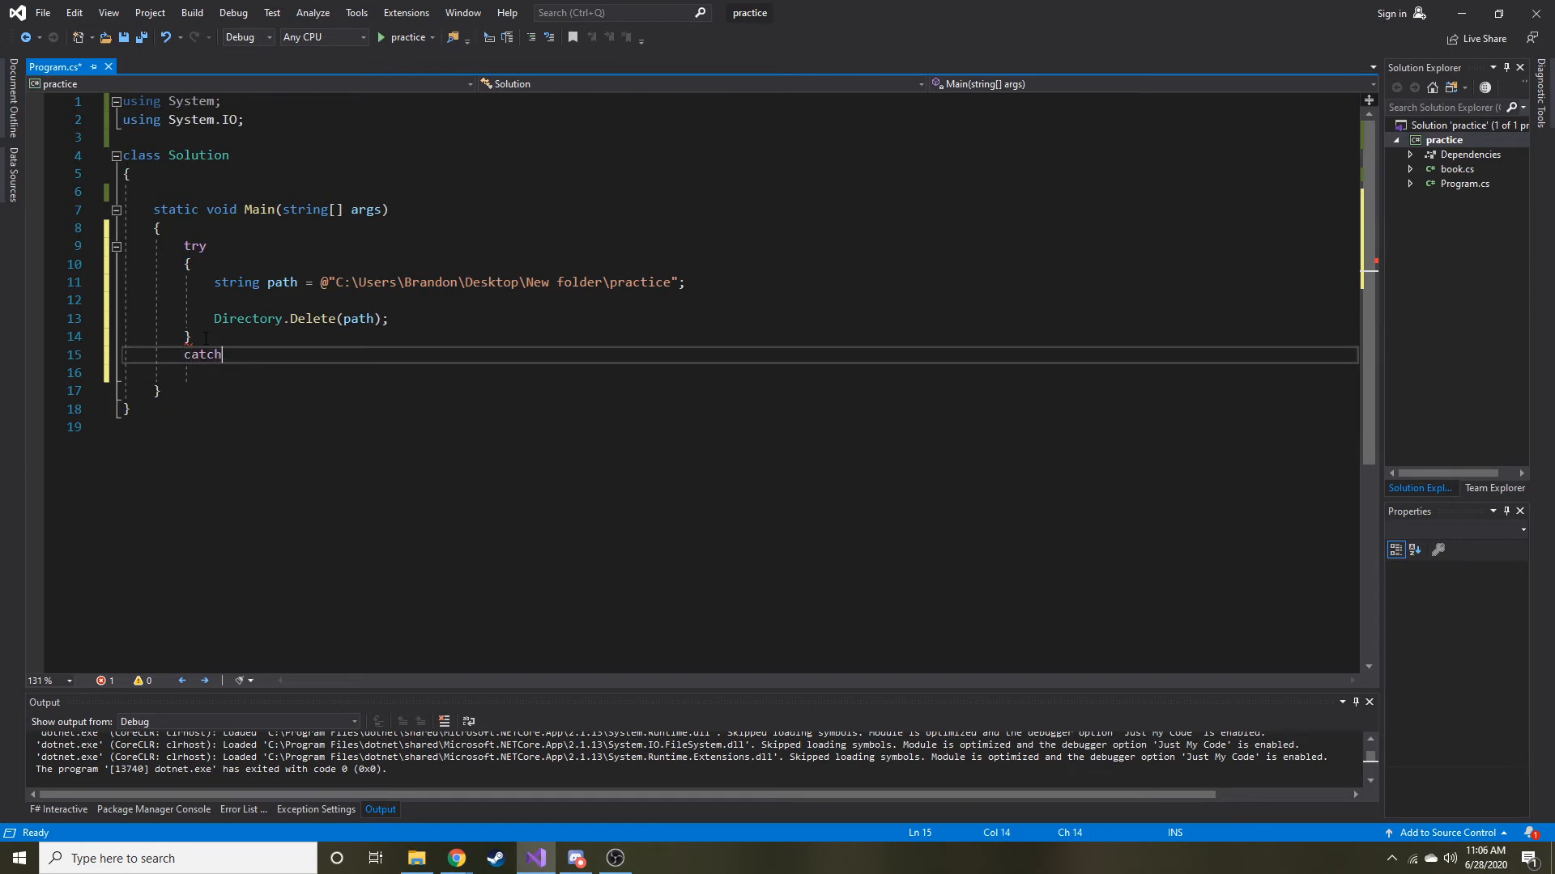
{"action": "type", "text": "(Exception)"}
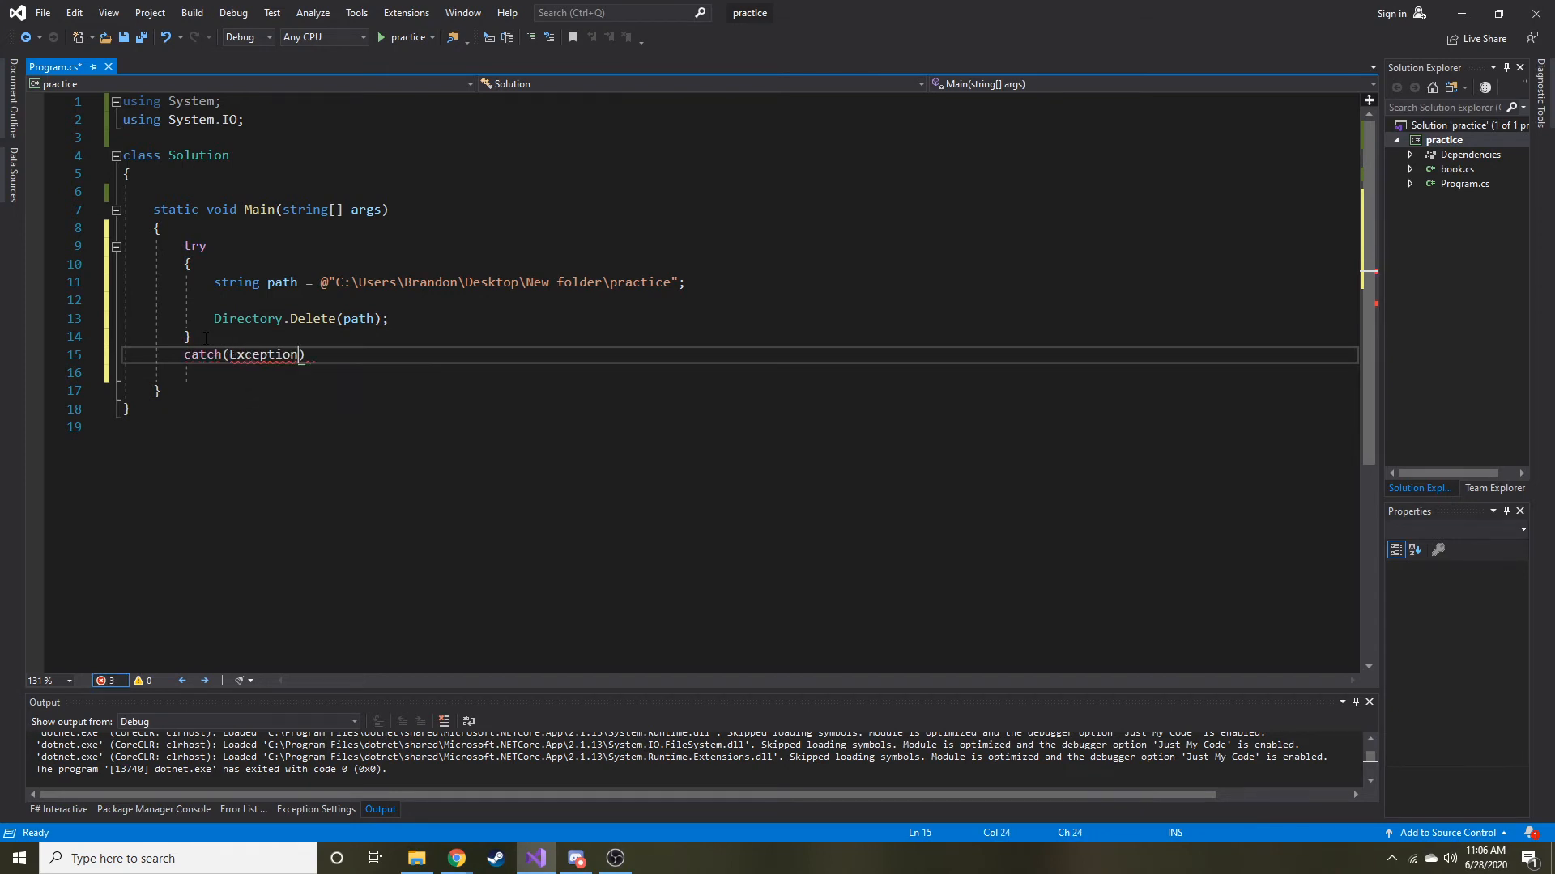
{"action": "type", "text": "ex"}
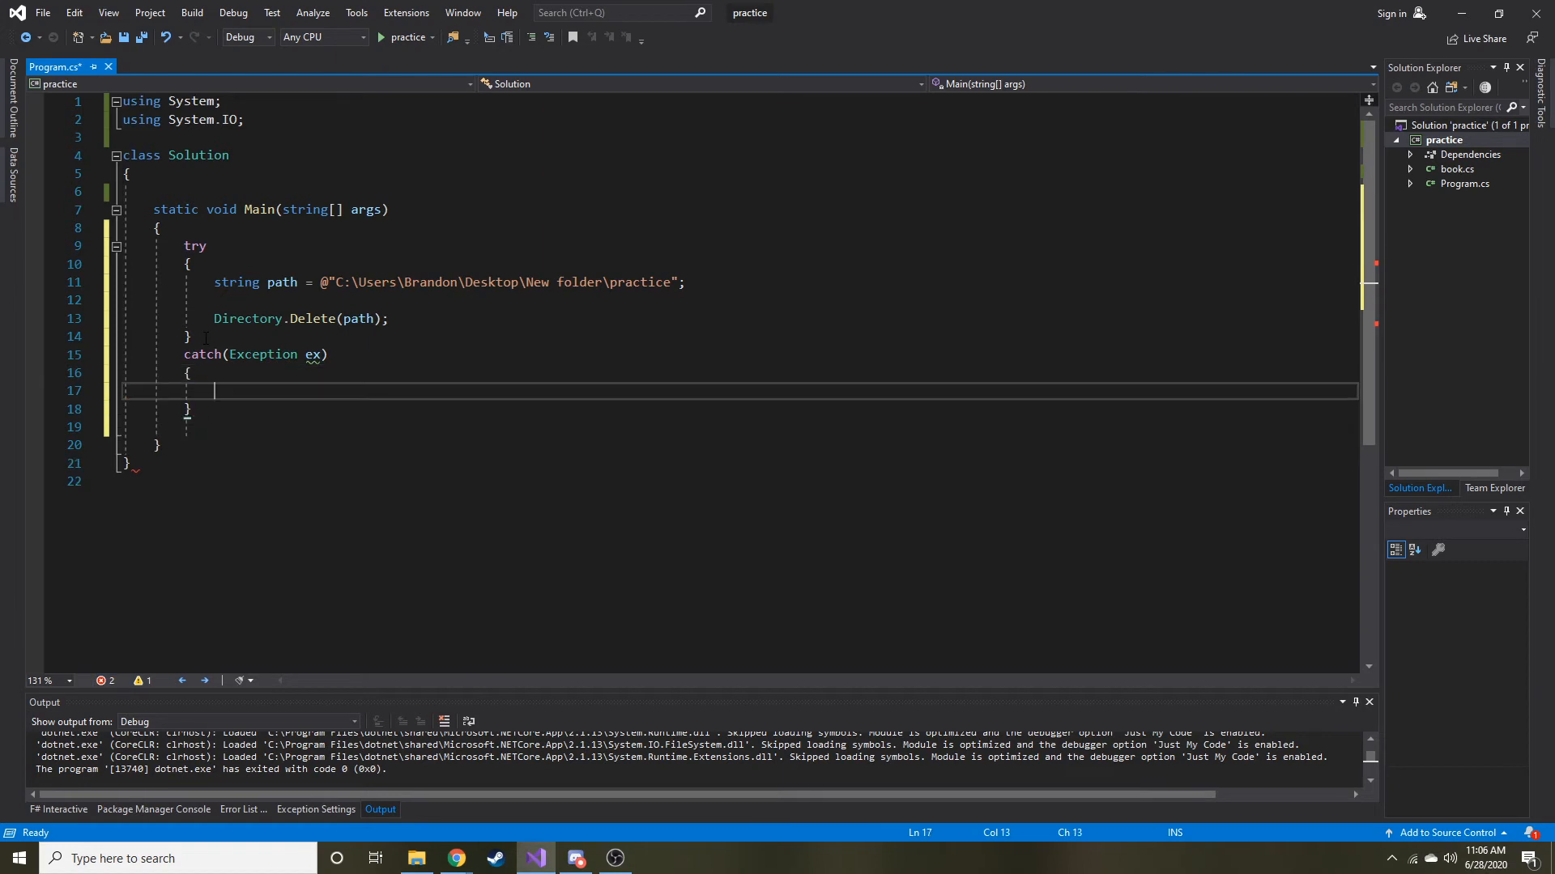
Inside the catch block write Console.WriteLine(ex.Message);
{"action": "type", "text": "cp"}
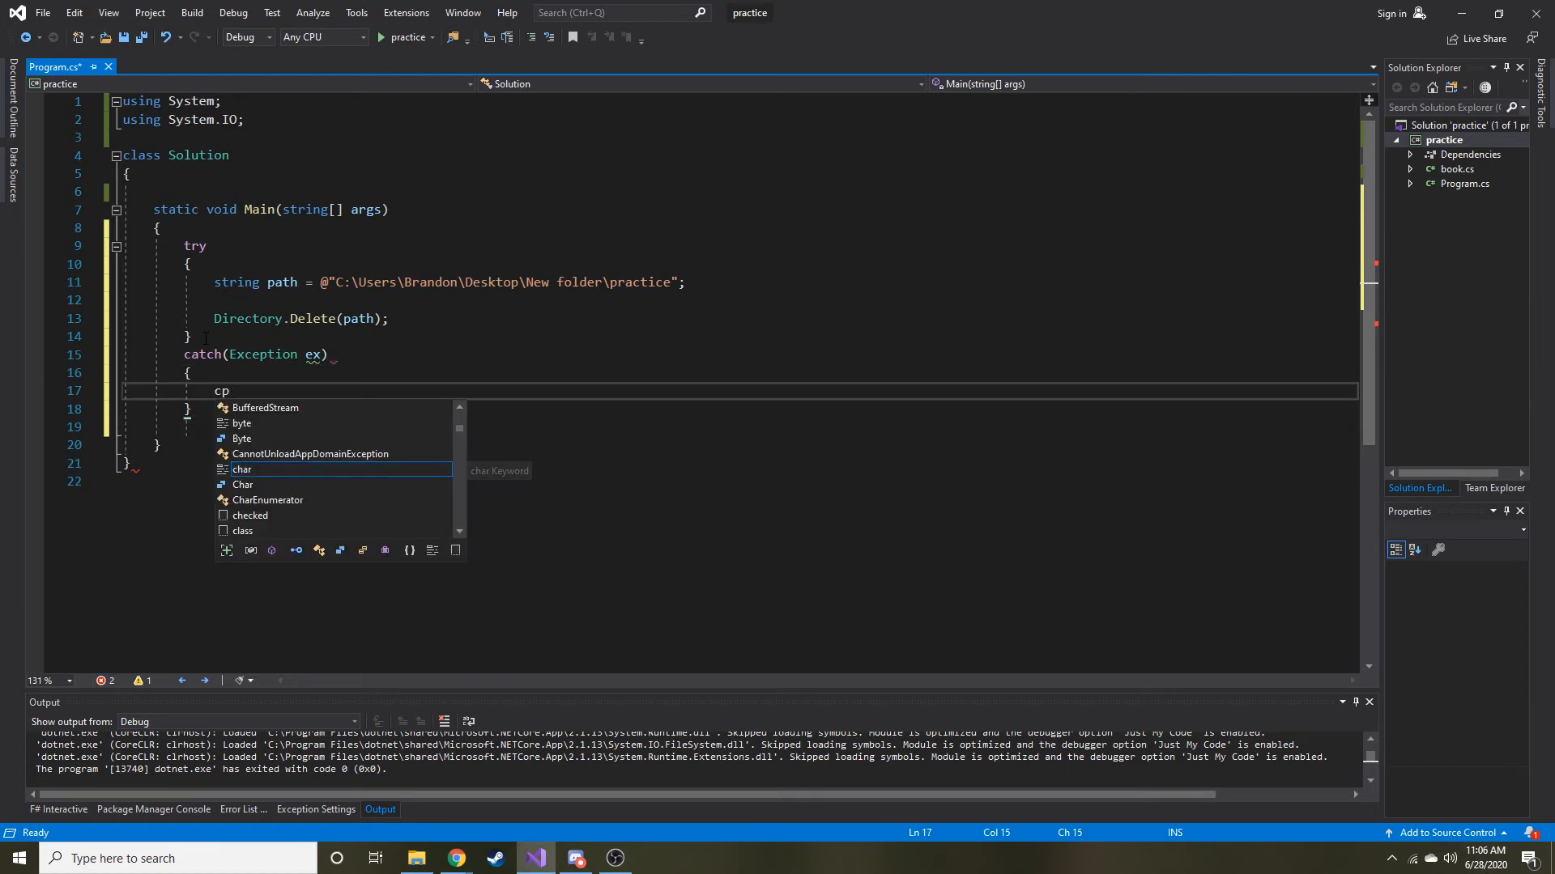
{"action": "type", "text": "on"}
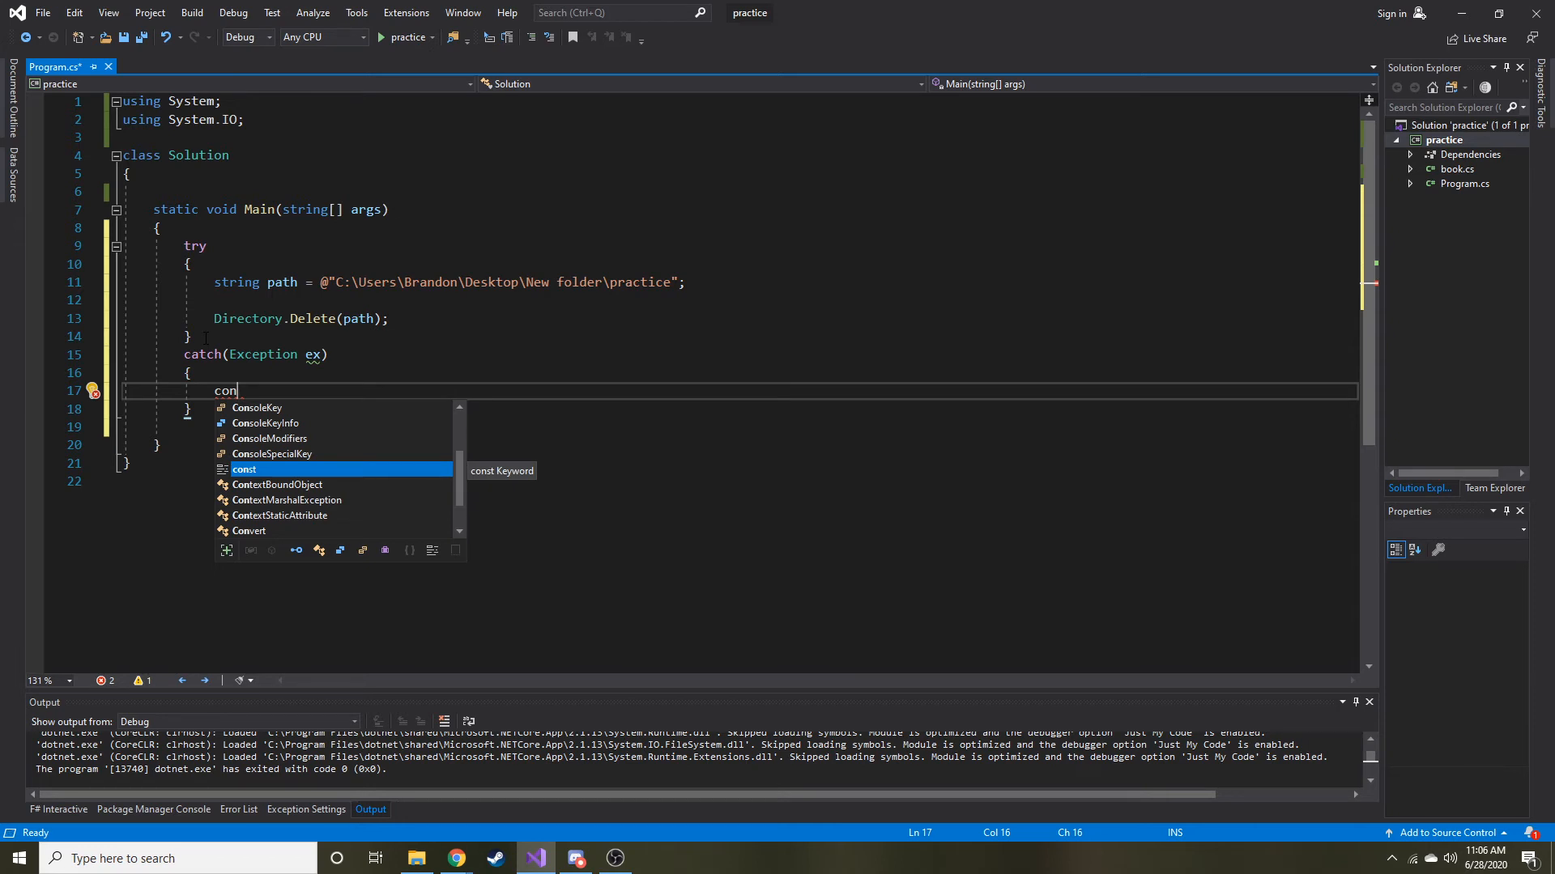
{"action": "key", "text": "BackSpace"}
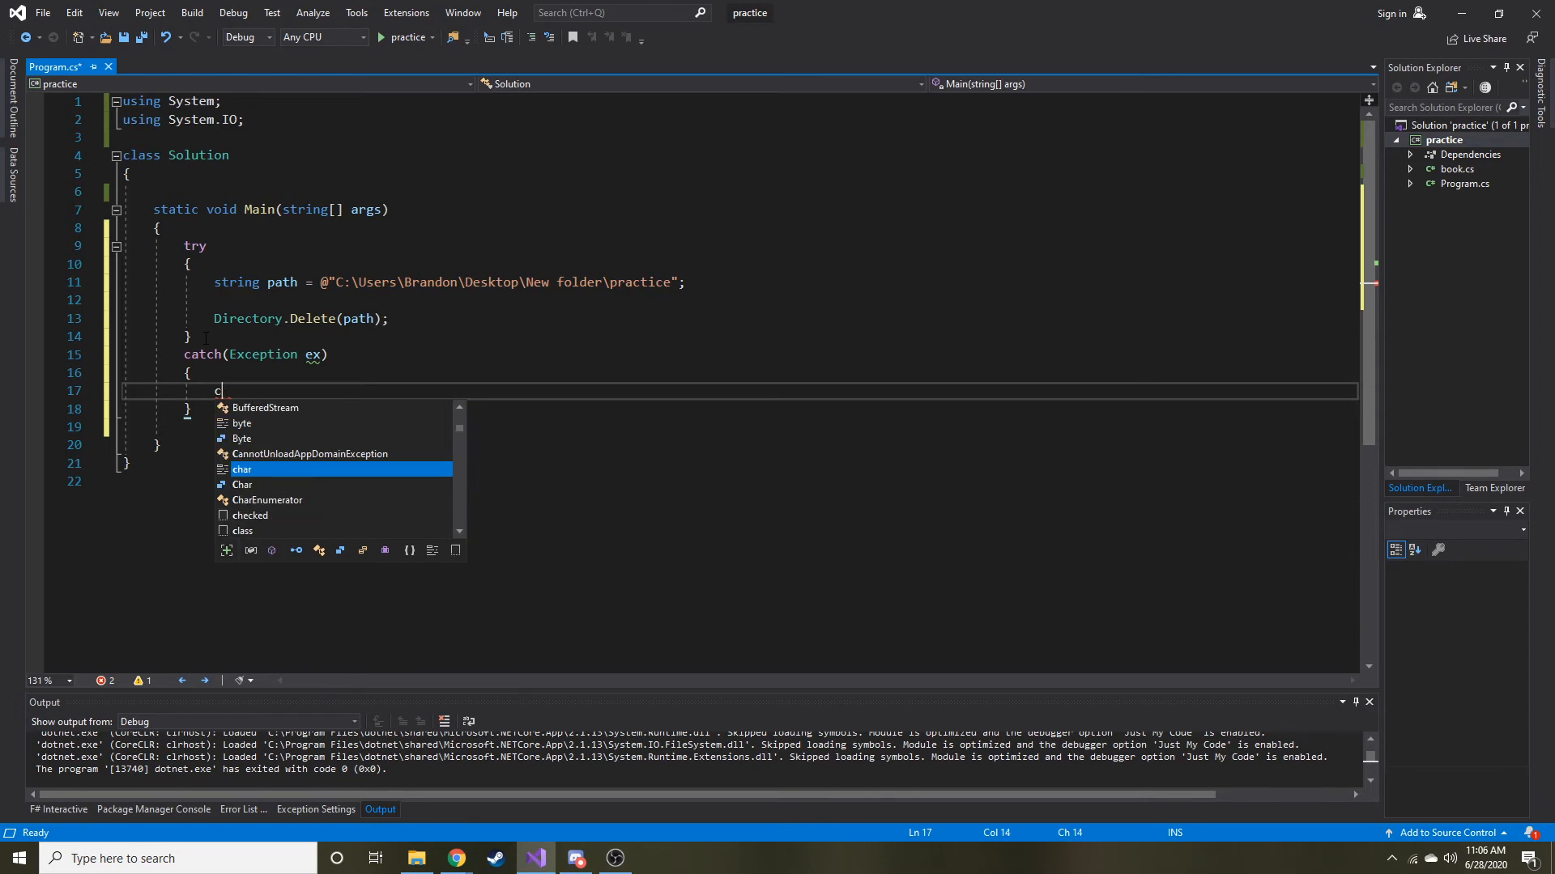
{"action": "type", "text": "onsole.wr"}
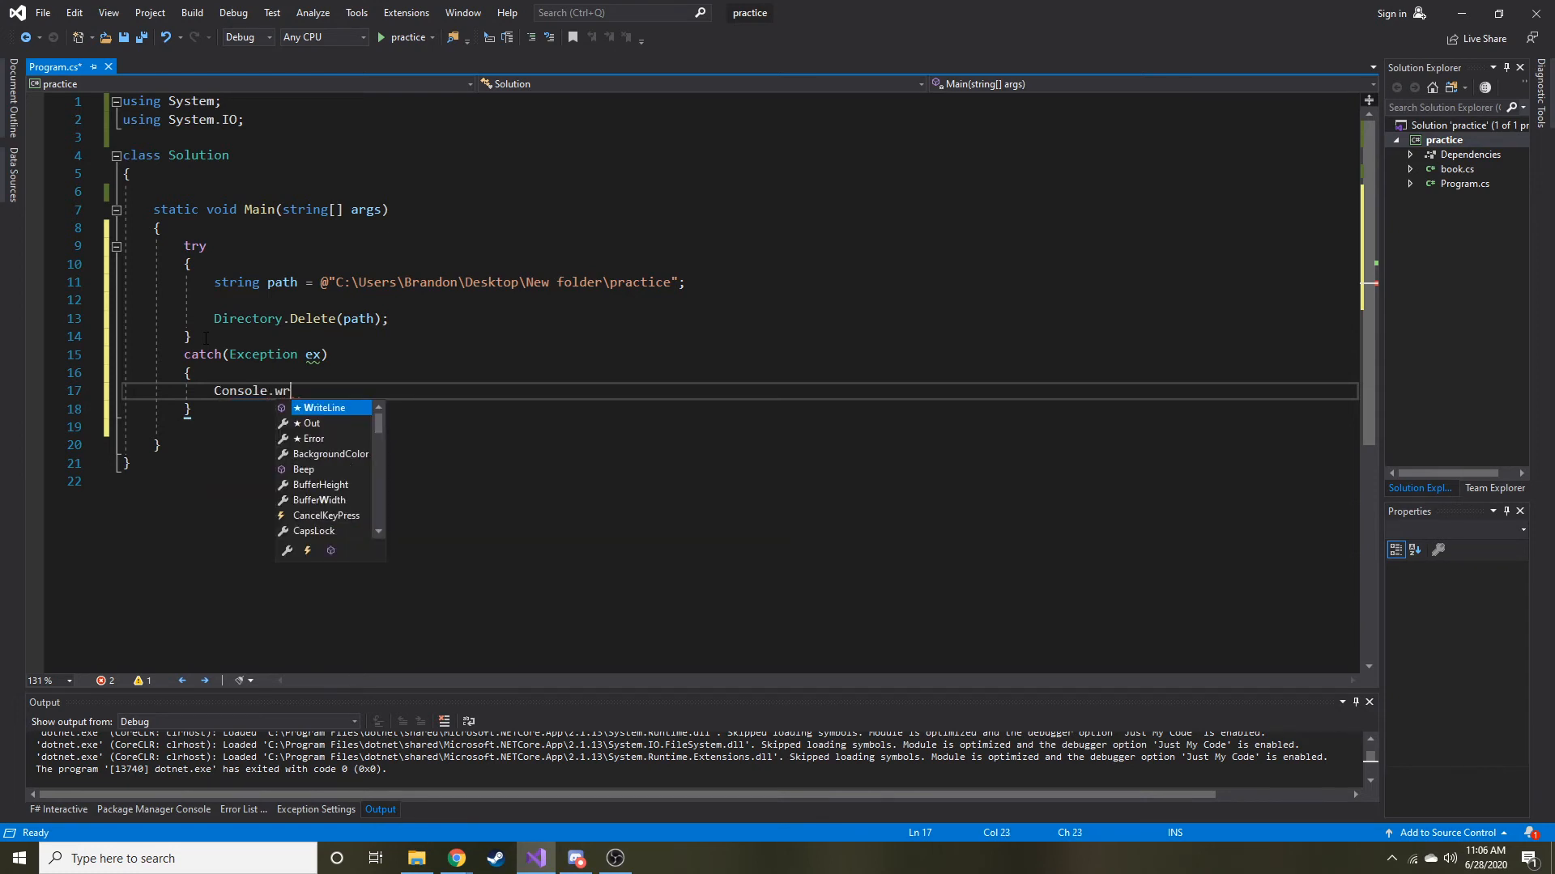
{"action": "type", "text": "iteLine(ex."}
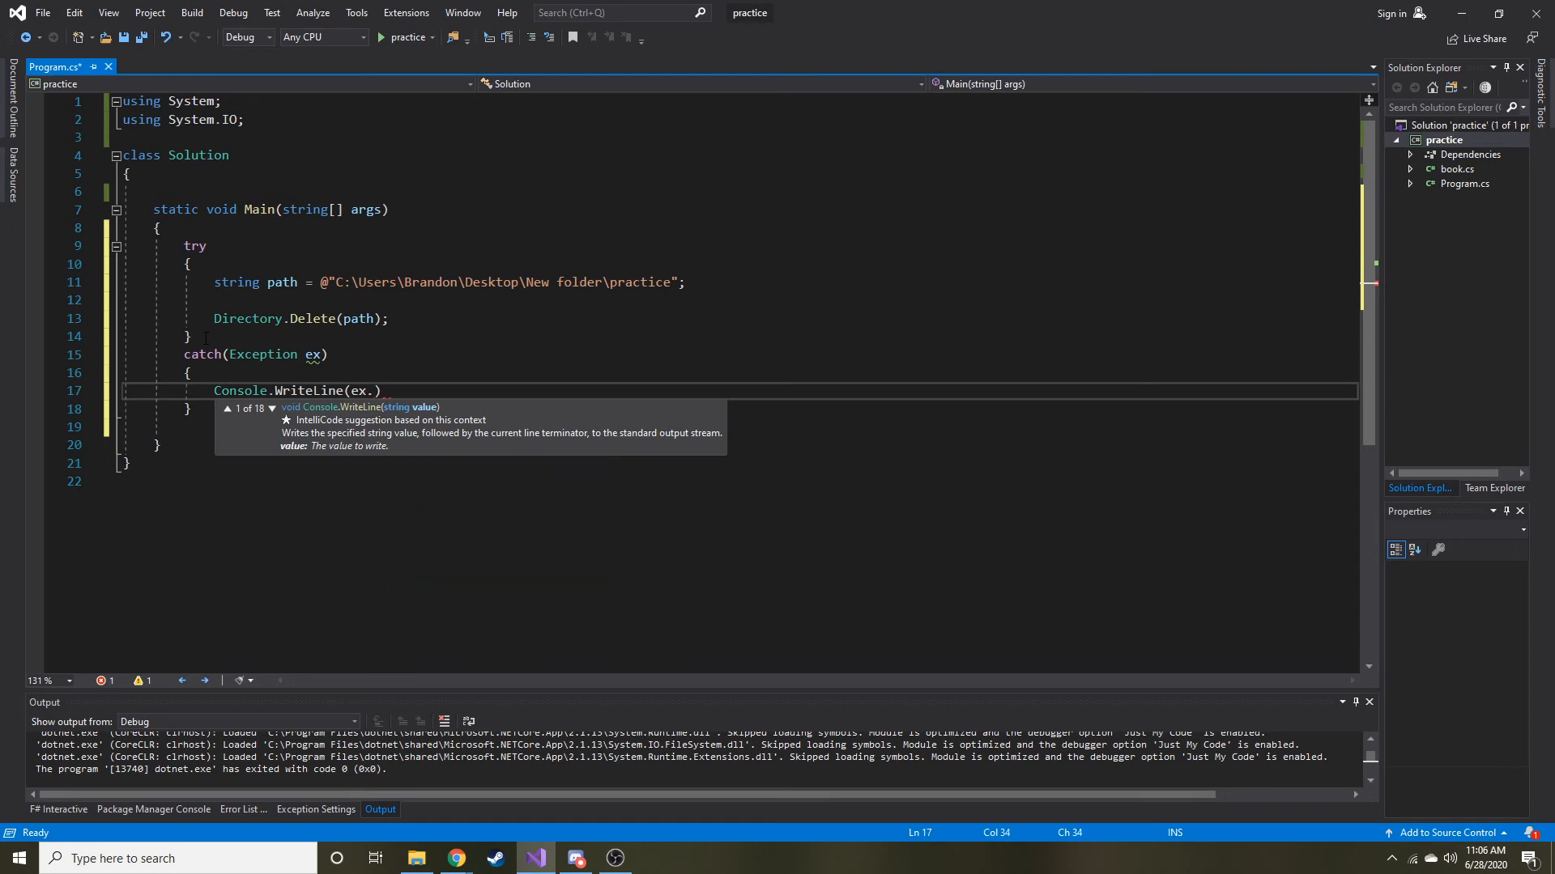
{"action": "type", "text": "Message"}
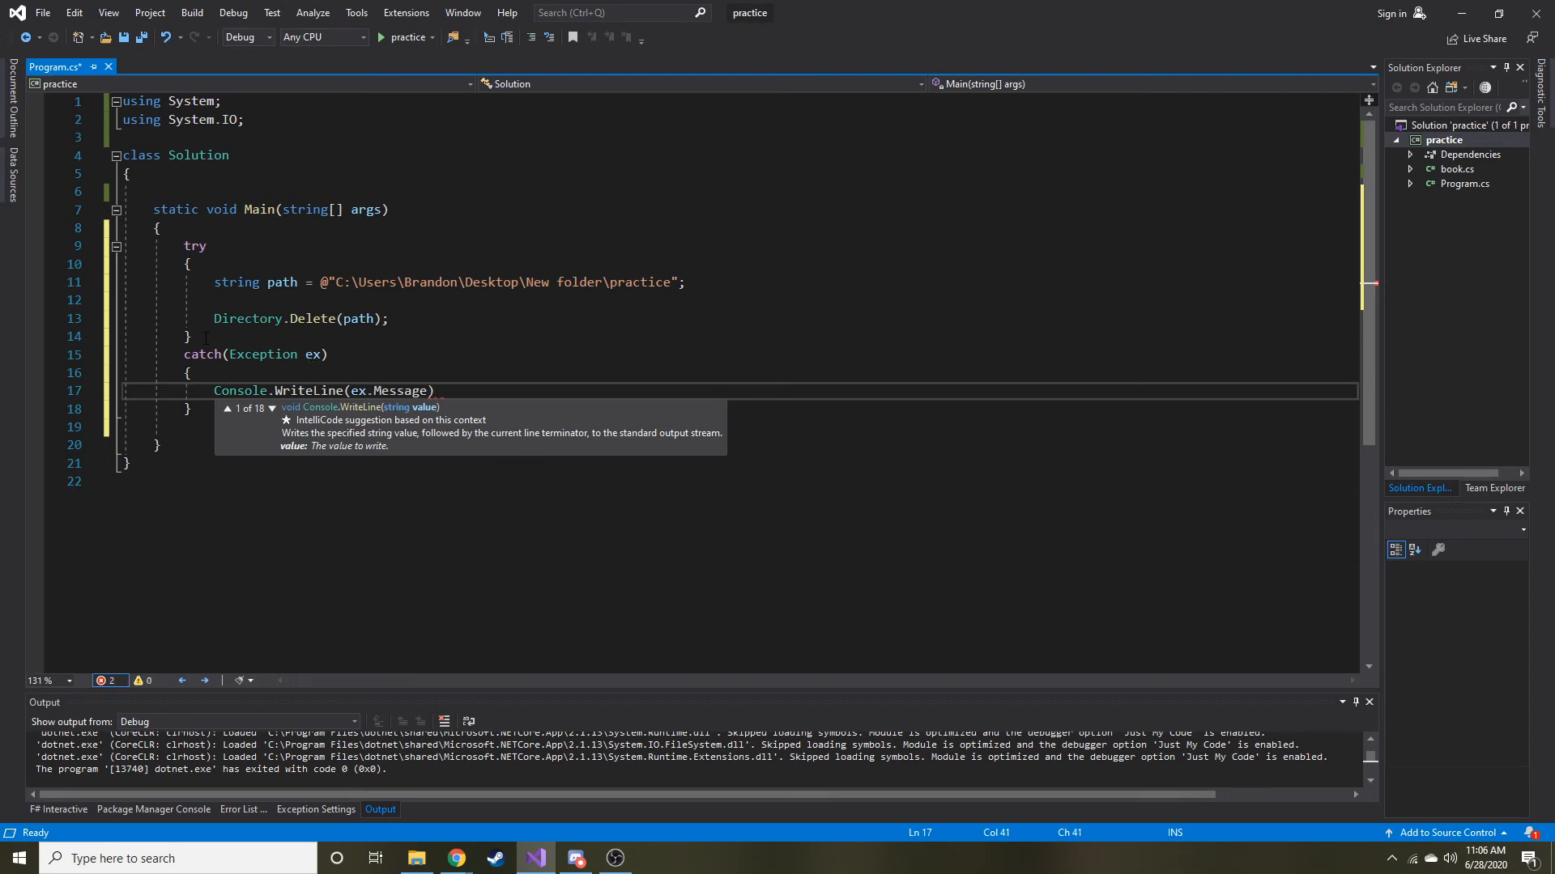
{"action": "type", "text": ")"}
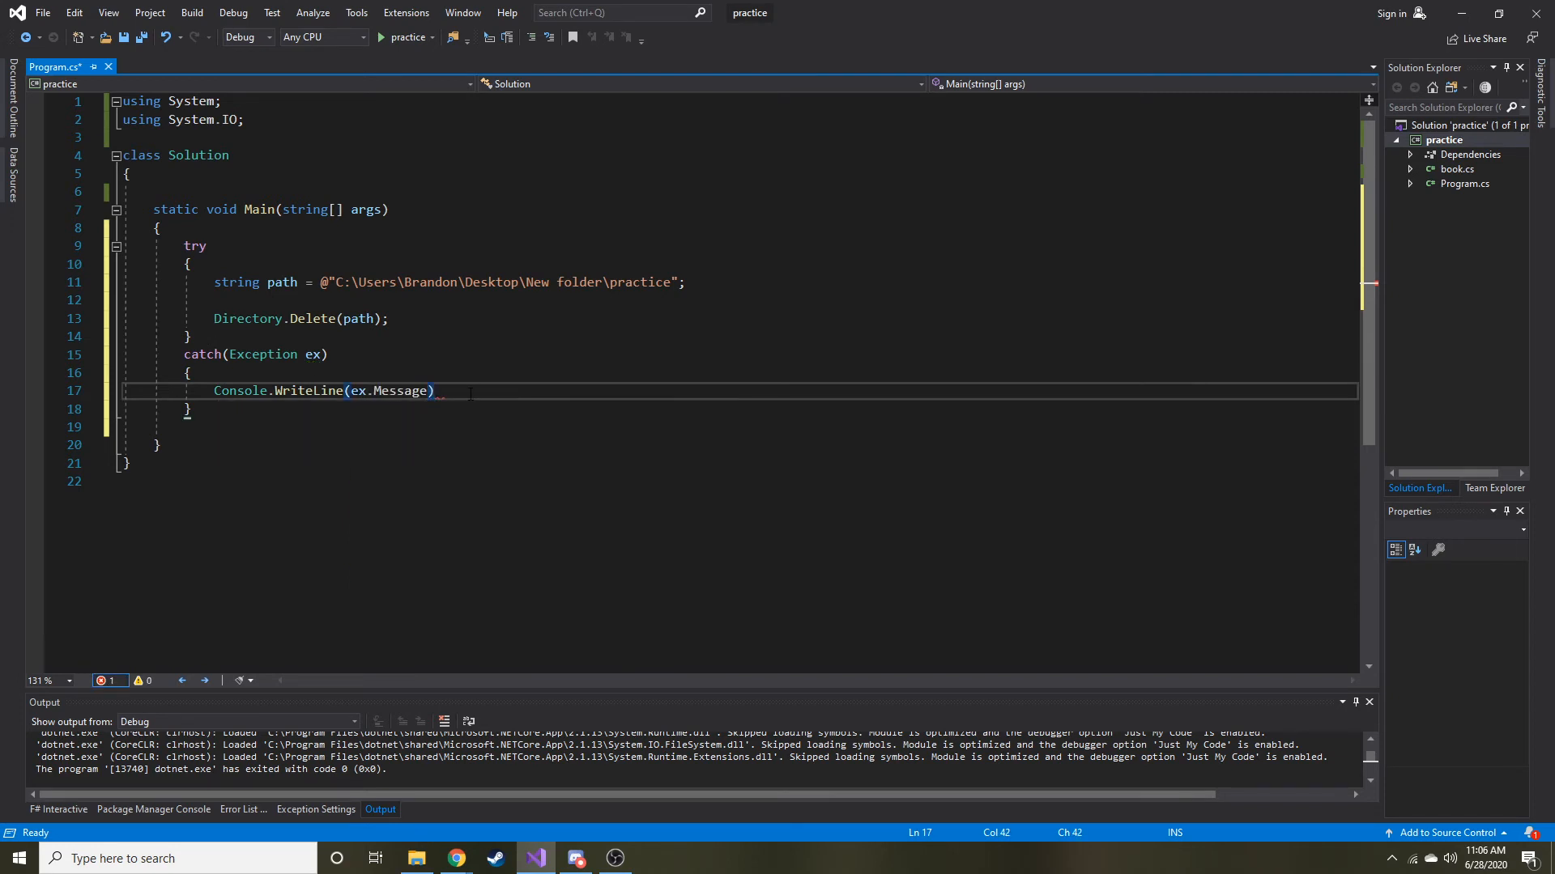
{"action": "type", "text": ";"}
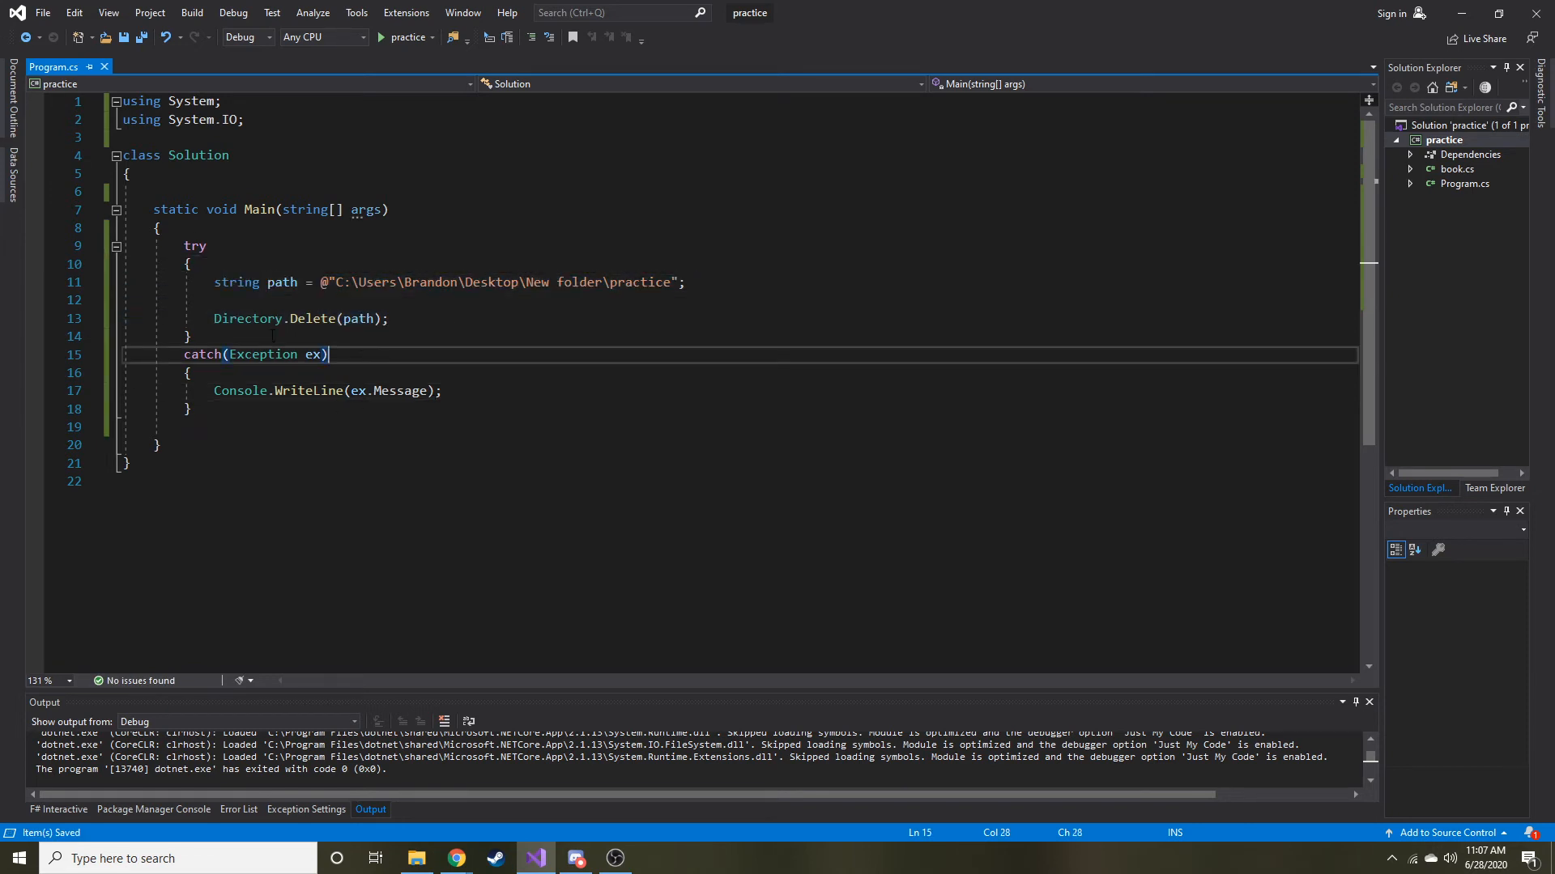
{"action": "double_click", "coordinate": [262, 354]}
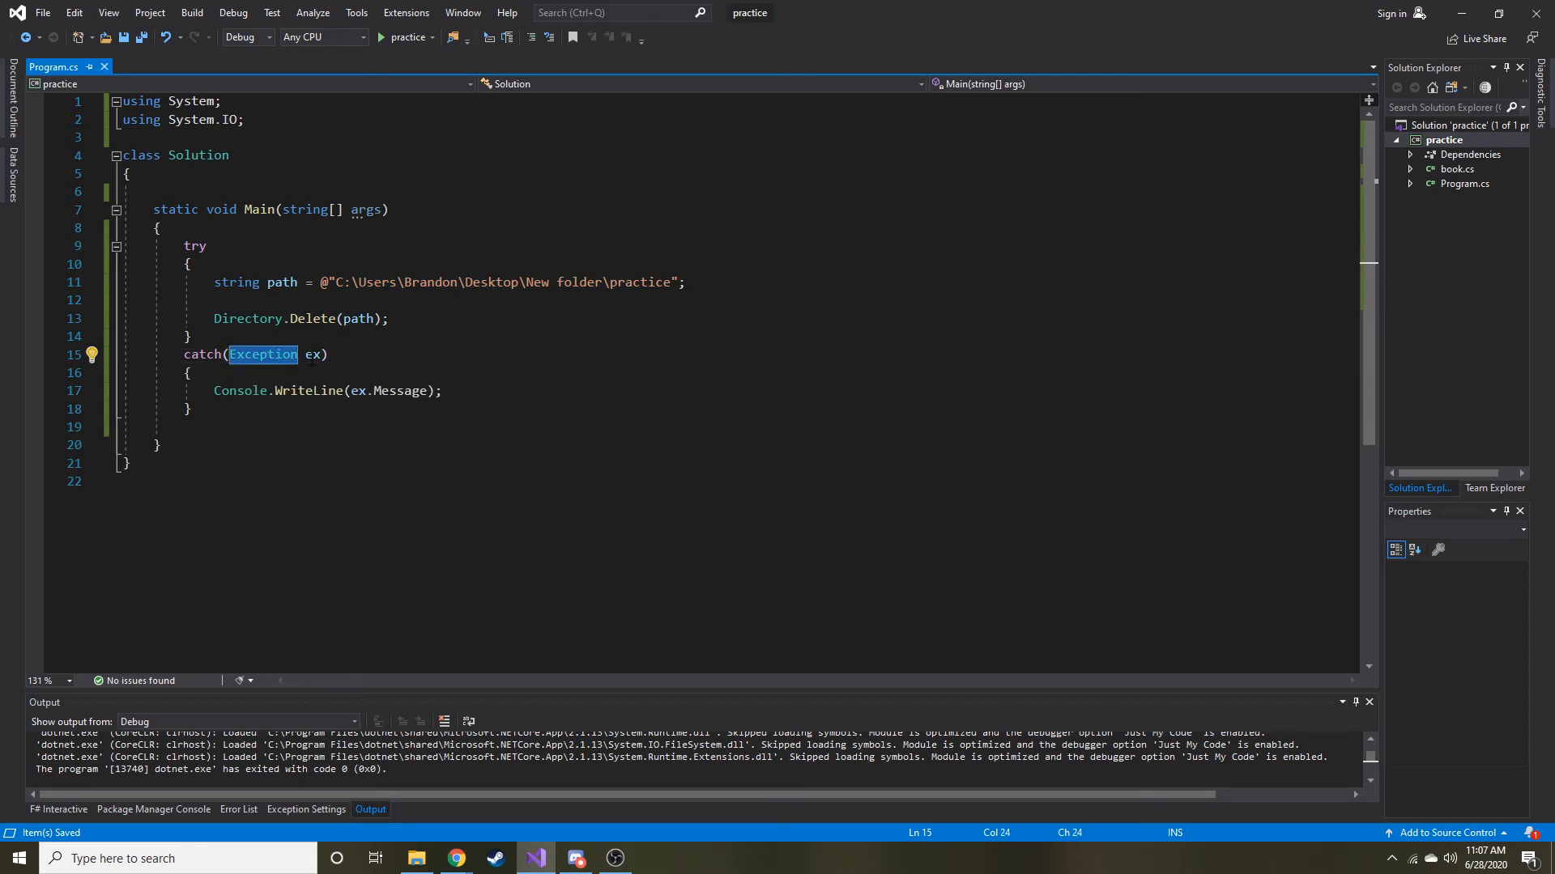
{"action": "mouse_move", "coordinate": [309, 355]}
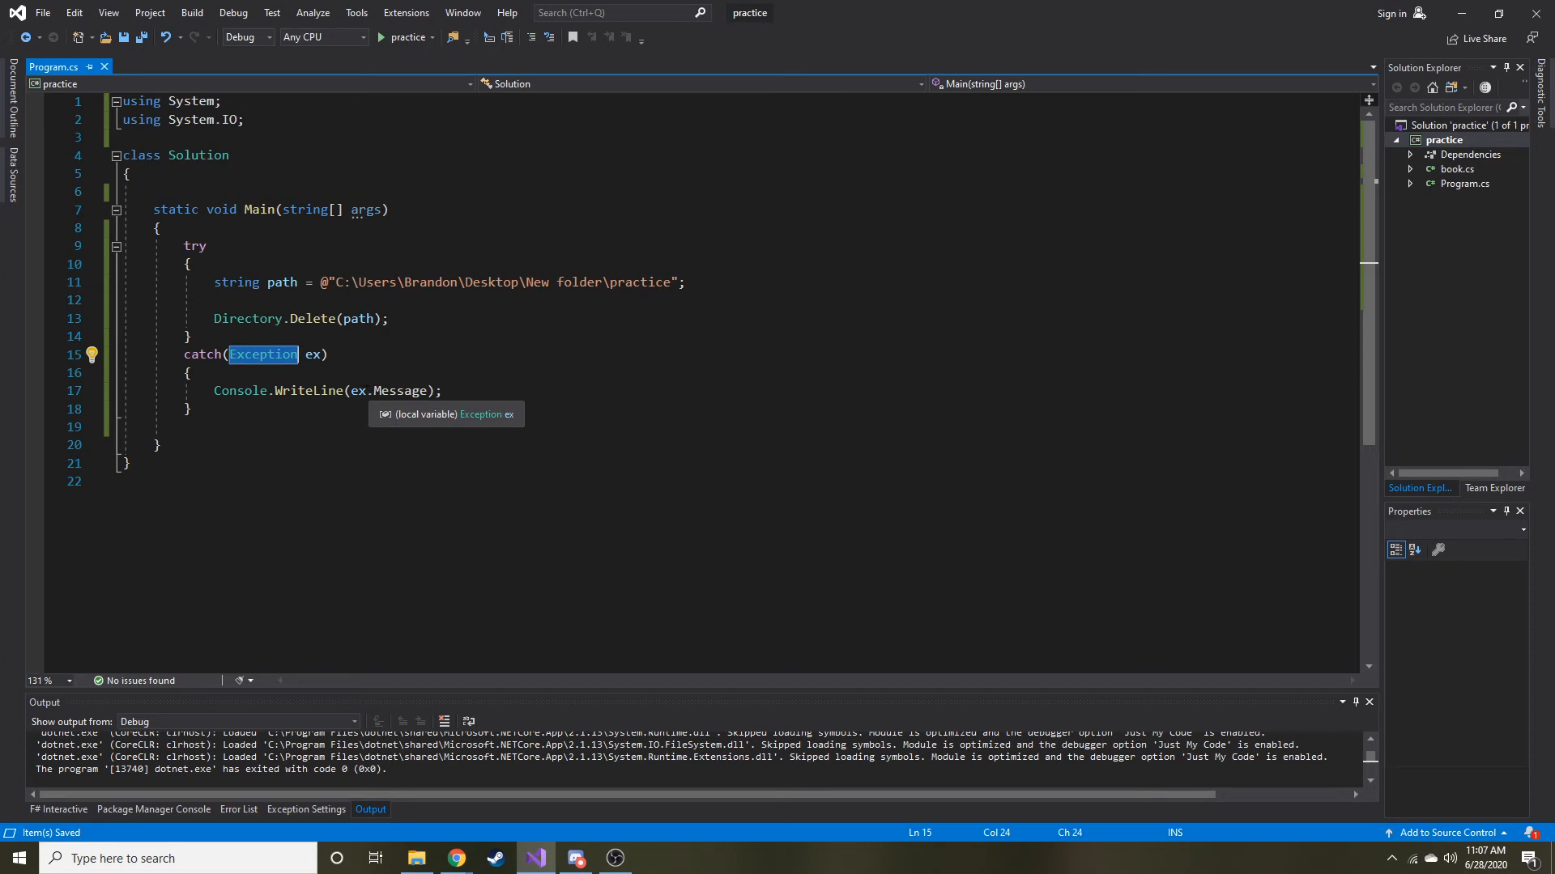
{"action": "mouse_move", "coordinate": [426, 227]}
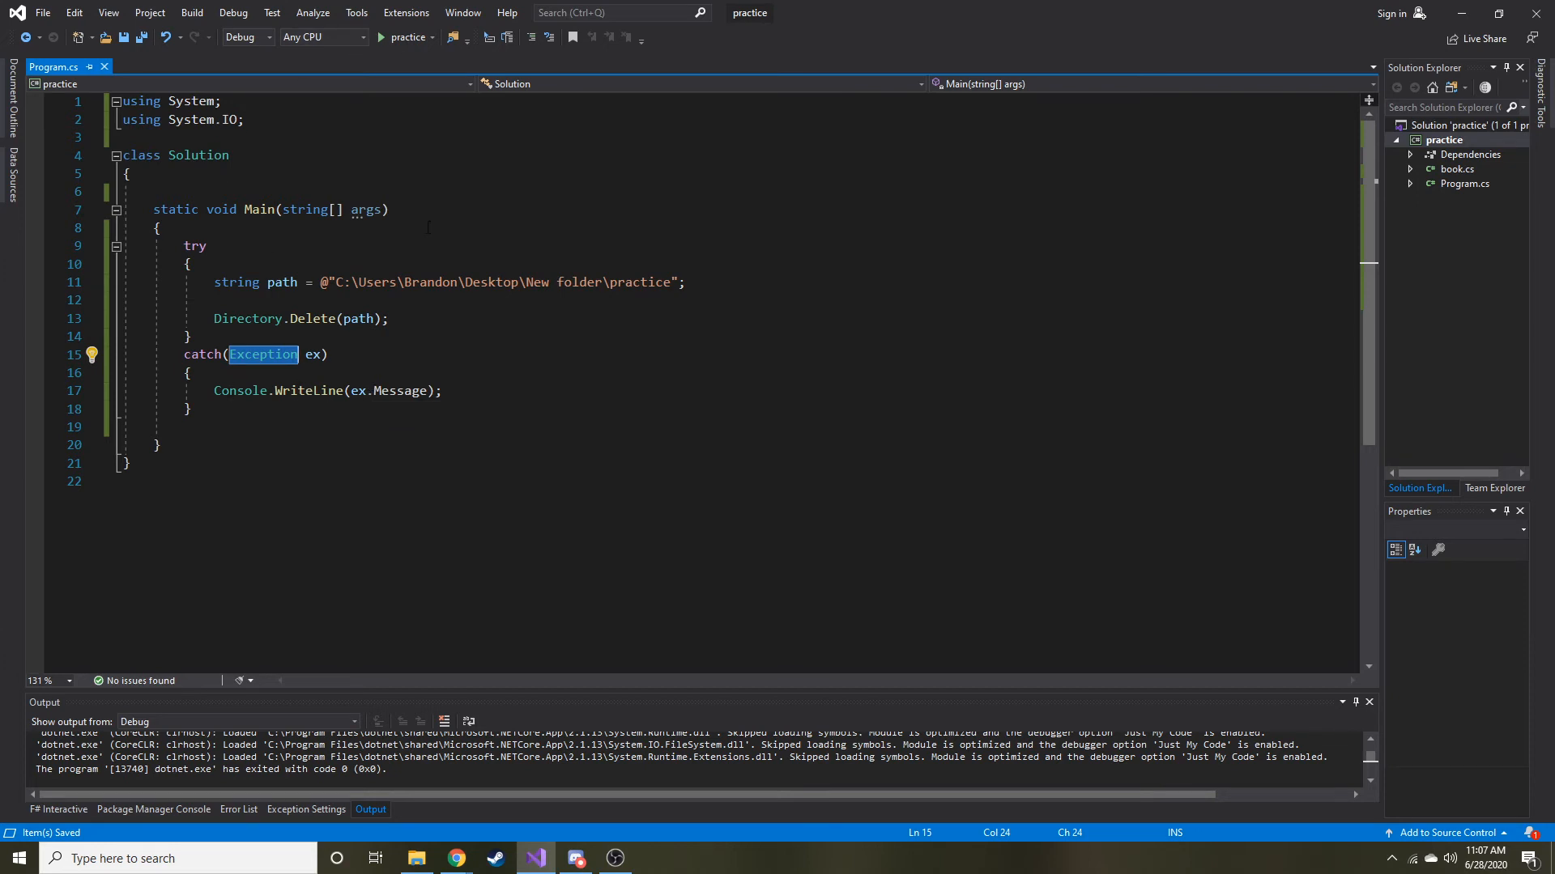
{"action": "left_click", "coordinate": [382, 37]}
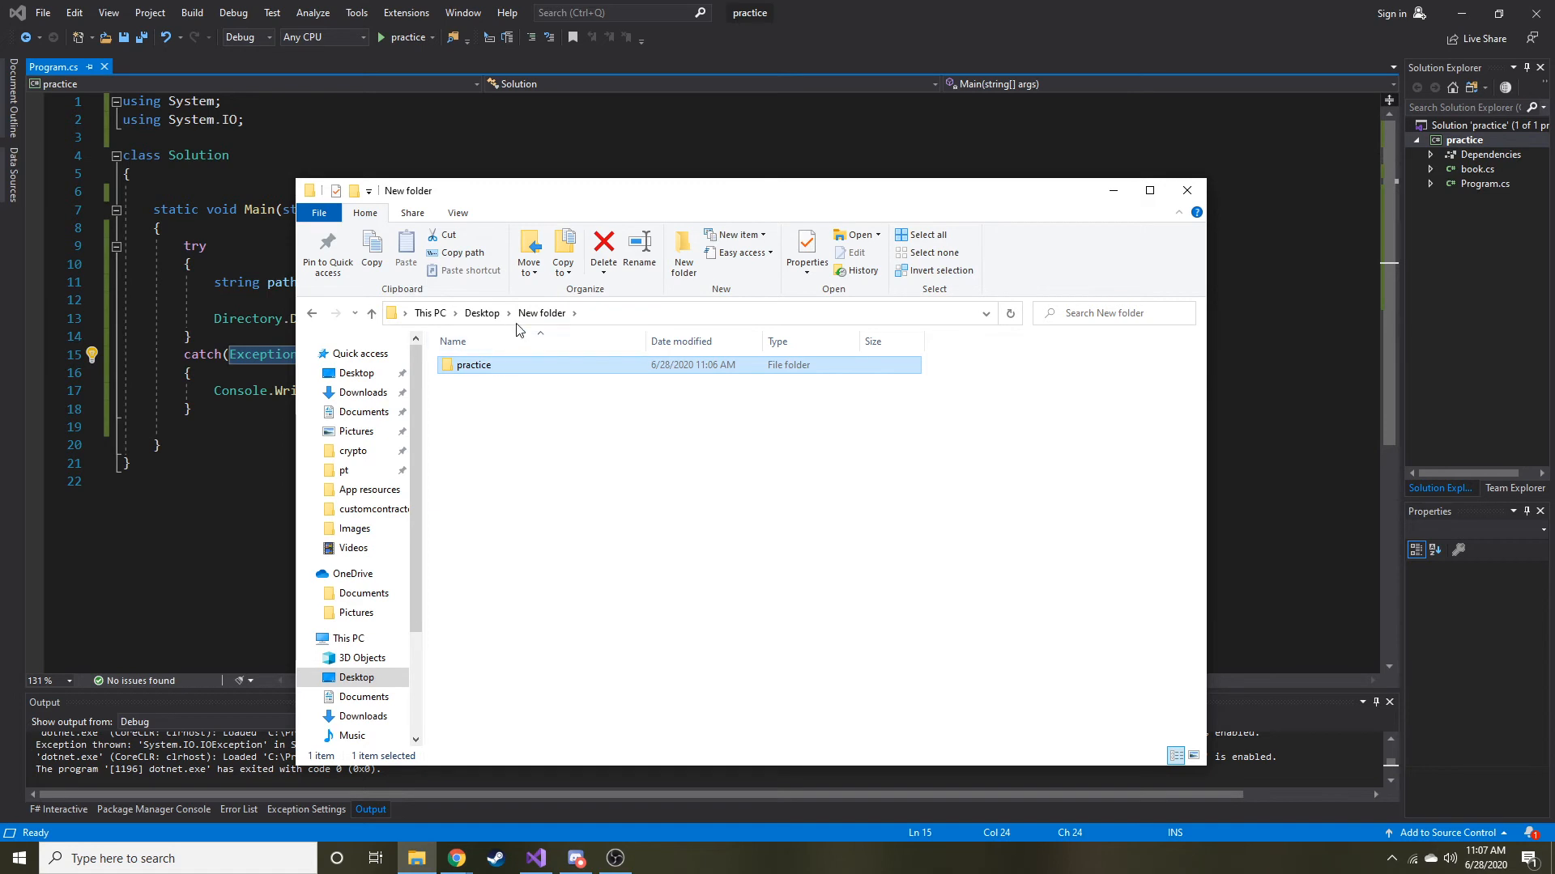
{"action": "mouse_move", "coordinate": [1140, 204]}
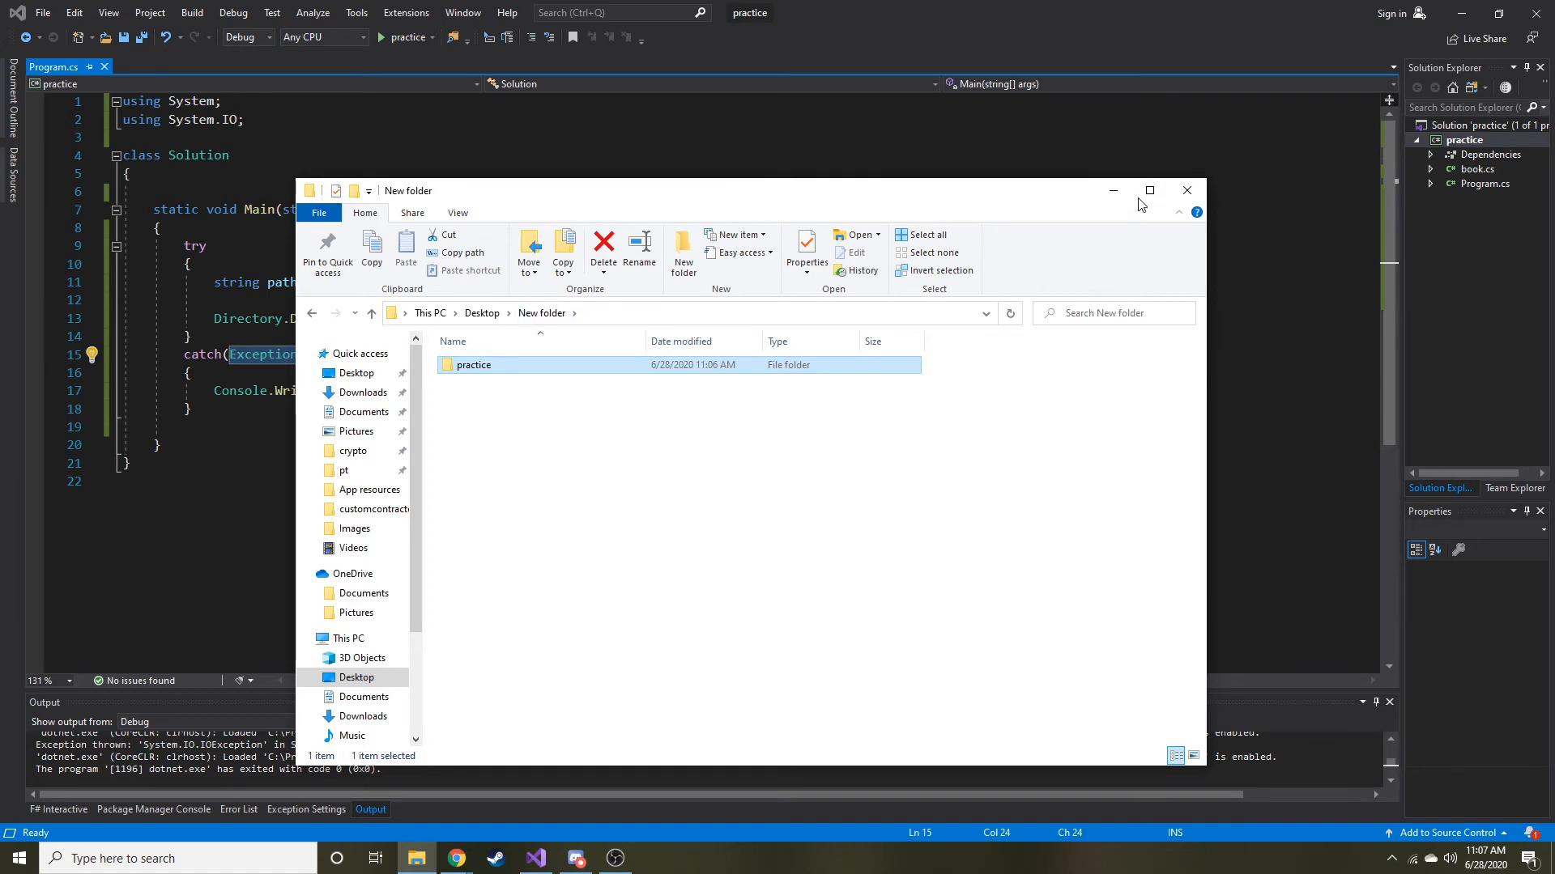
Close the New folder window after seeing practice still exists
{"action": "left_click", "coordinate": [1186, 191]}
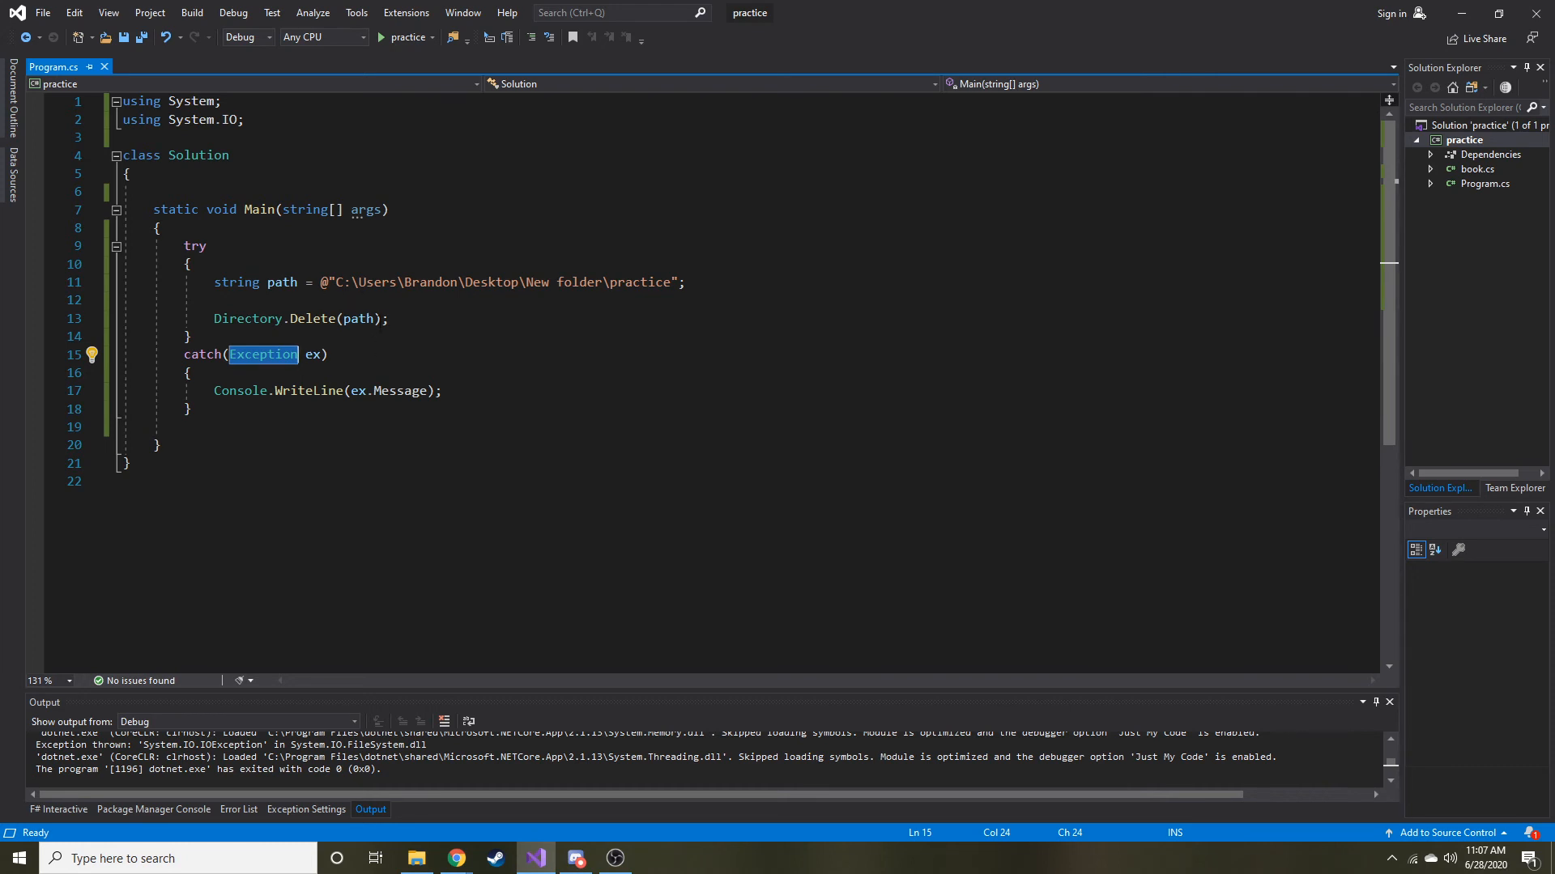
{"action": "mouse_move", "coordinate": [360, 319]}
{"action": "type", "text": ", "}
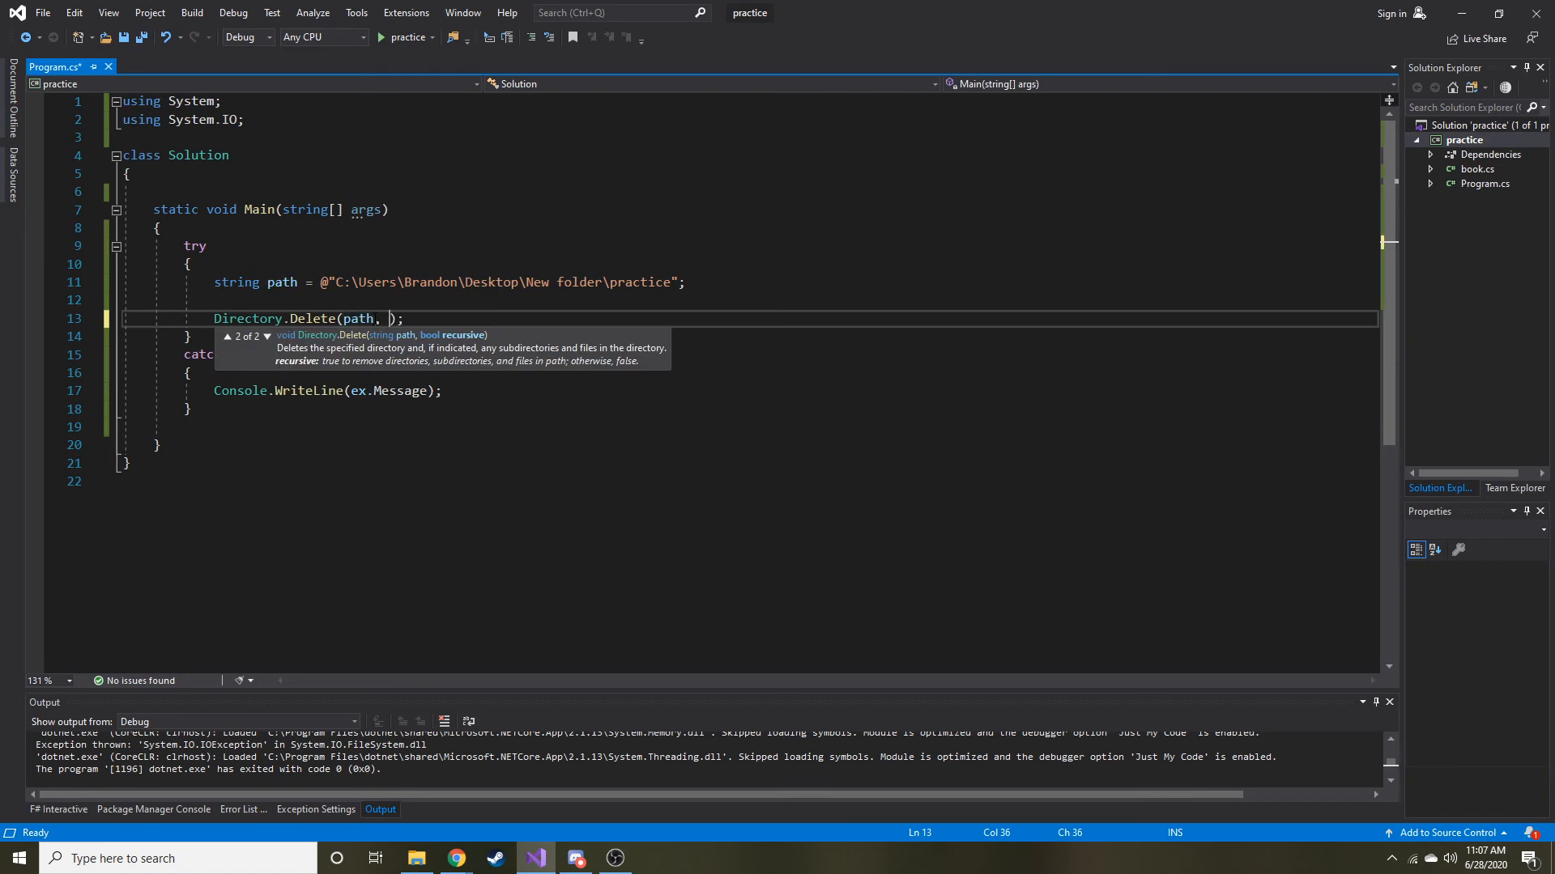
Add true as Directory.Delete's second argument for recursive deletion
{"action": "type", "text": "true"}
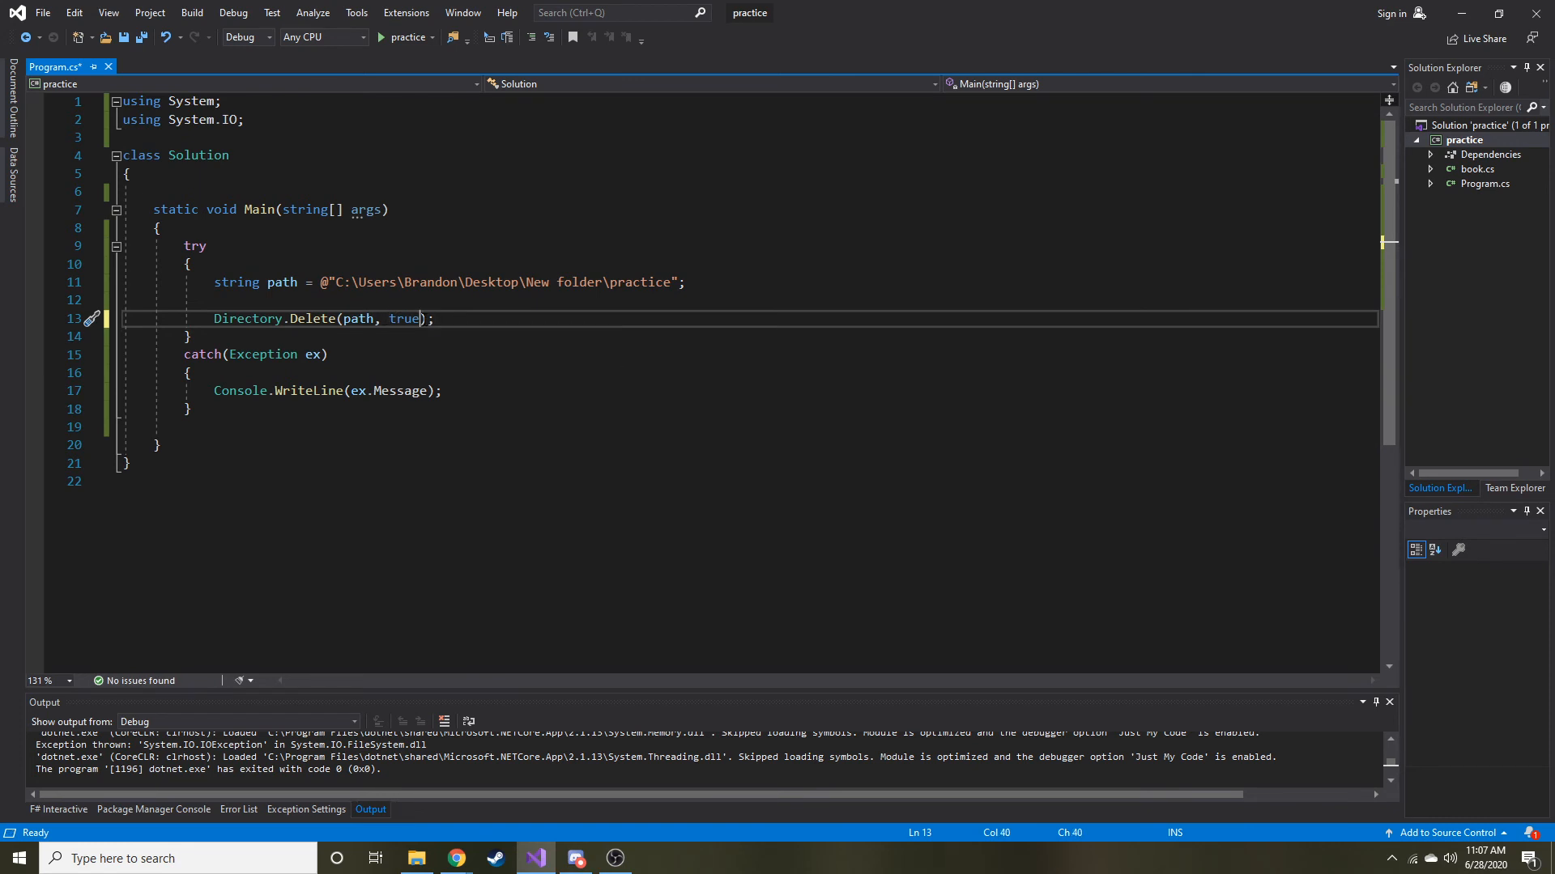
{"action": "double_click", "coordinate": [403, 319]}
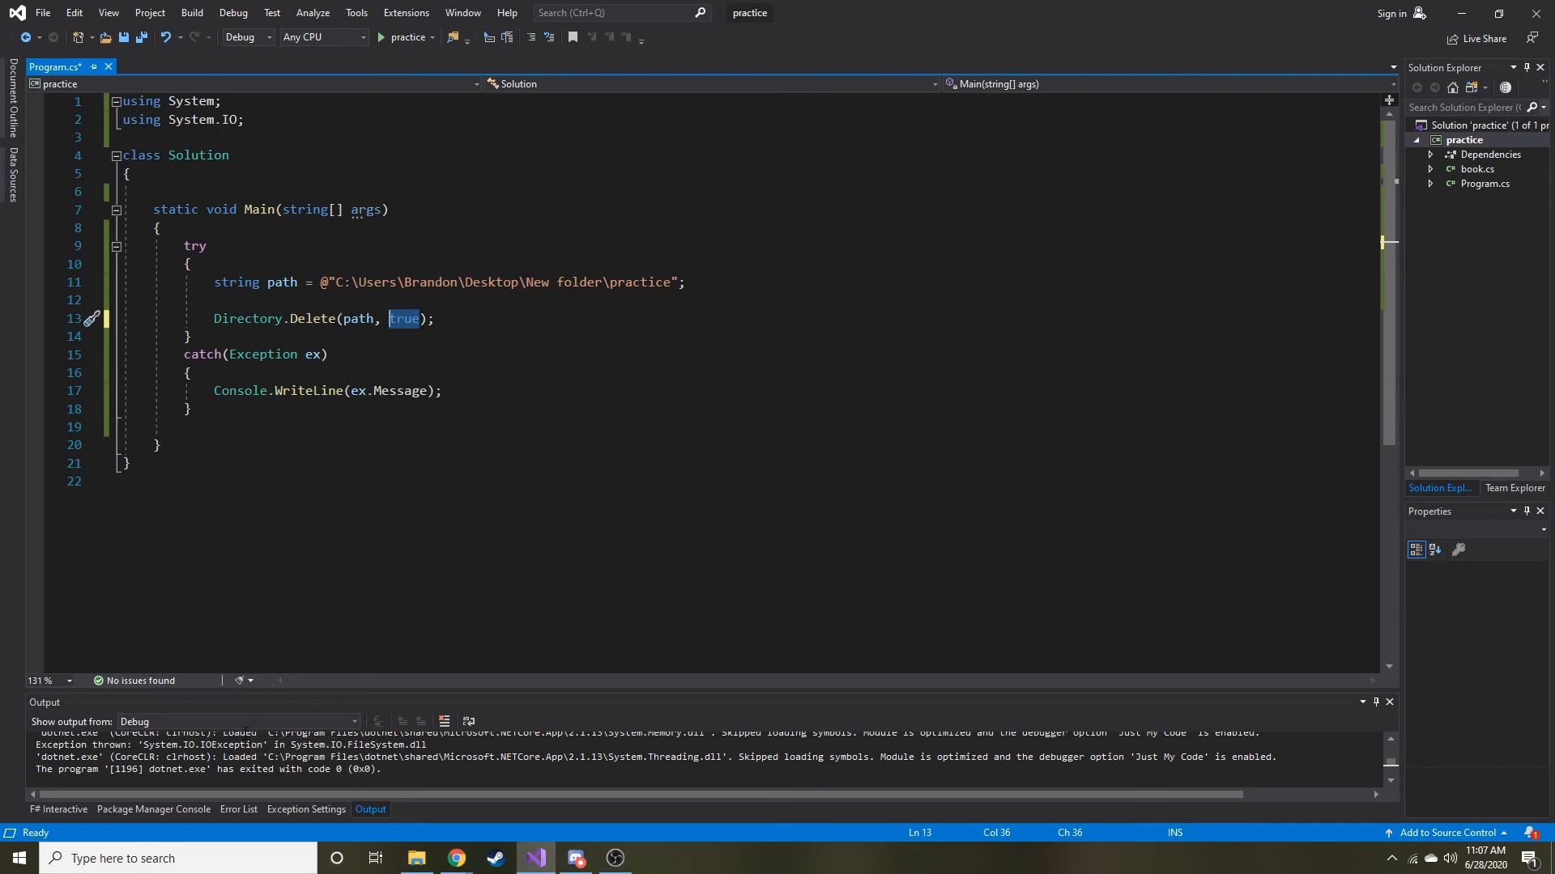
{"action": "mouse_move", "coordinate": [405, 37]}
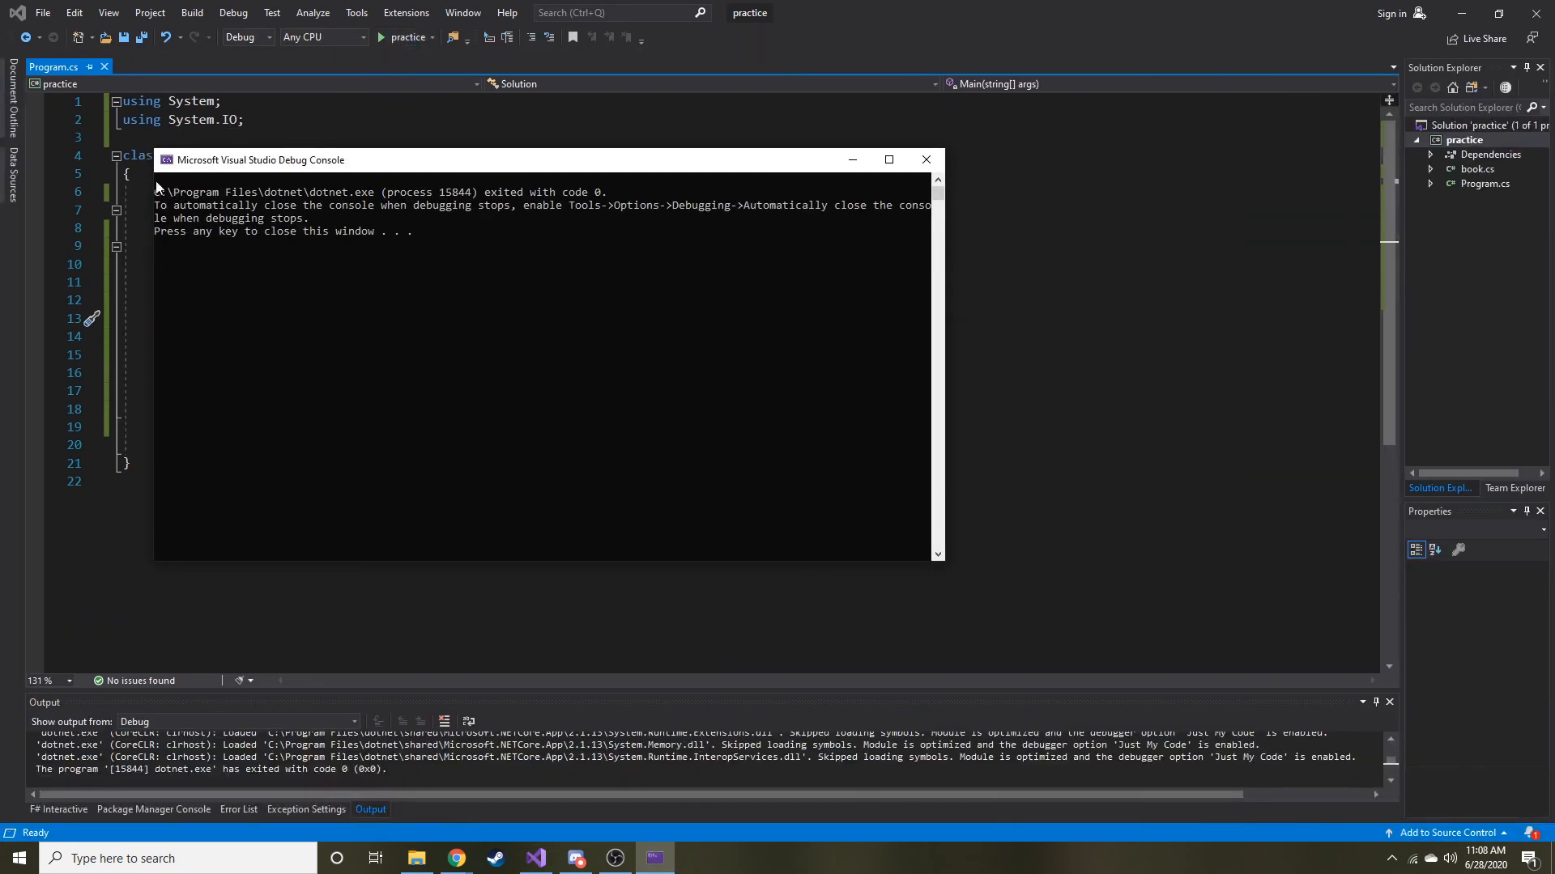
{"action": "mouse_move", "coordinate": [574, 191]}
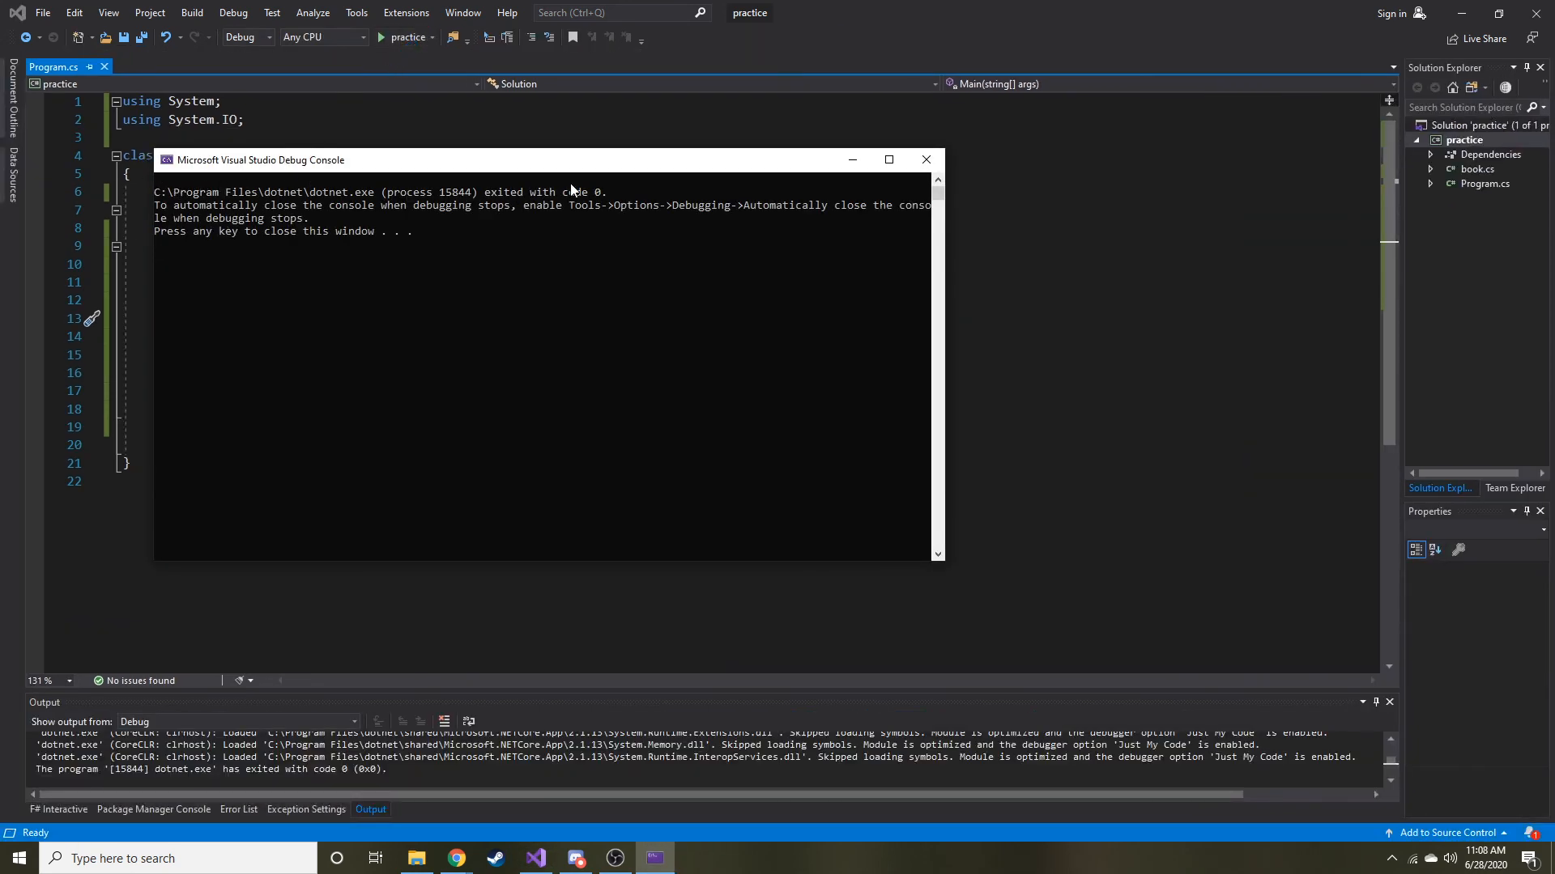
{"action": "mouse_move", "coordinate": [327, 306]}
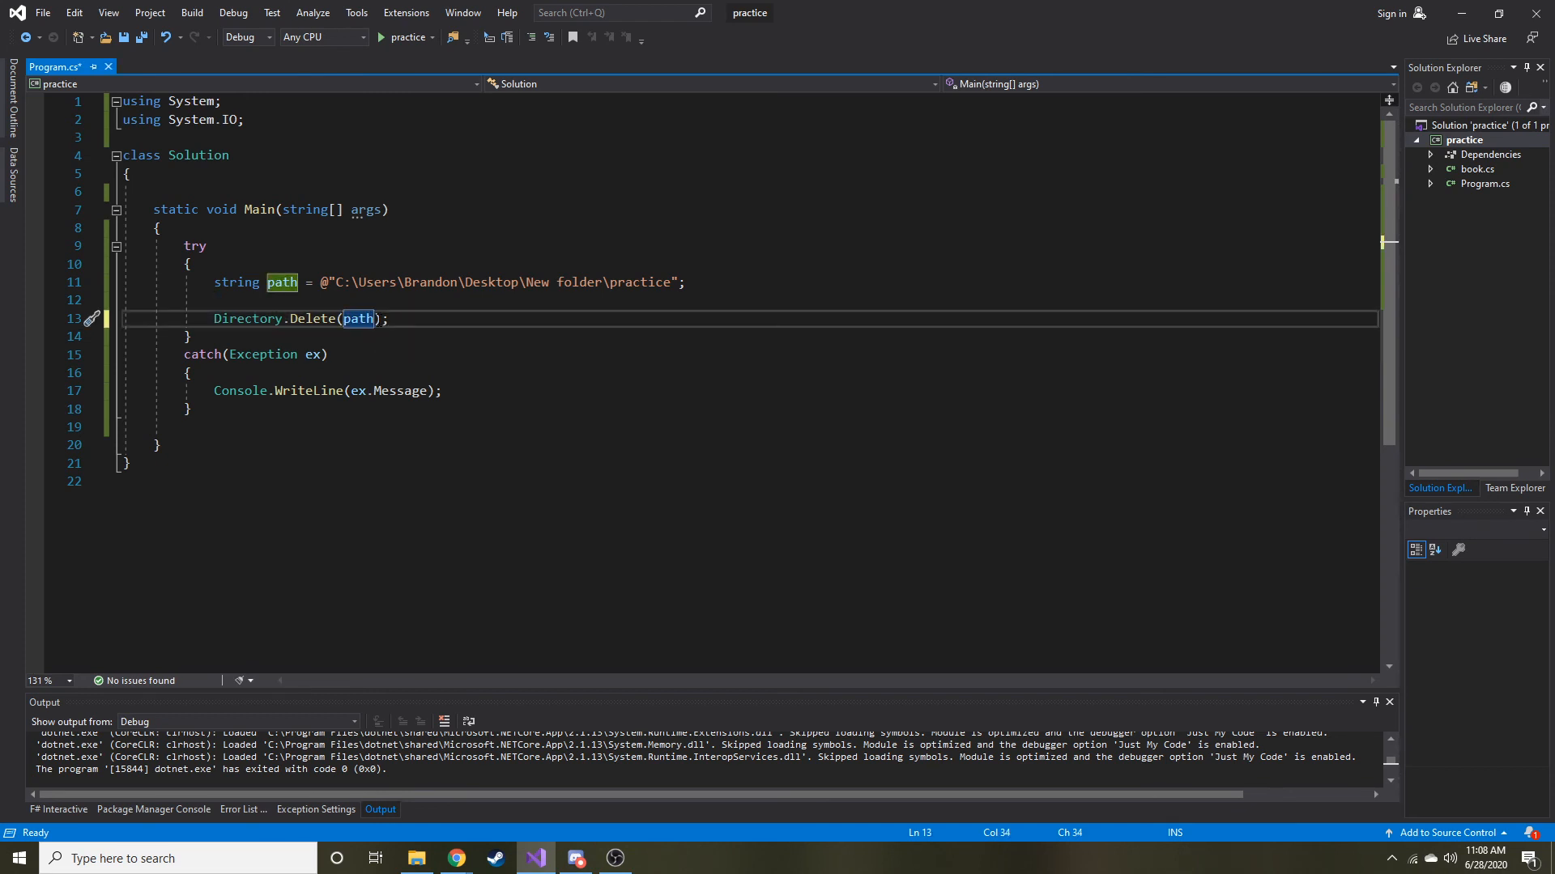
Try false as the second argument, undo it, and restore Directory.Delete(path, true)
{"action": "type", "text": ", false"}
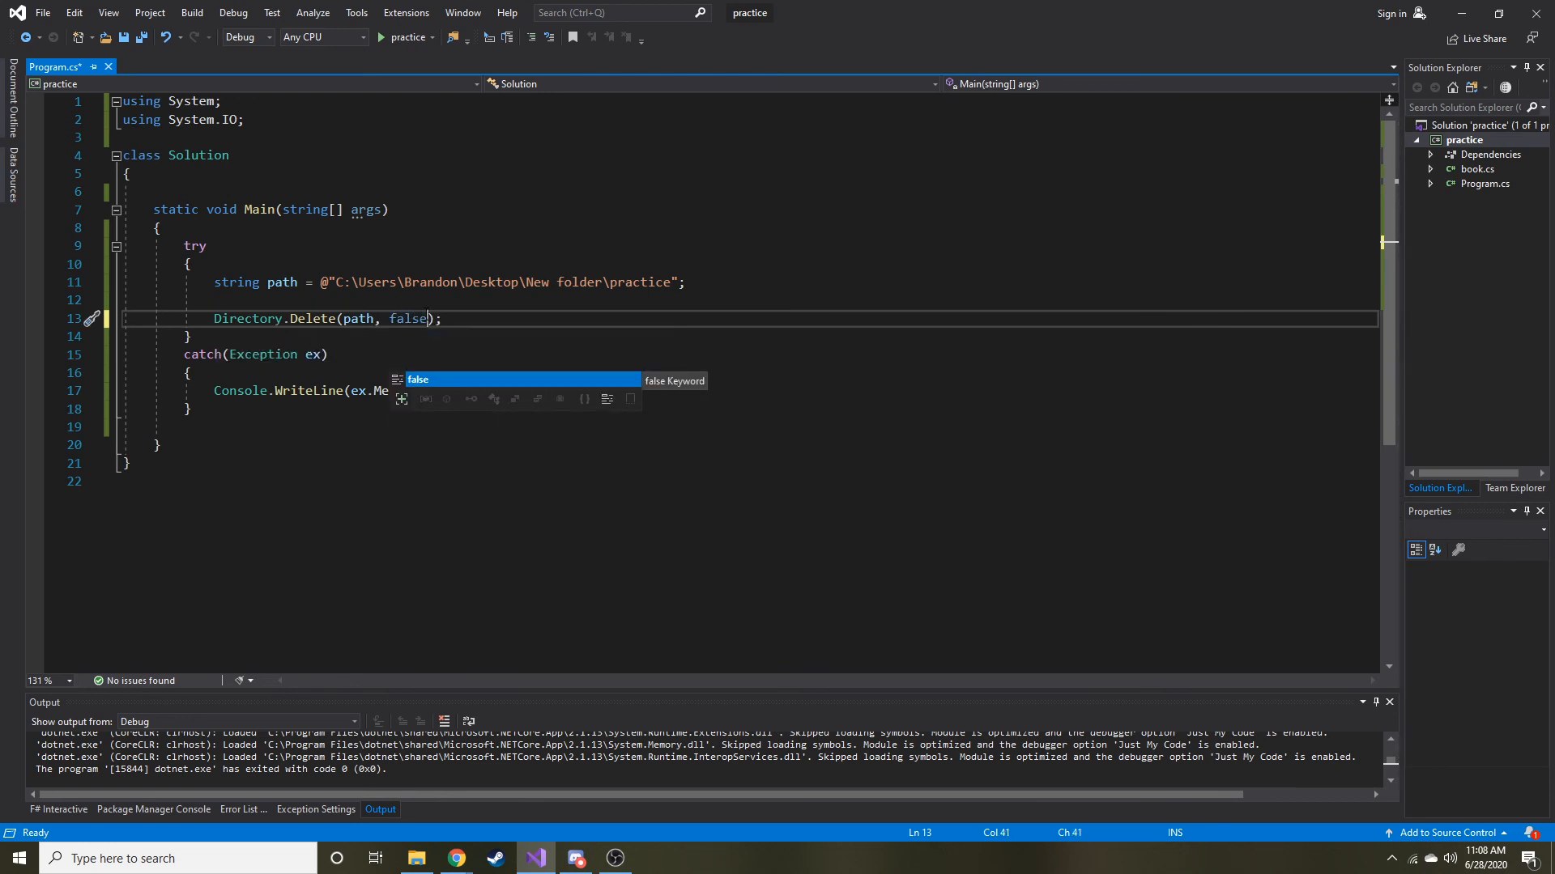
{"action": "key", "text": "Backspace"}
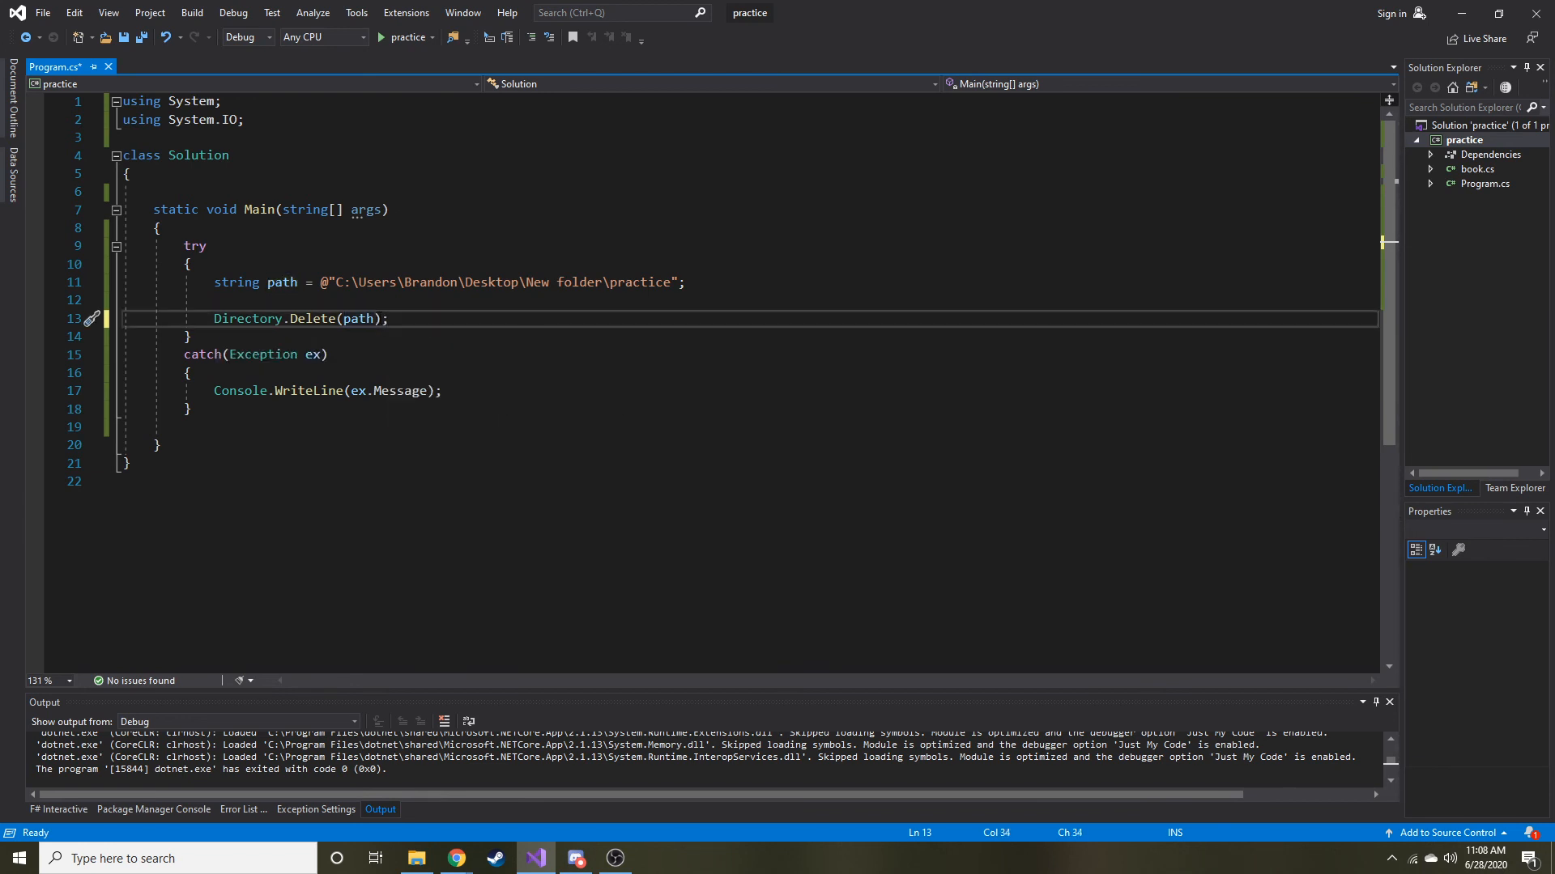
{"action": "double_click", "coordinate": [358, 319]}
{"action": "type", "text": ", t"}
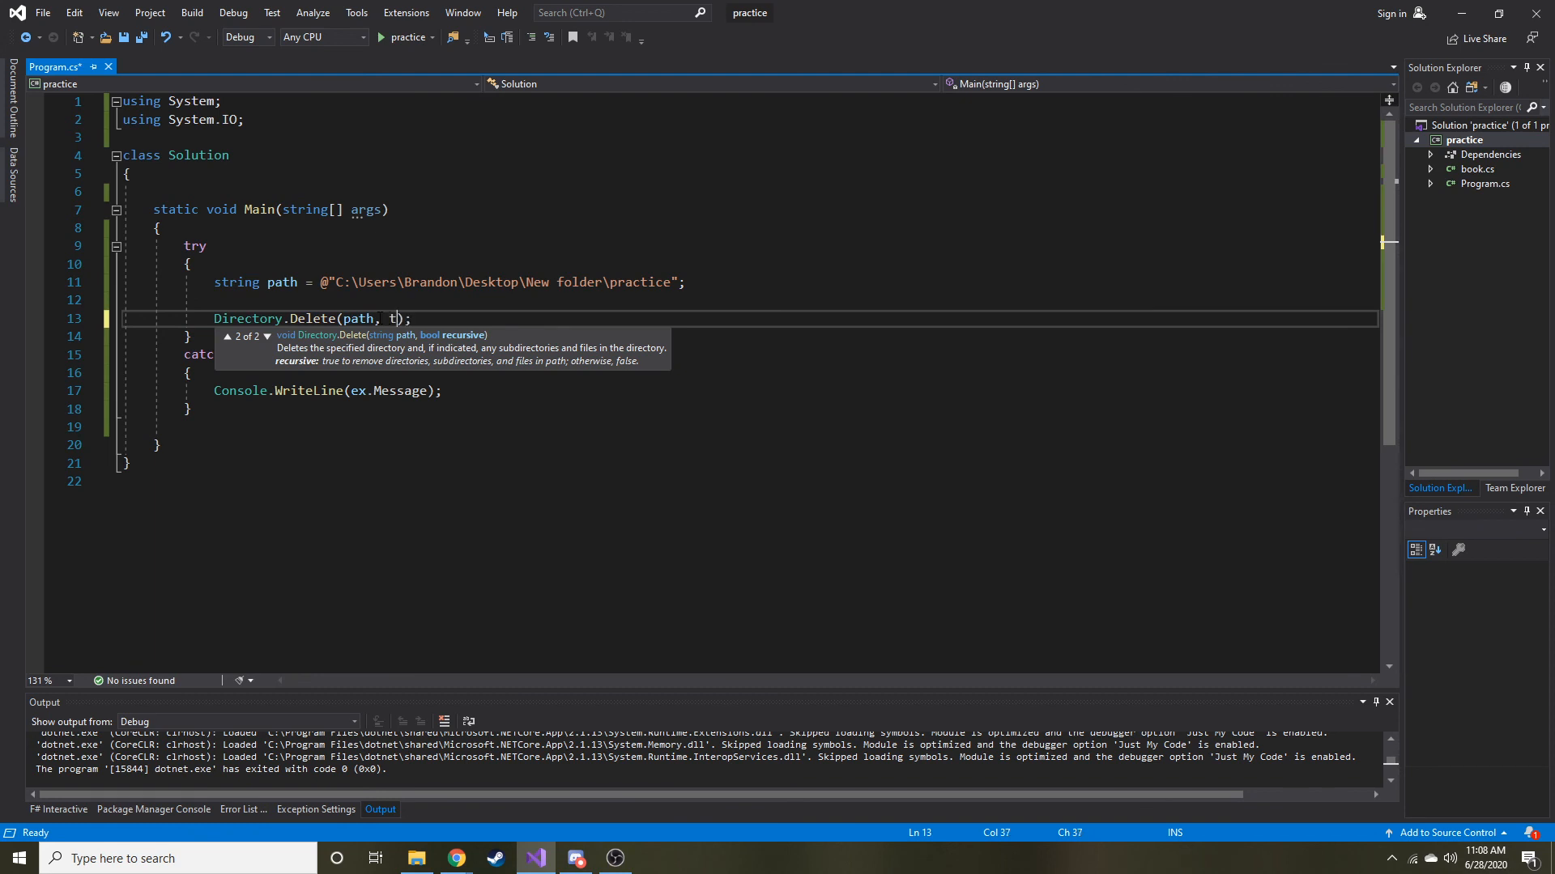
{"action": "type", "text": "rue"}
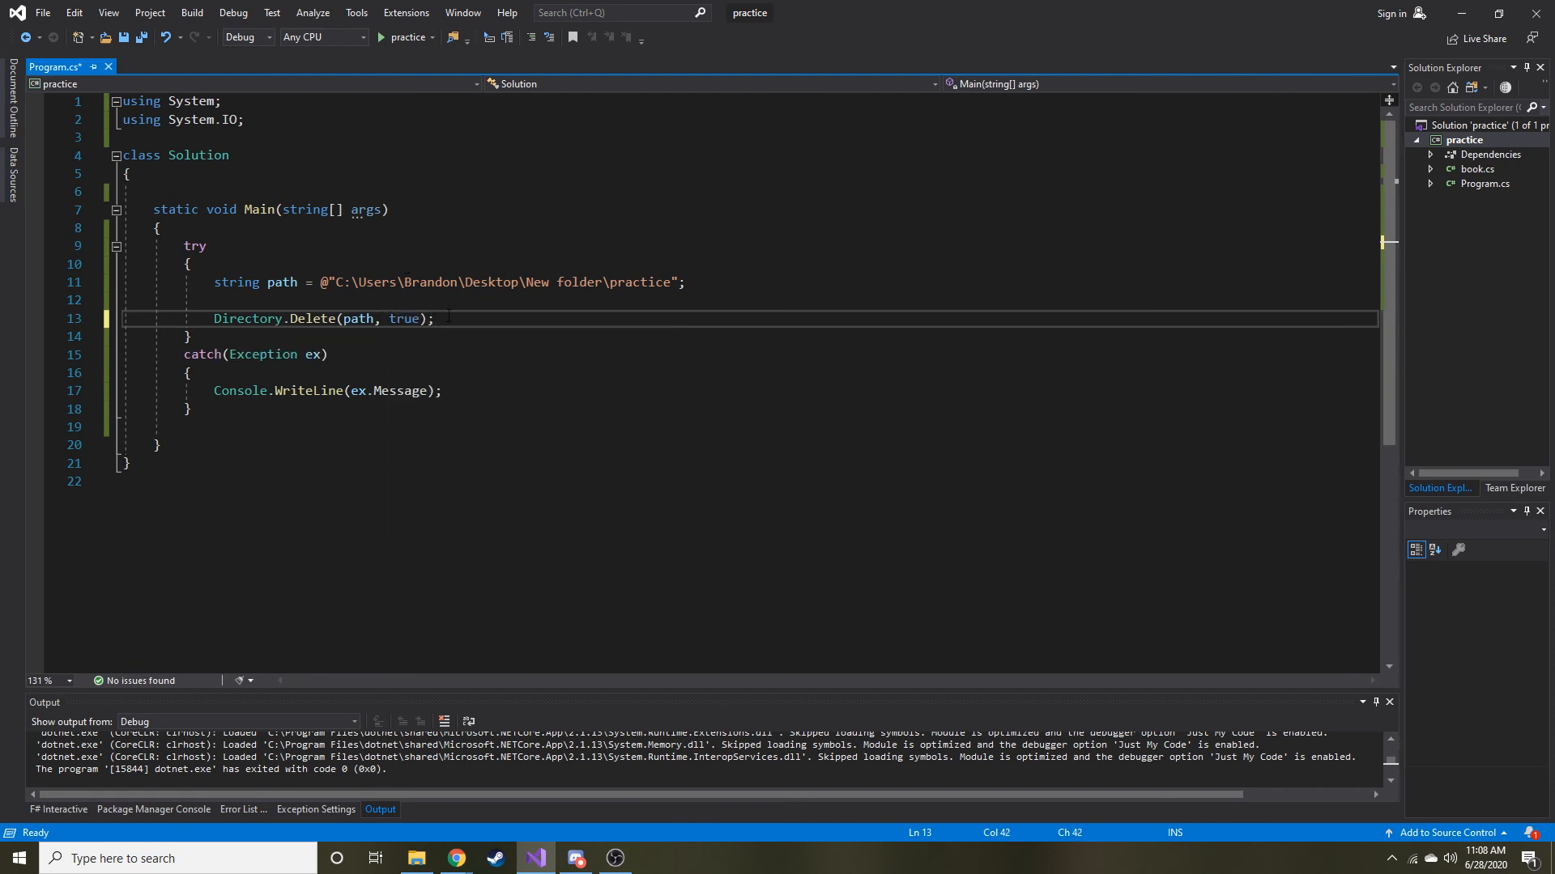
{"action": "mouse_move", "coordinate": [360, 319]}
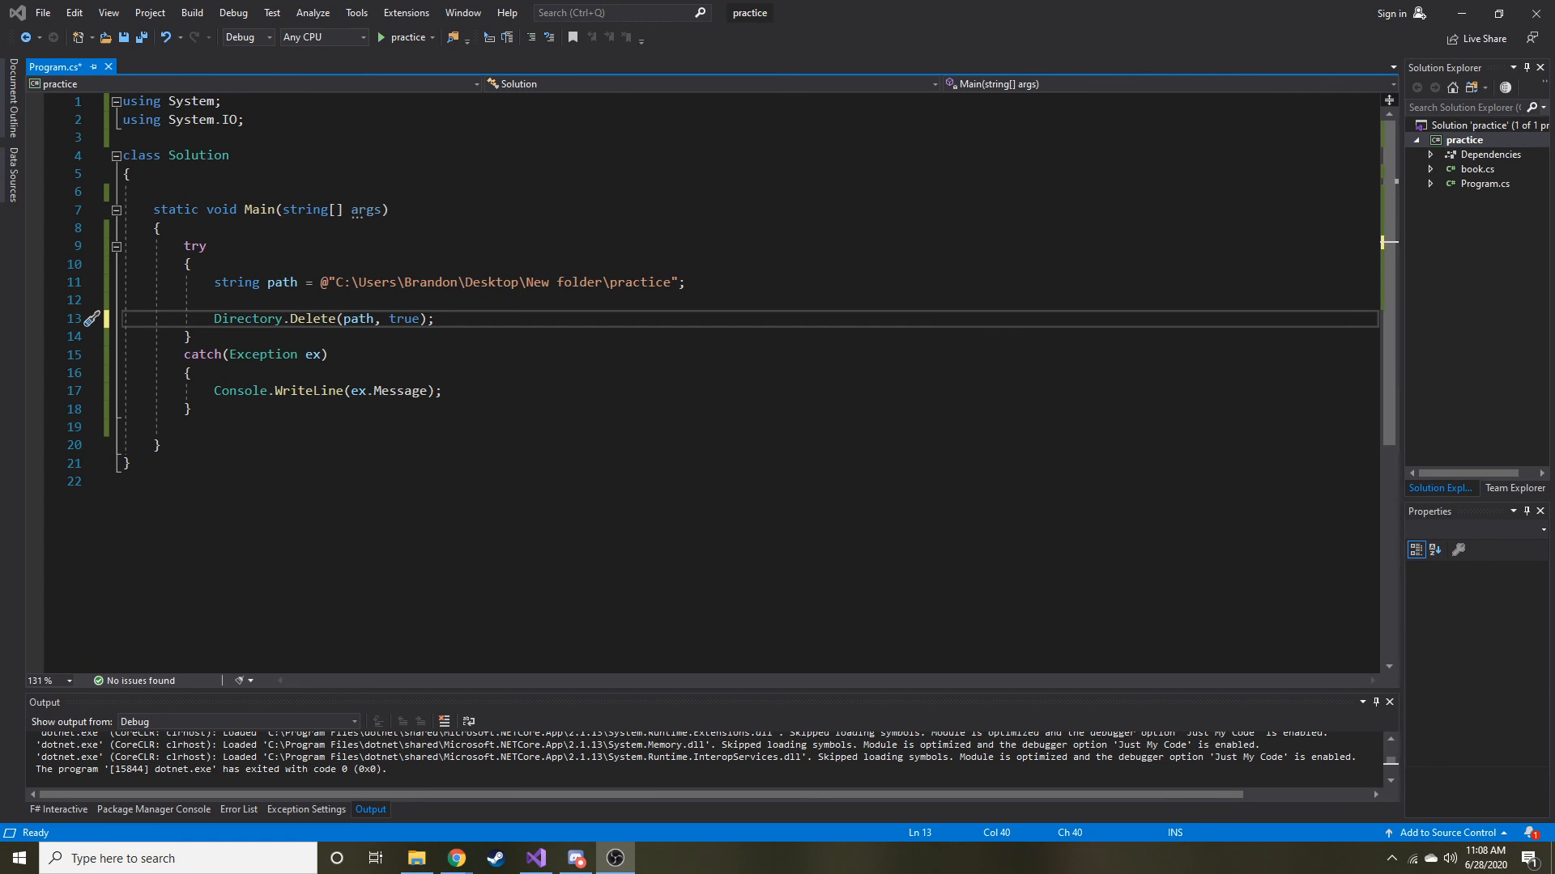
{"action": "mouse_move", "coordinate": [354, 510]}
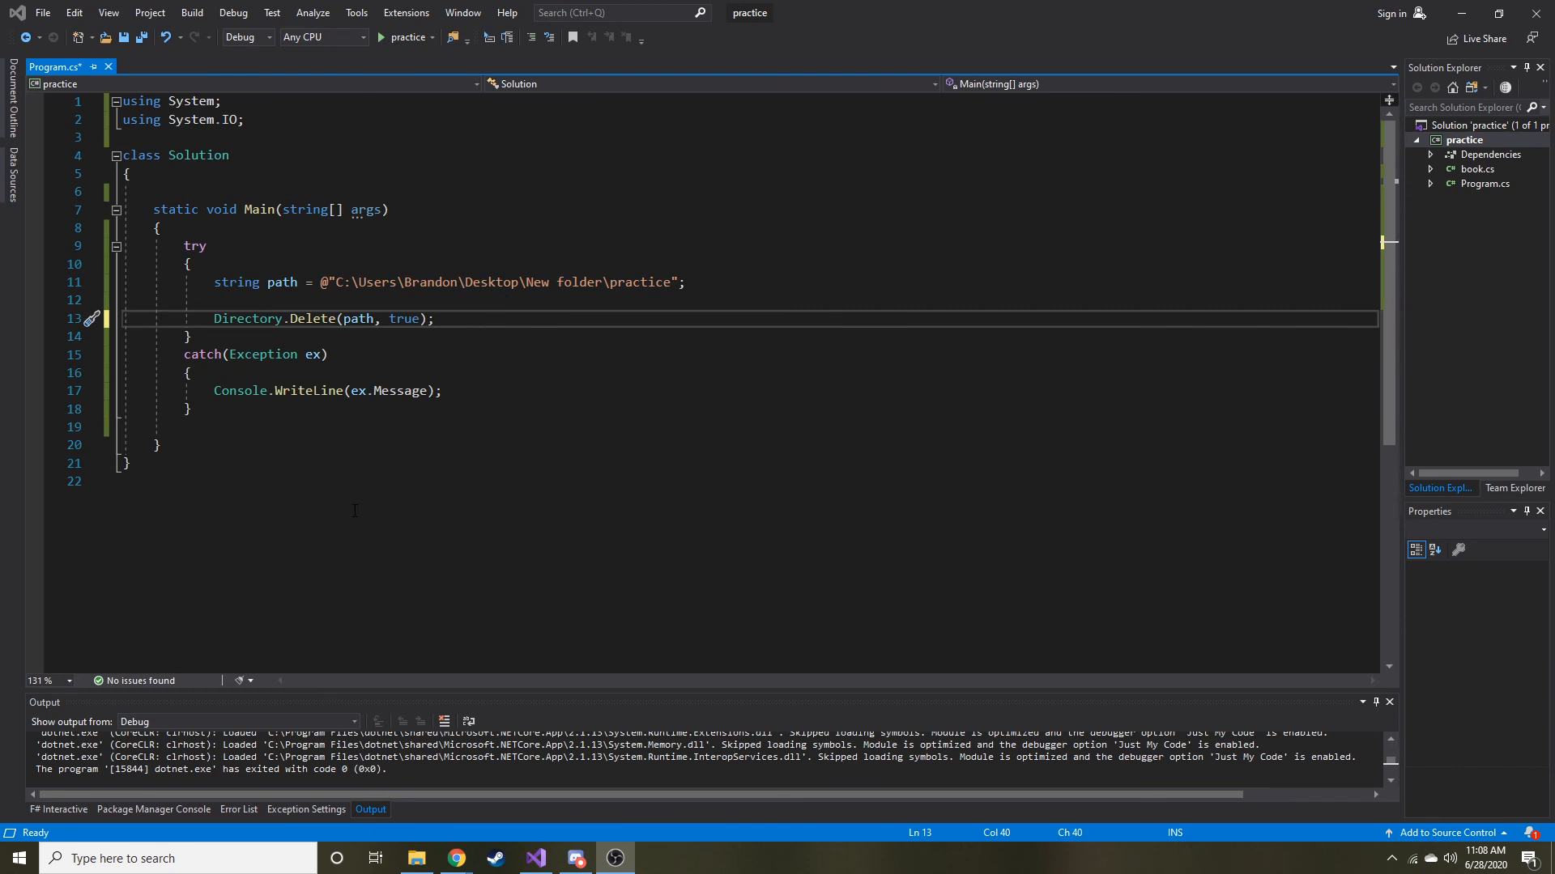